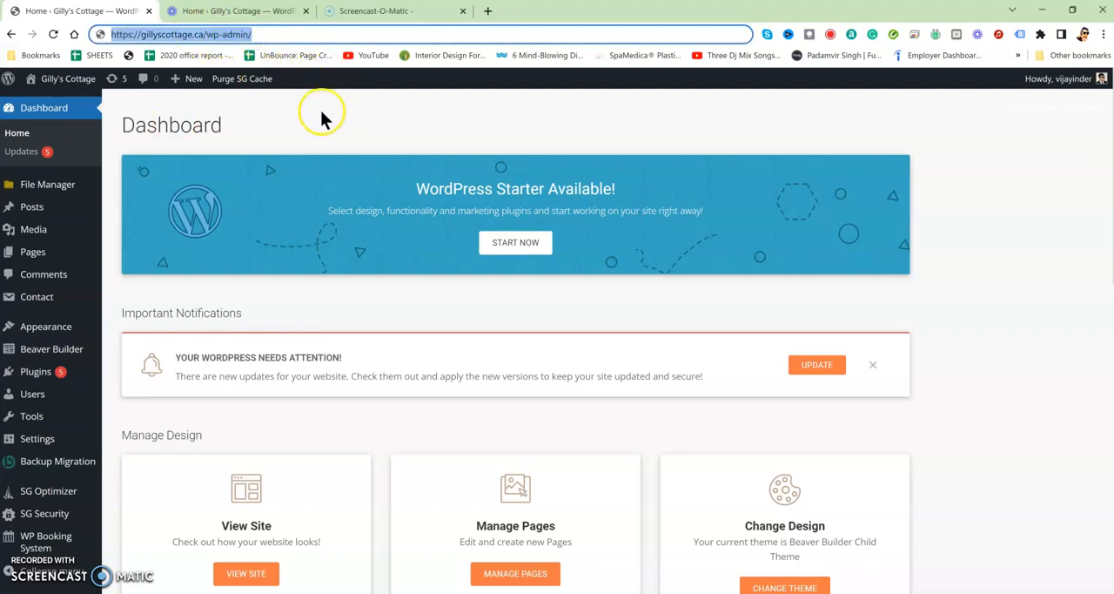
Visit the live Gilly's Cottage homepage from the admin bar site menu
left_click(323, 34)
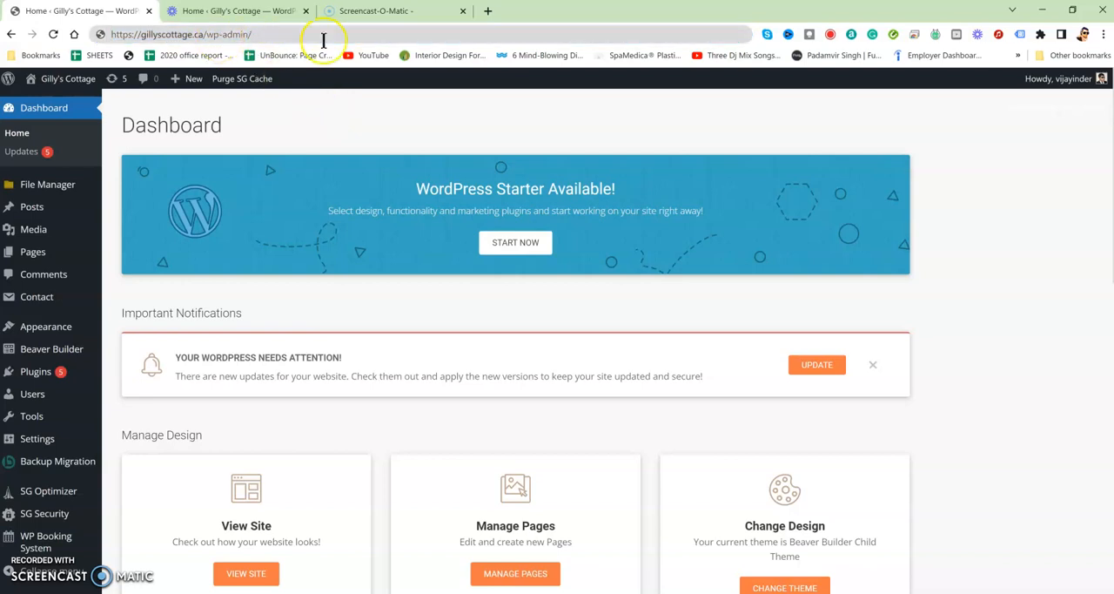
mouse_move(338, 98)
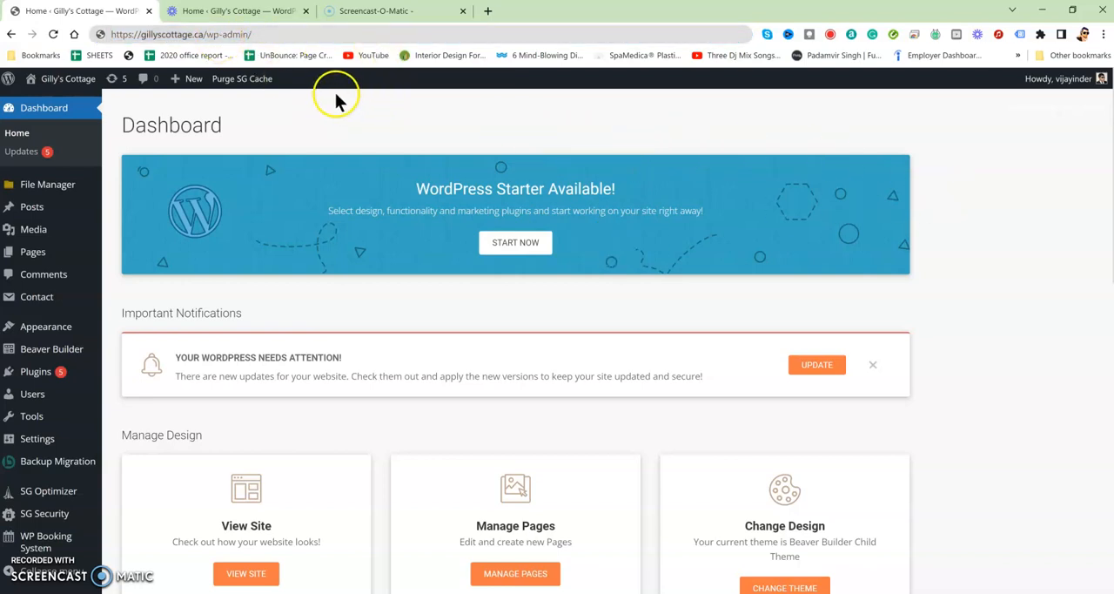
mouse_move(125, 146)
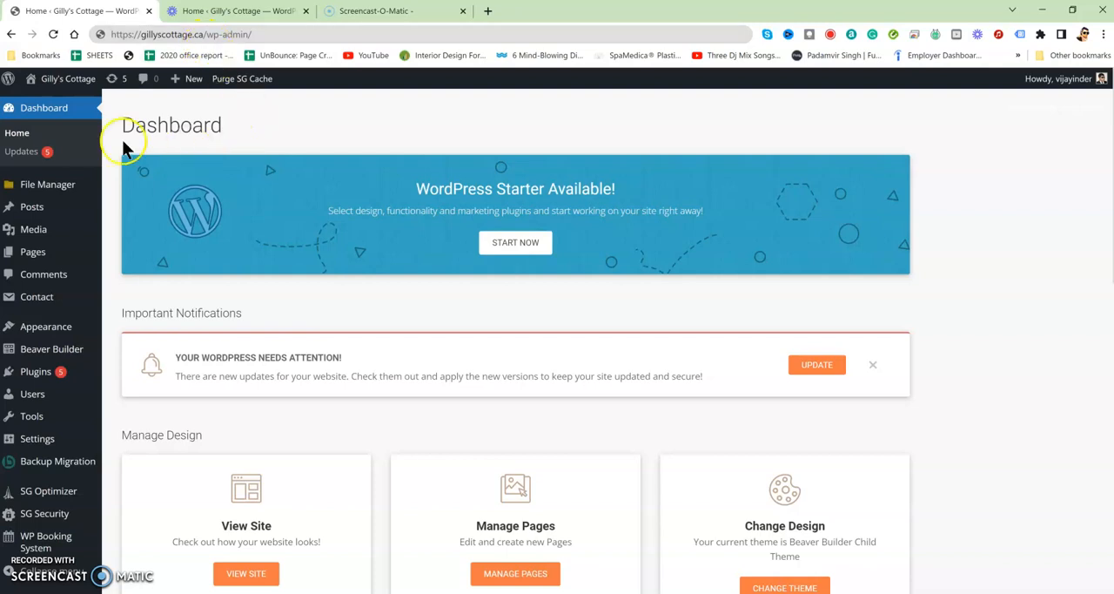
mouse_move(122, 107)
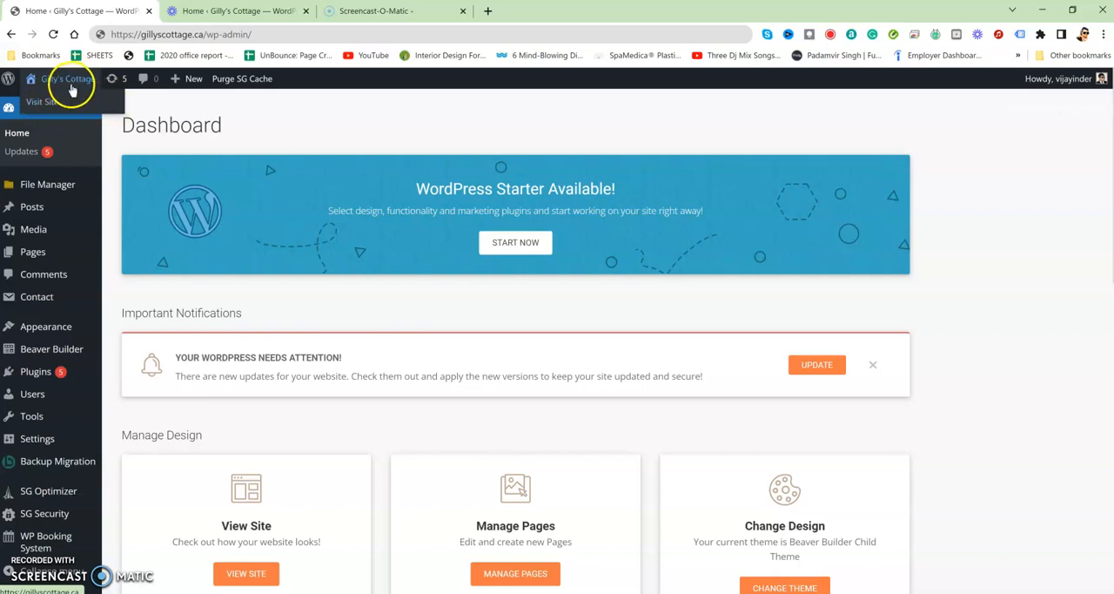
mouse_move(40, 102)
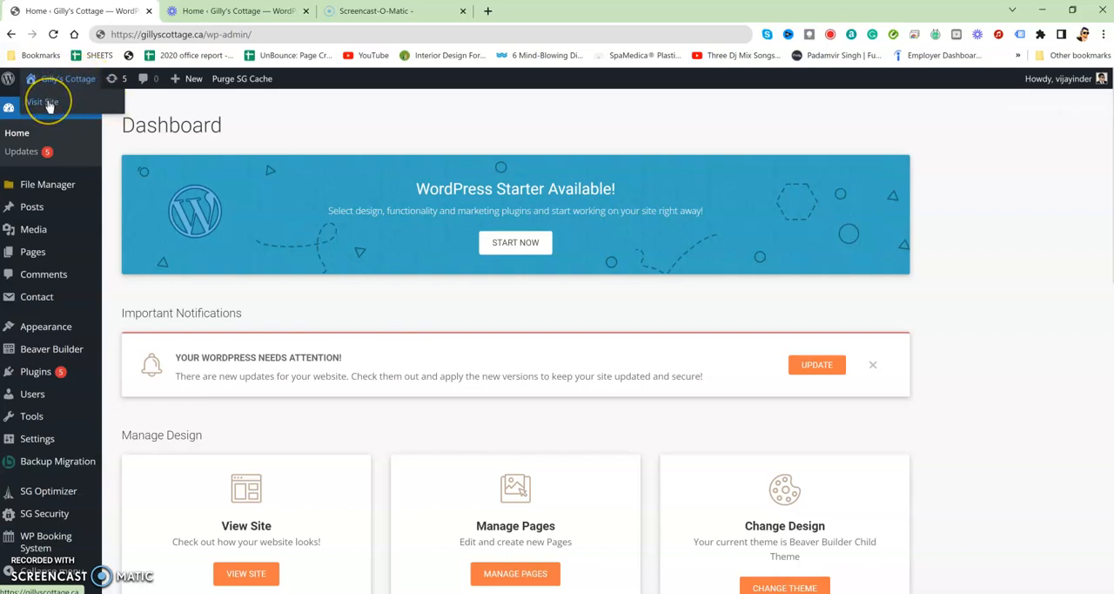
left_click(41, 101)
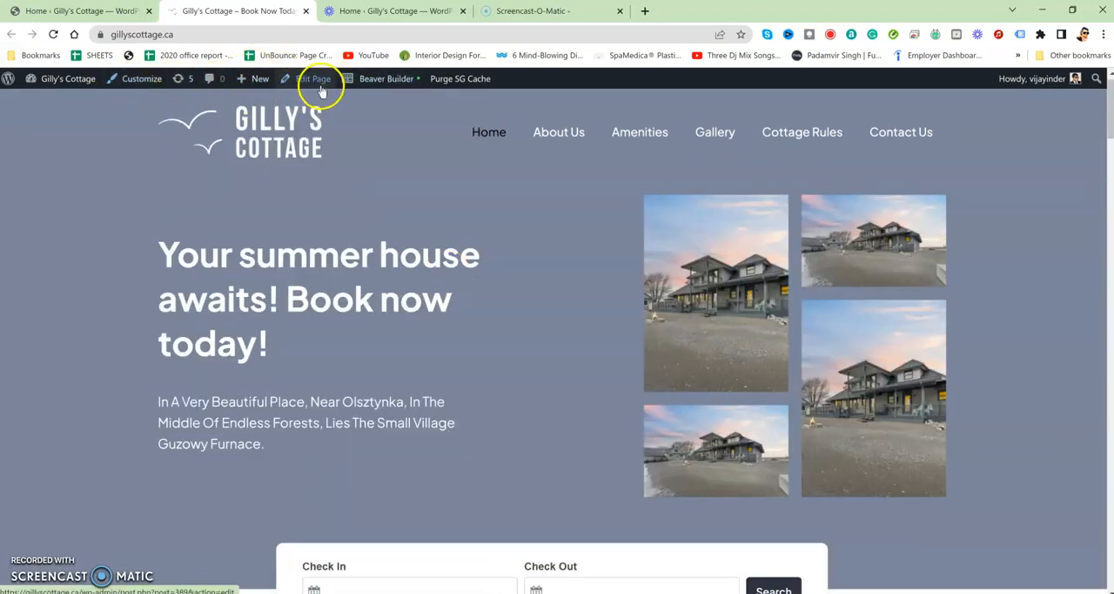
Launch Beaver Builder on the Home page from the admin bar menu
left_click(386, 78)
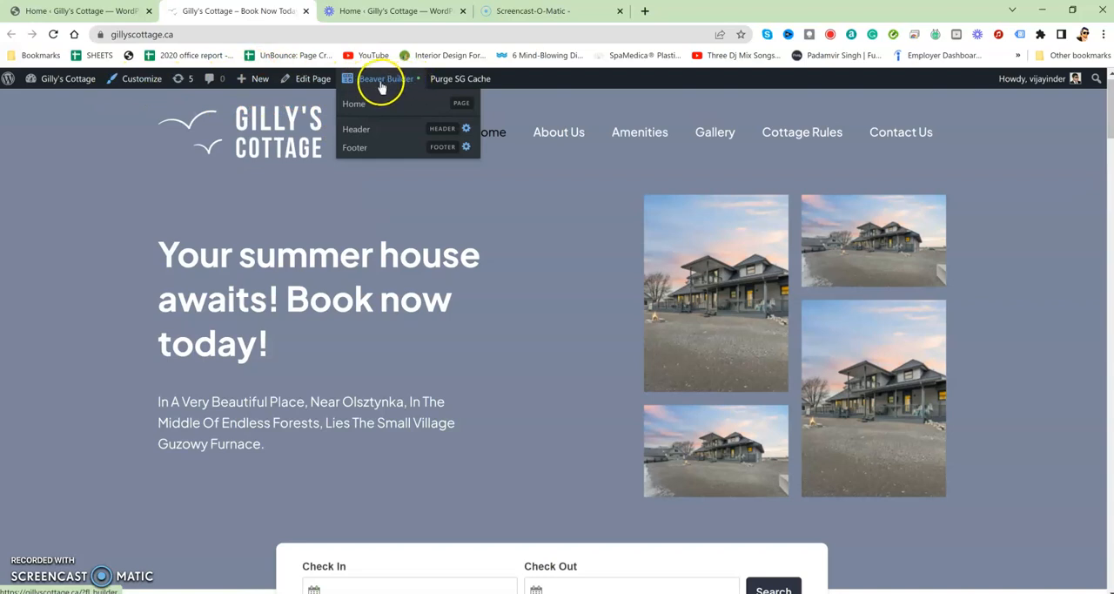
mouse_move(354, 103)
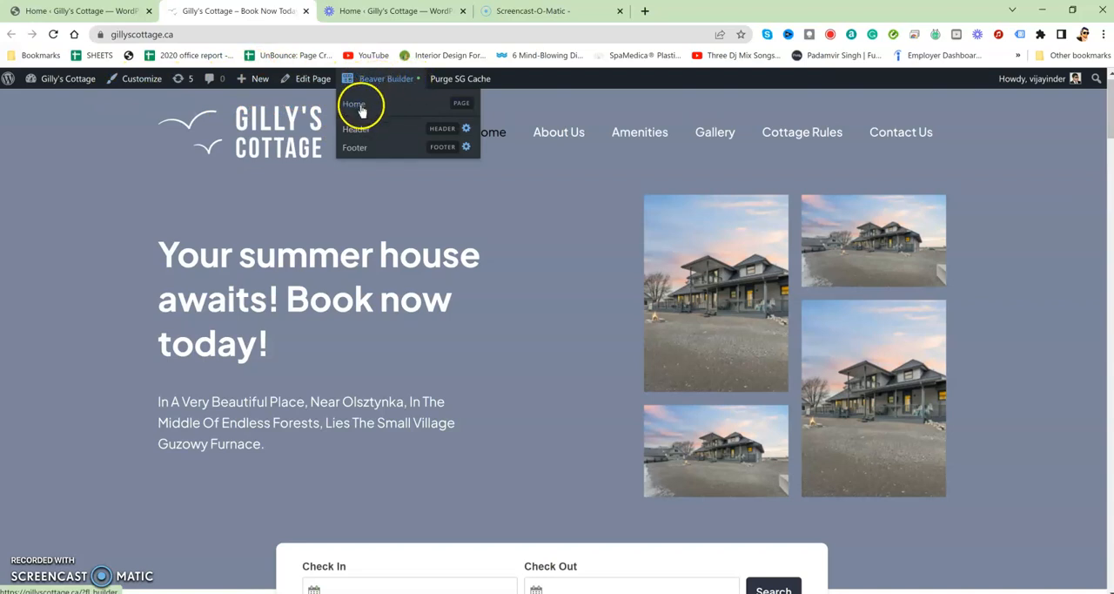
left_click(353, 104)
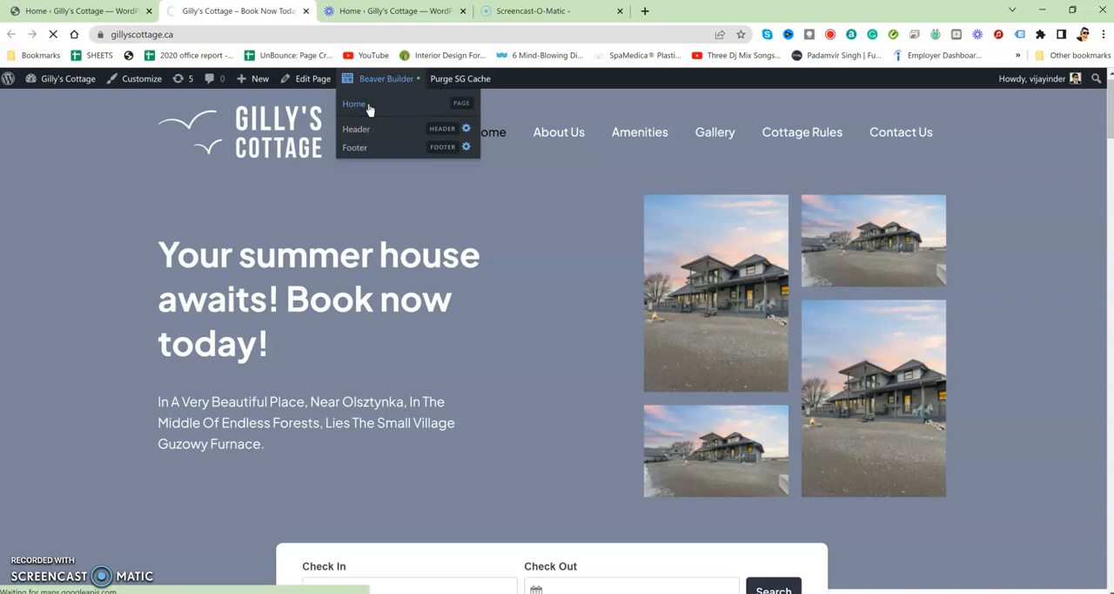
left_click(355, 103)
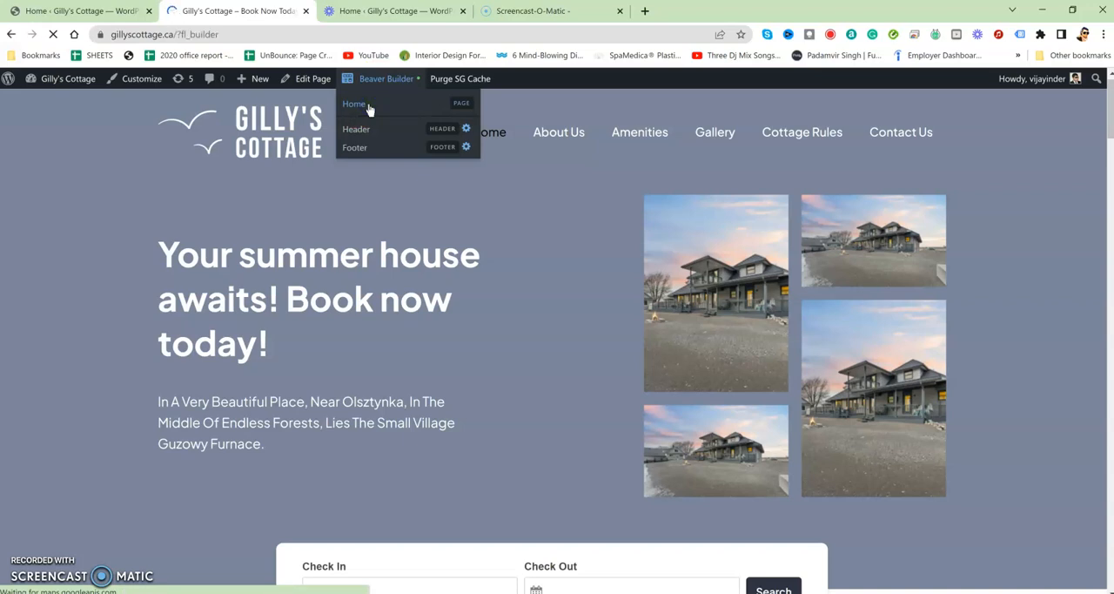
left_click(354, 104)
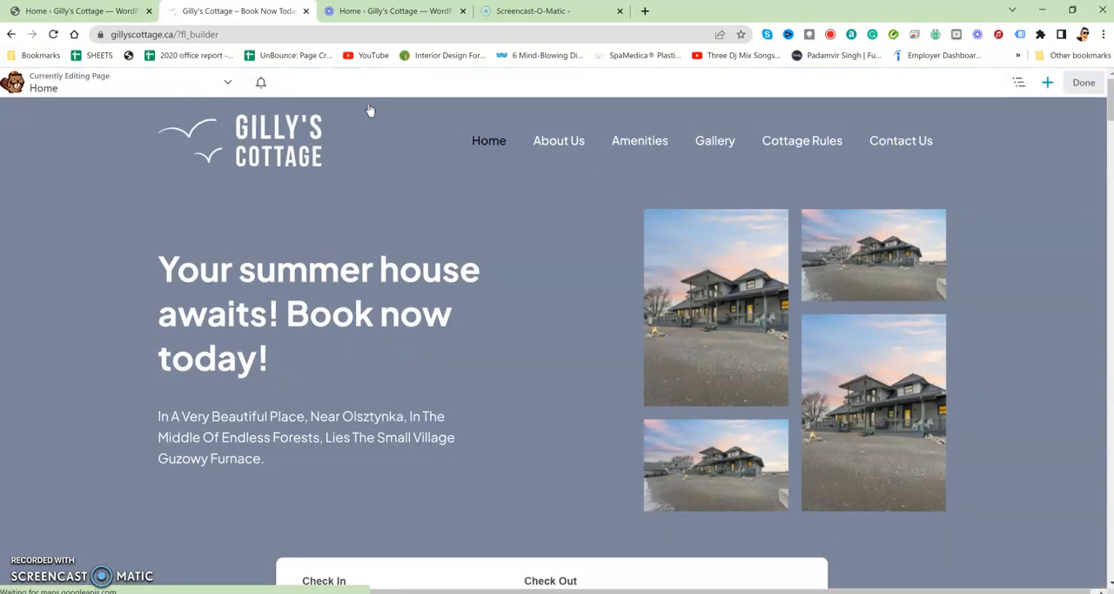
left_click(366, 269)
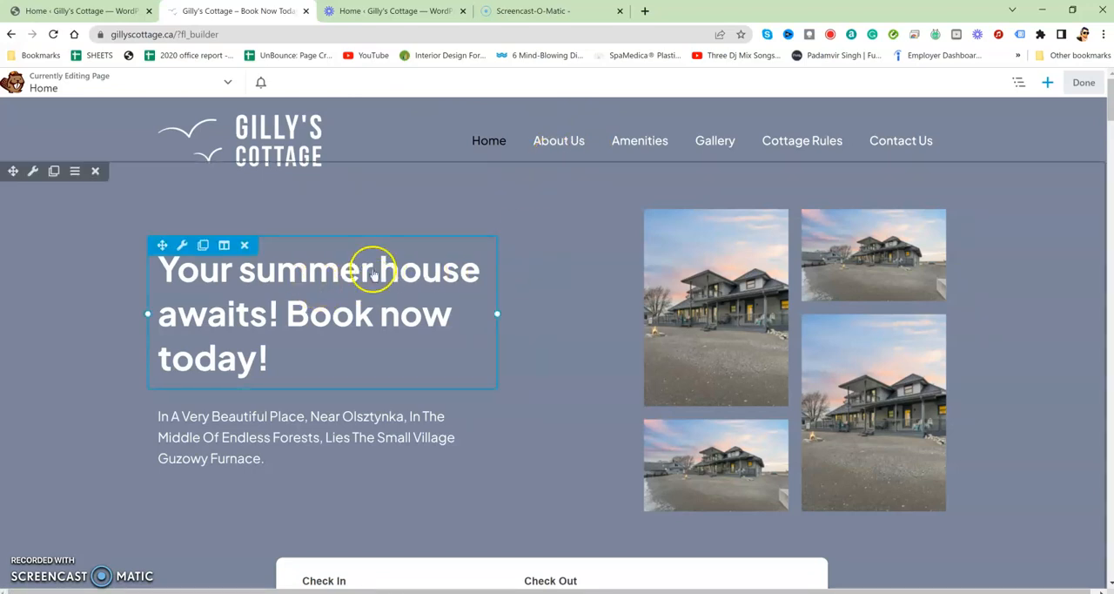
scroll("down", 3)
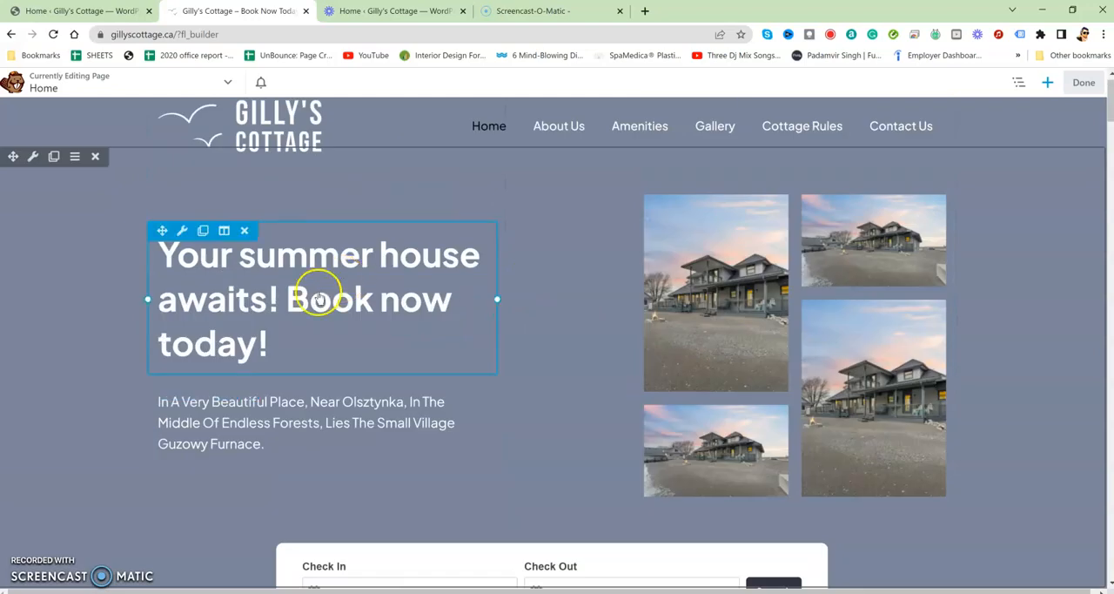
left_click(181, 231)
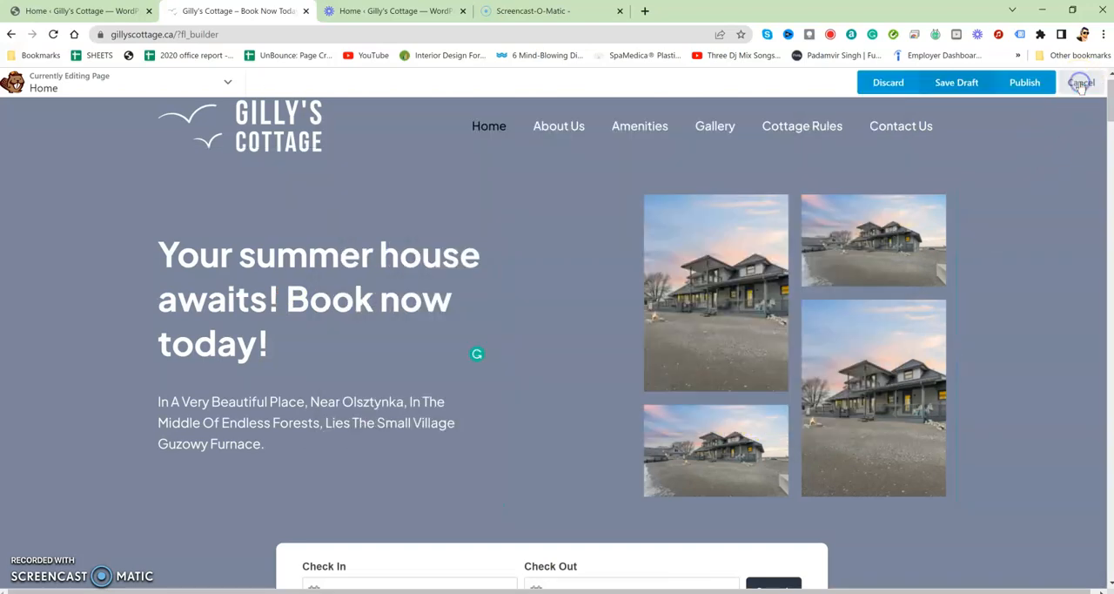
left_click(1081, 81)
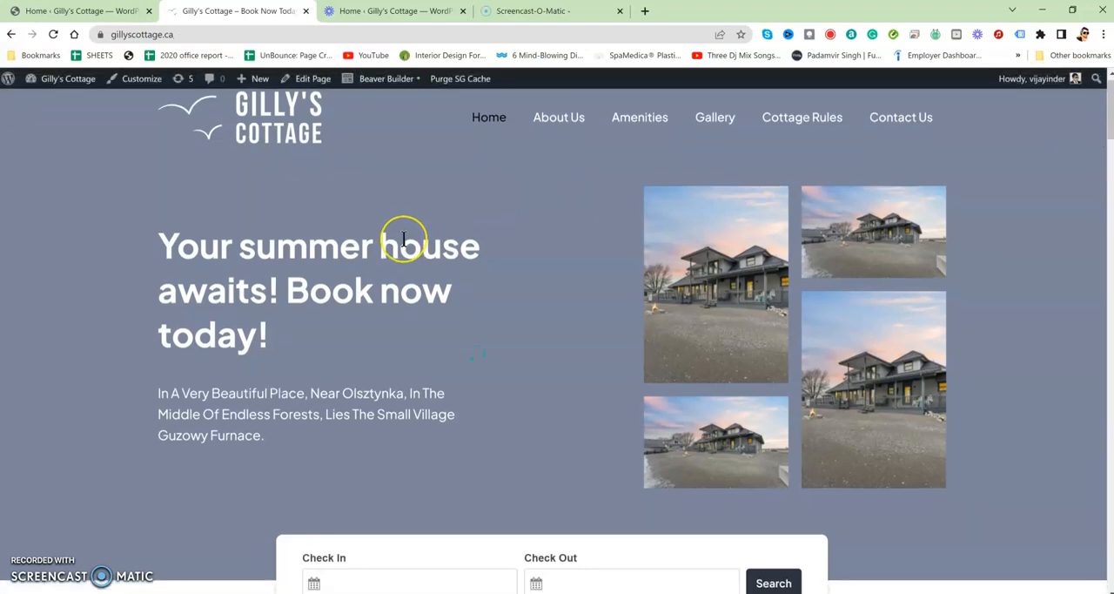
mouse_move(390, 270)
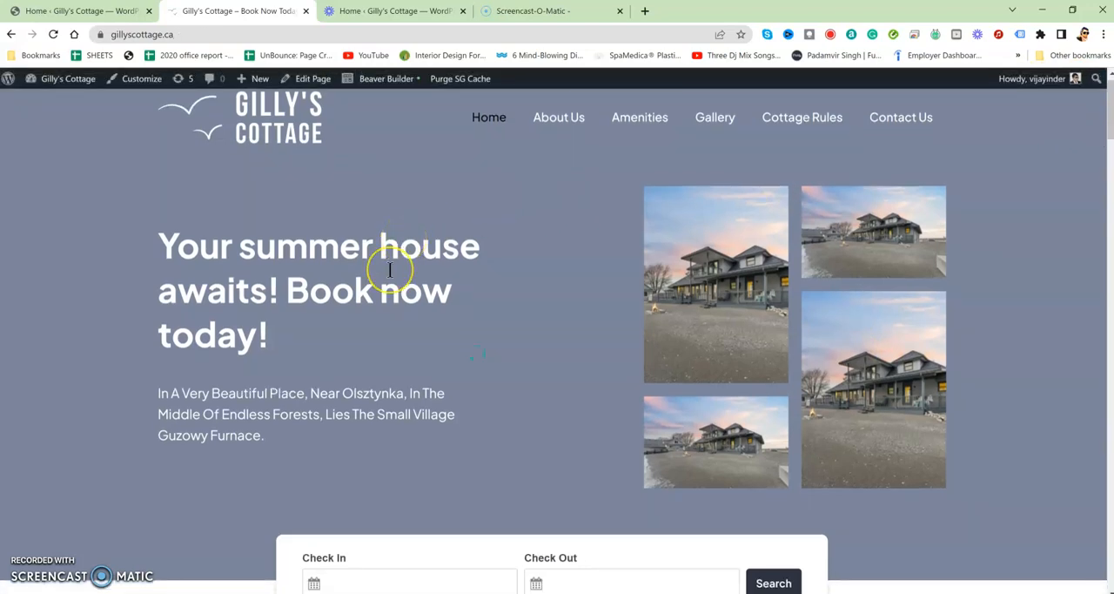
mouse_move(367, 178)
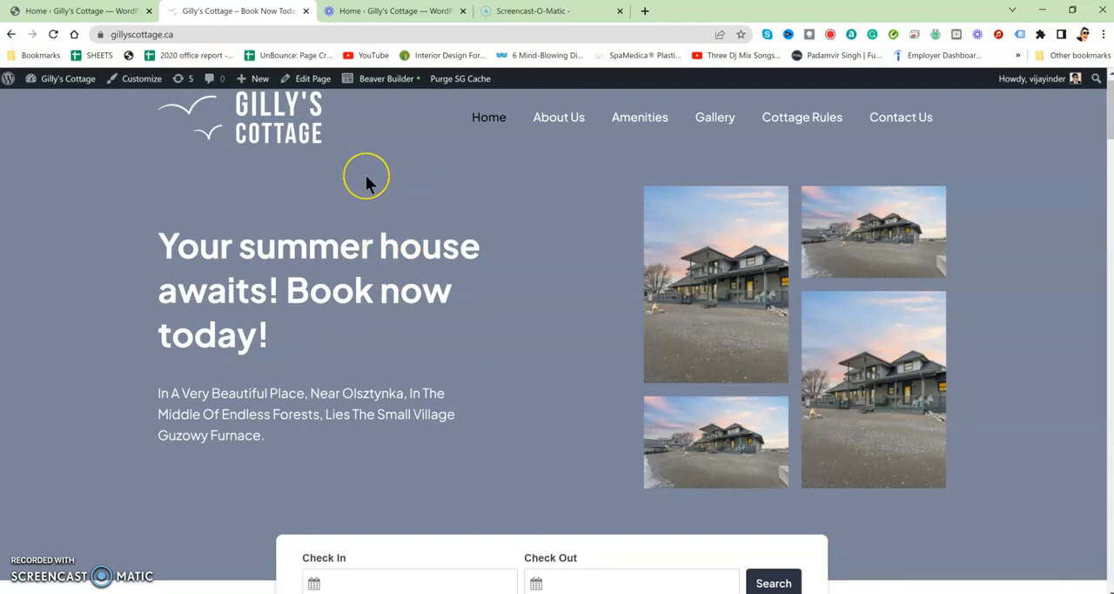
mouse_move(391, 227)
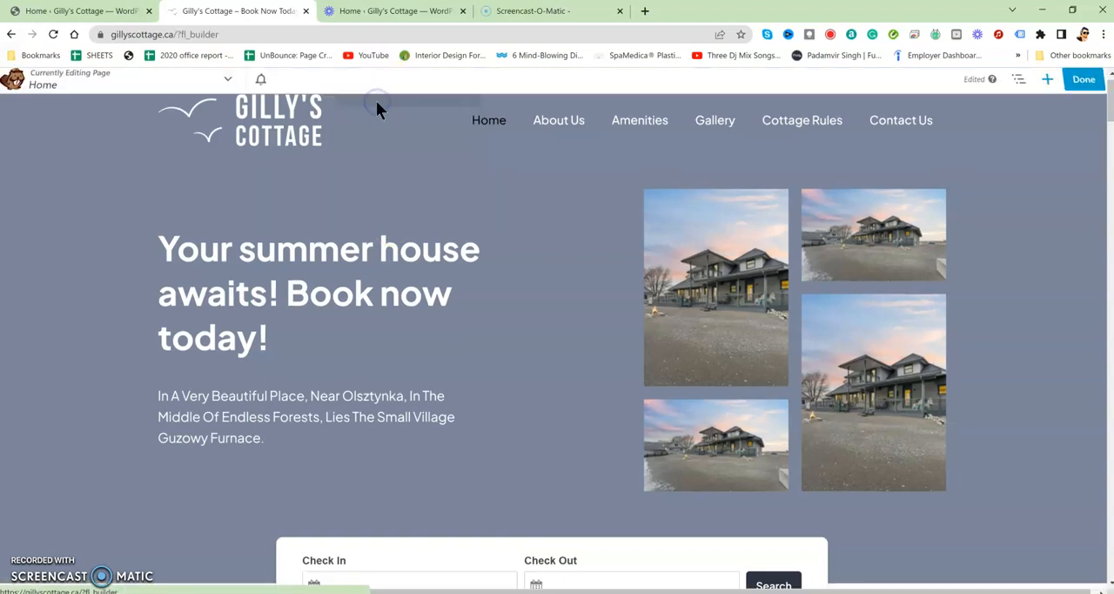
Set the hero collage photo to Banner-Right-Img from the media library and save
scroll("down", 3)
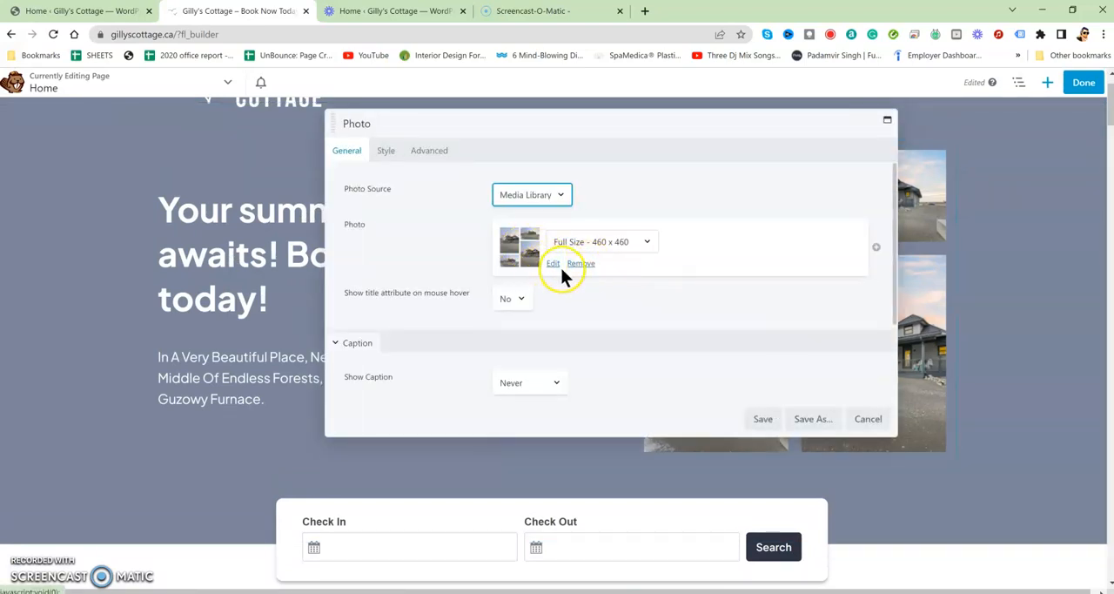
left_click(553, 263)
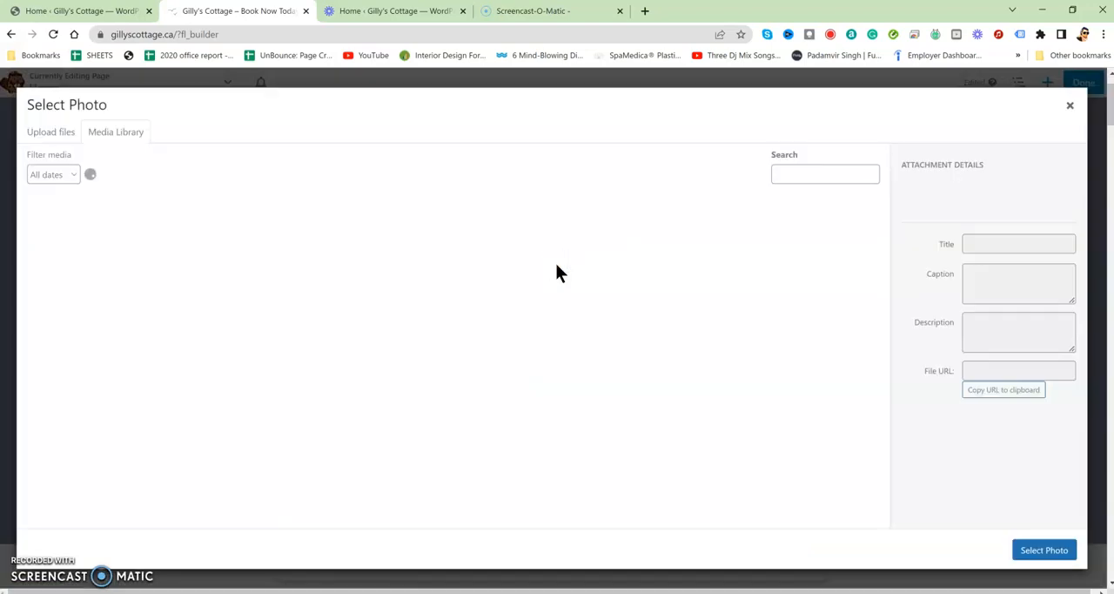
left_click(636, 334)
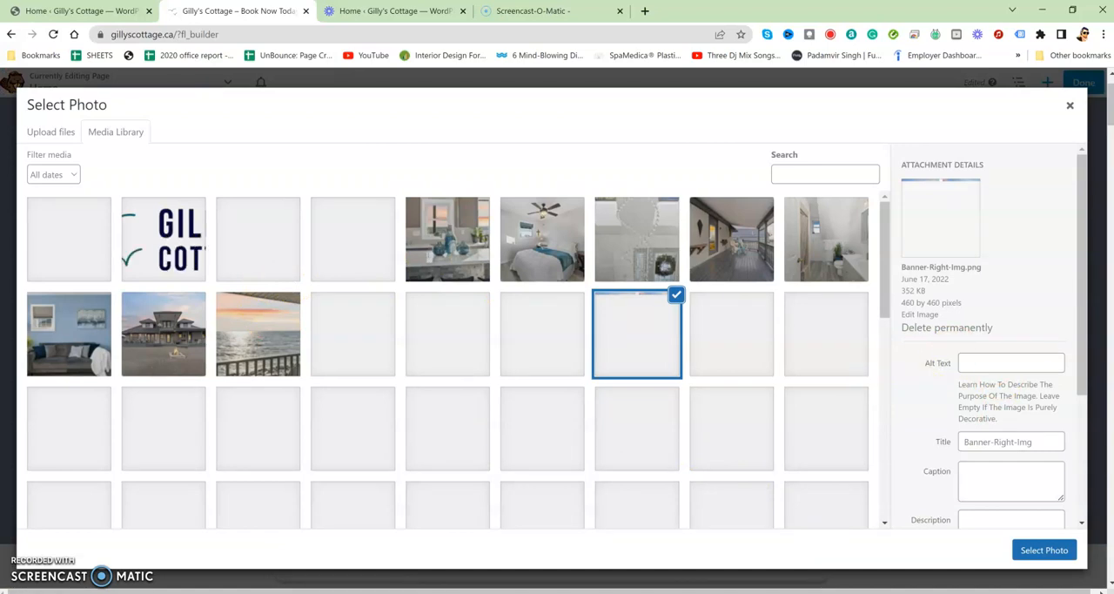
left_click(1044, 549)
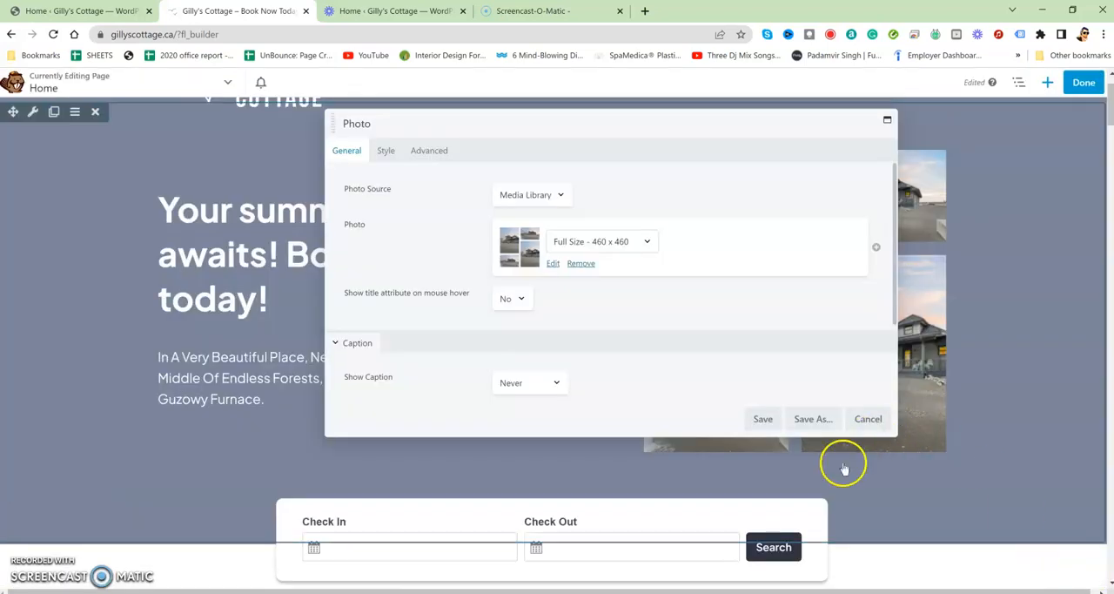
left_click(761, 419)
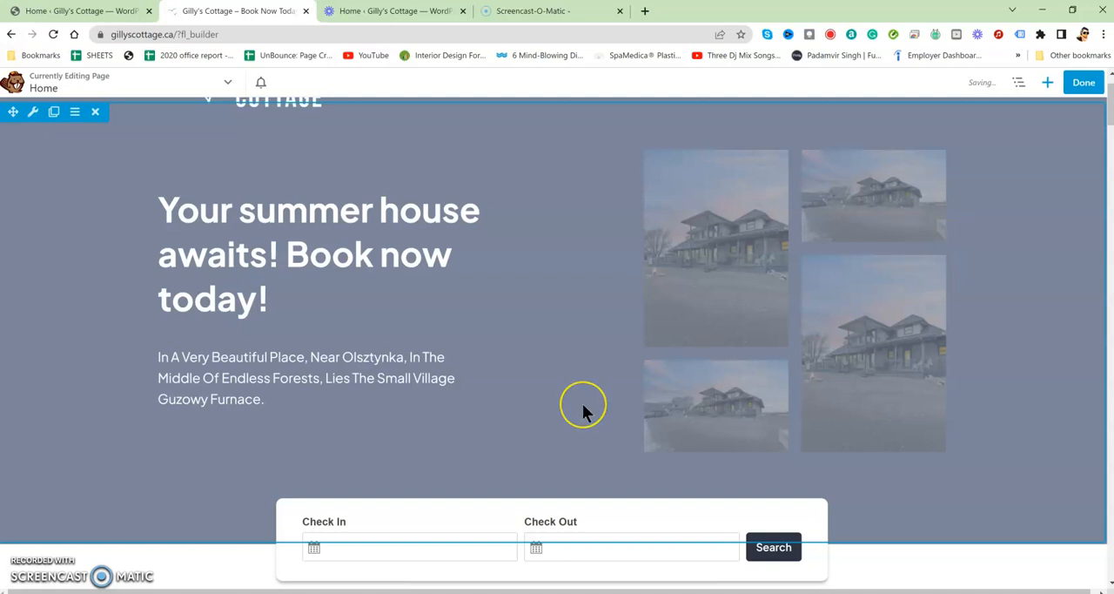
scroll("down", 3)
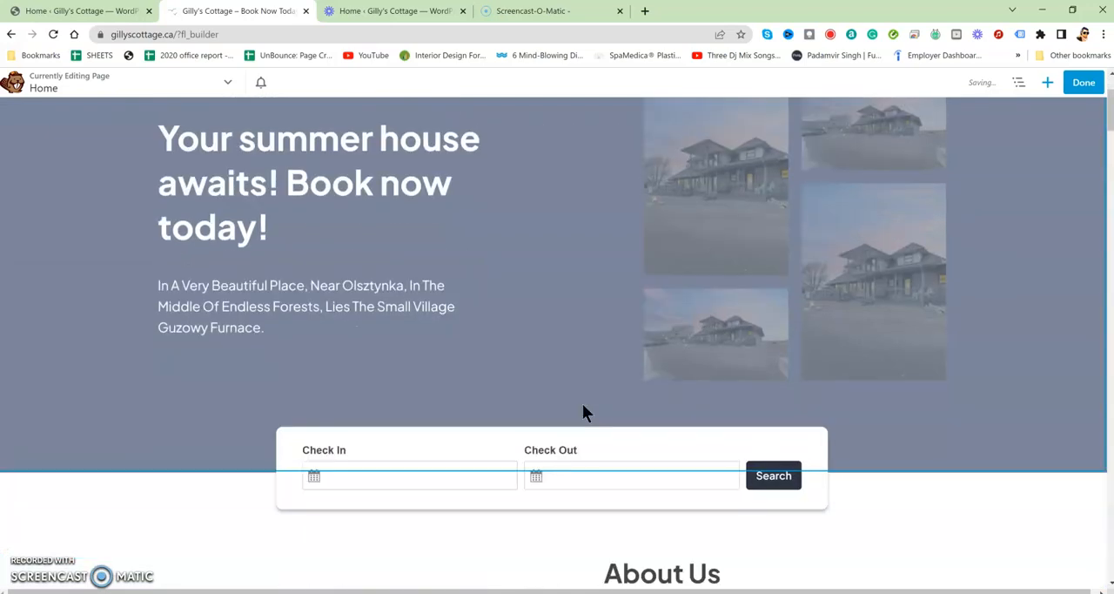
scroll("down", 3)
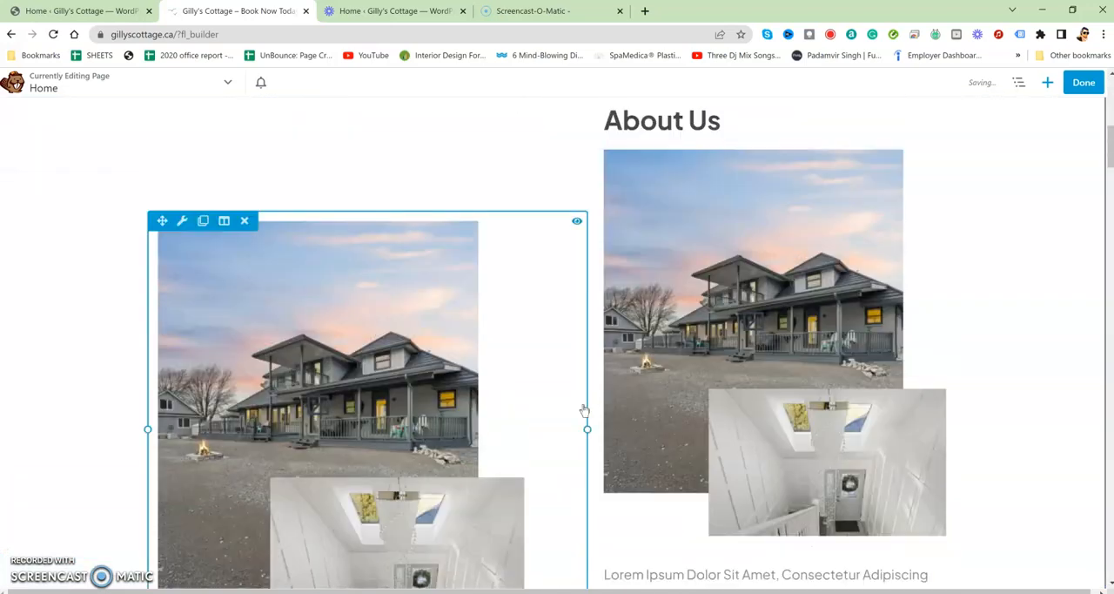
scroll("down", 3)
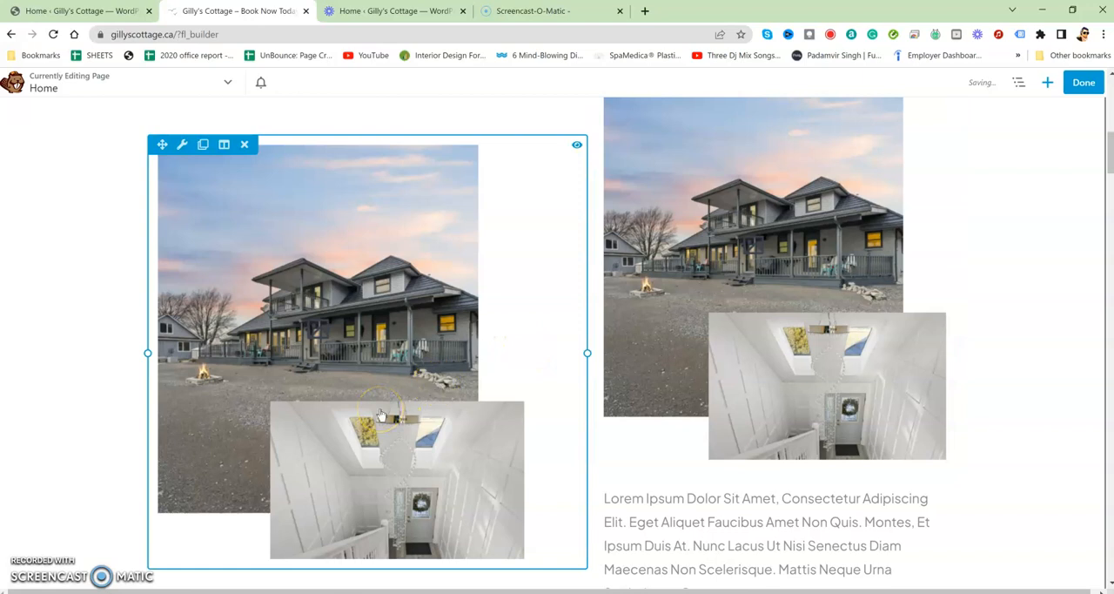
scroll("down", 3)
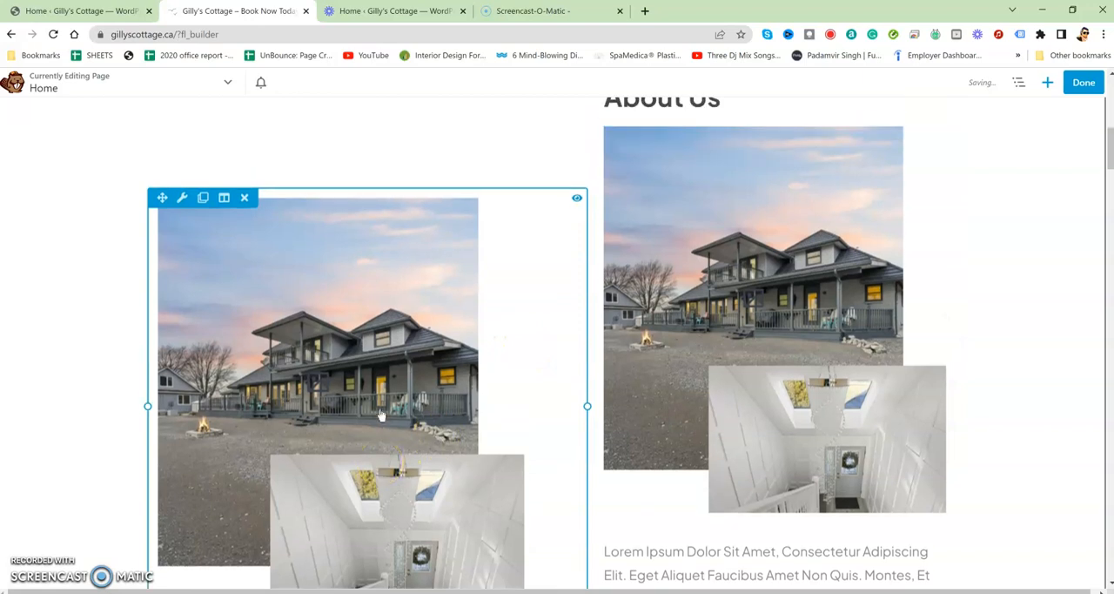
scroll("down", 3)
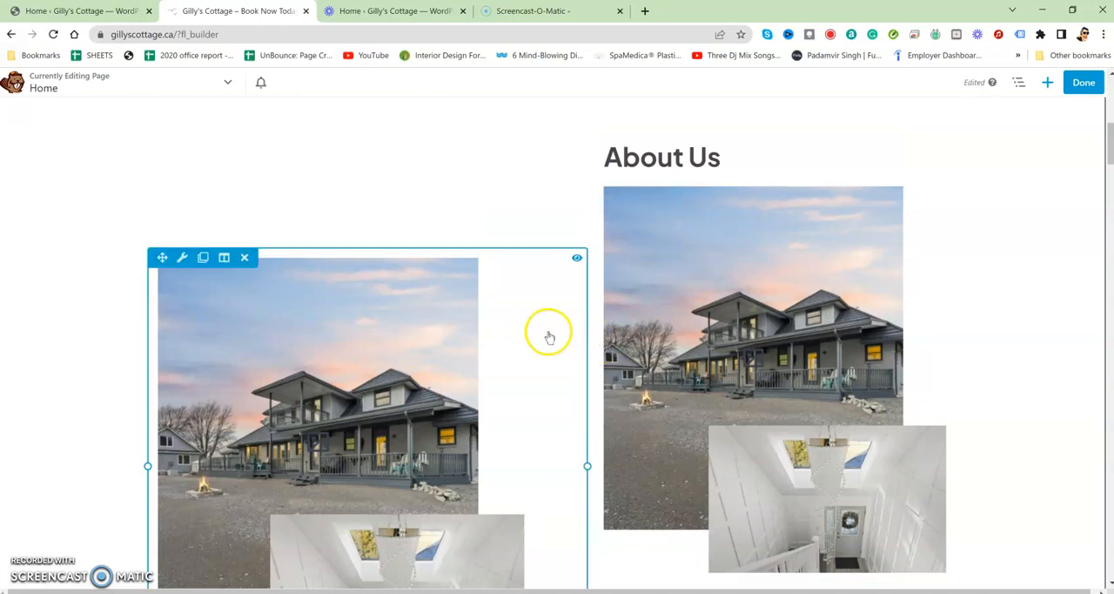
mouse_move(527, 394)
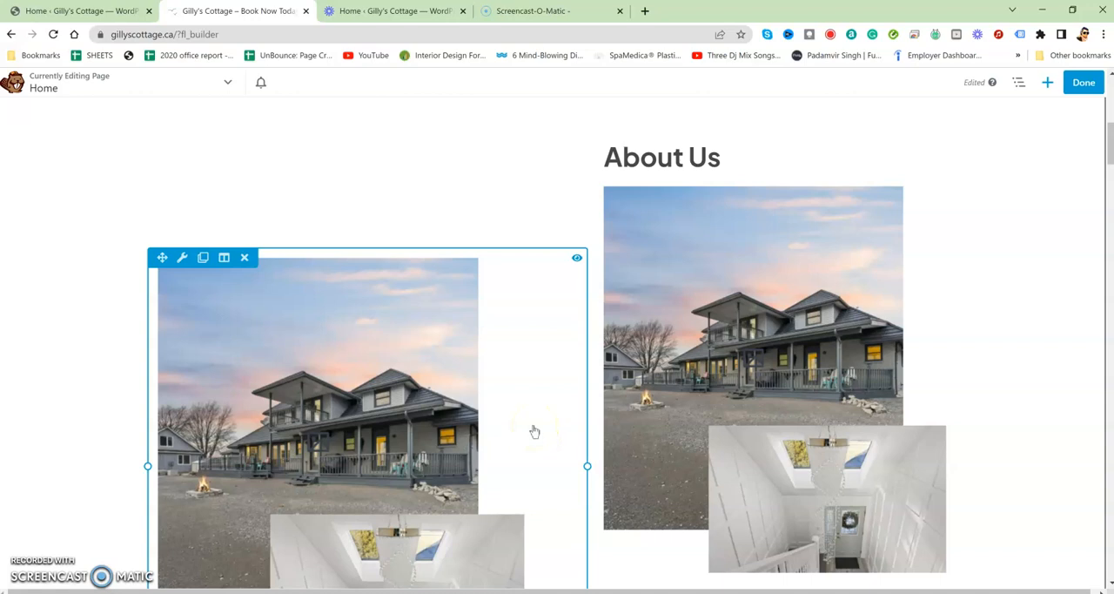
mouse_move(537, 429)
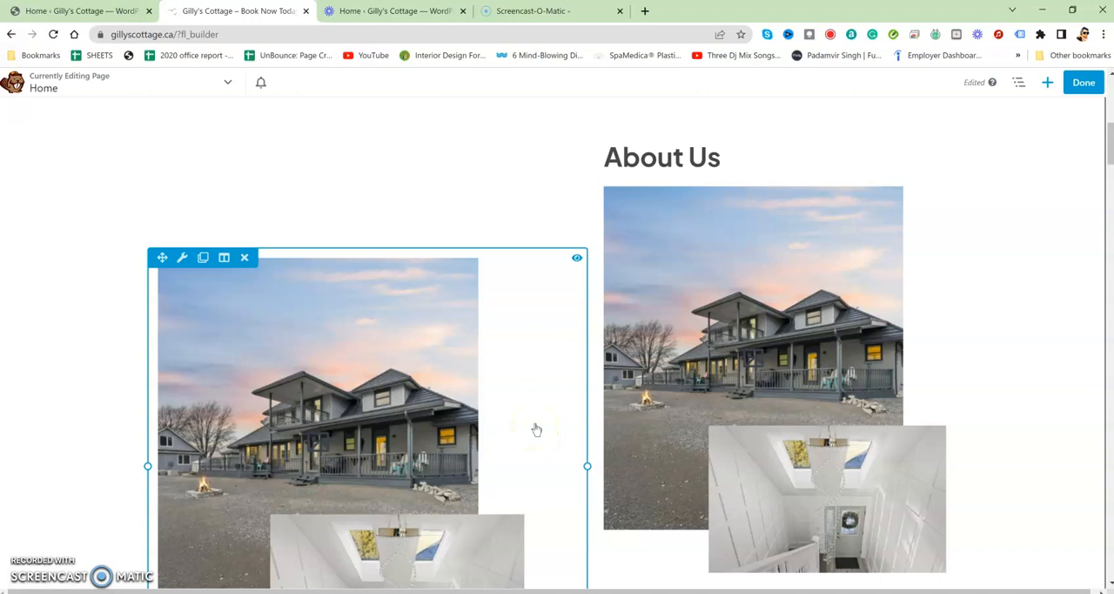
scroll("down", 3)
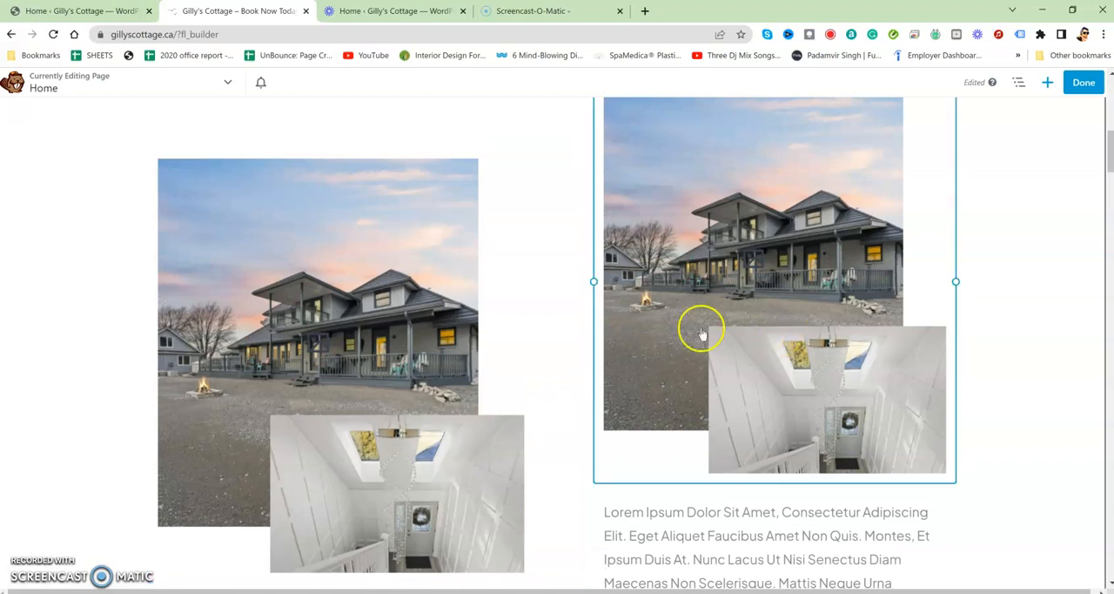
scroll("down", 3)
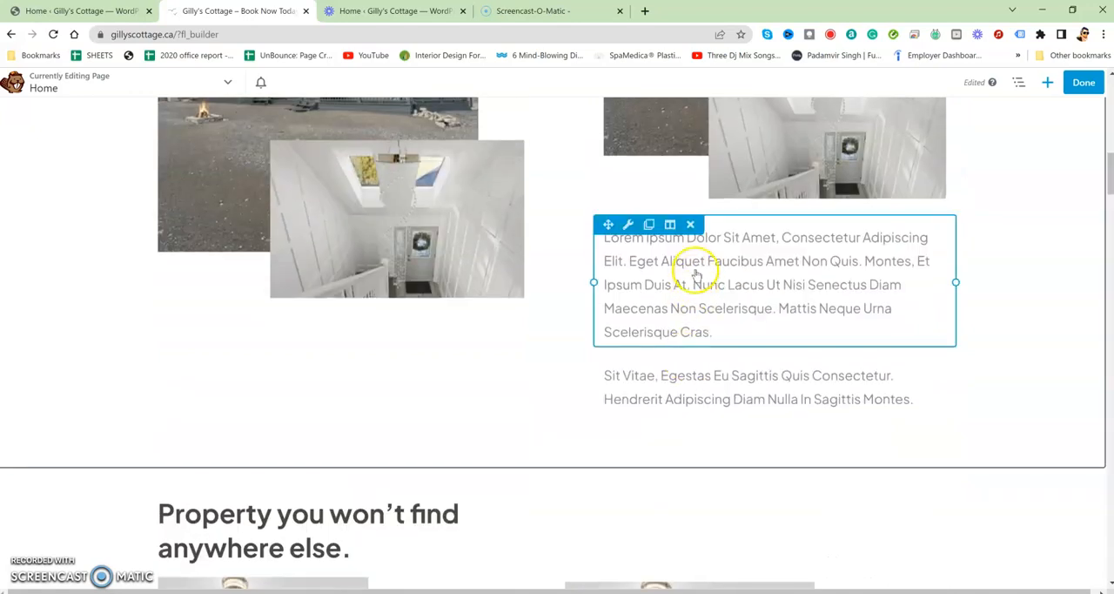
left_click(628, 224)
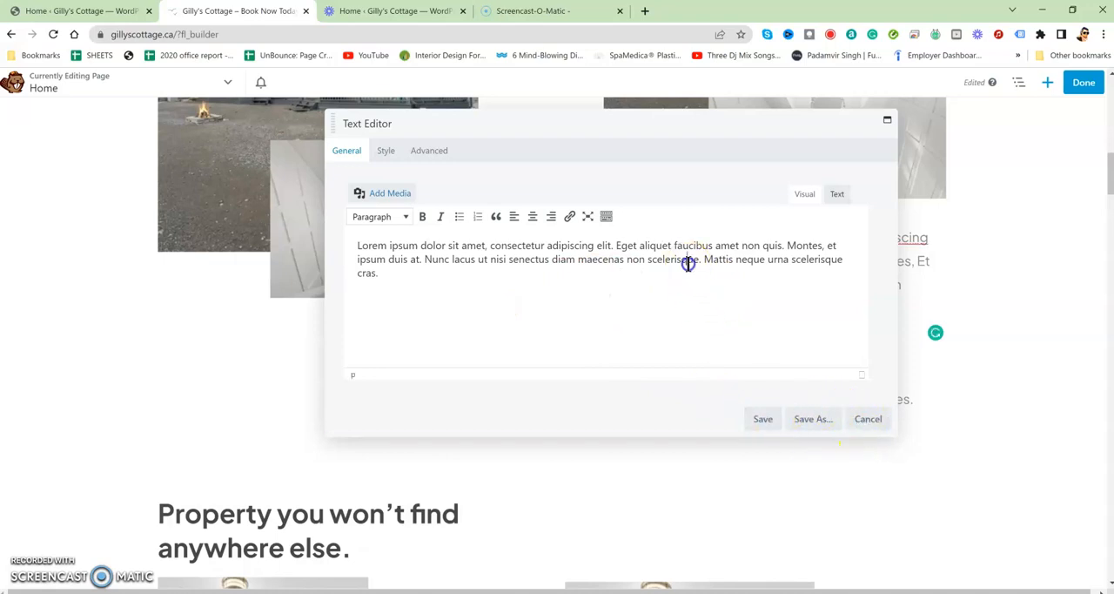
left_click(762, 419)
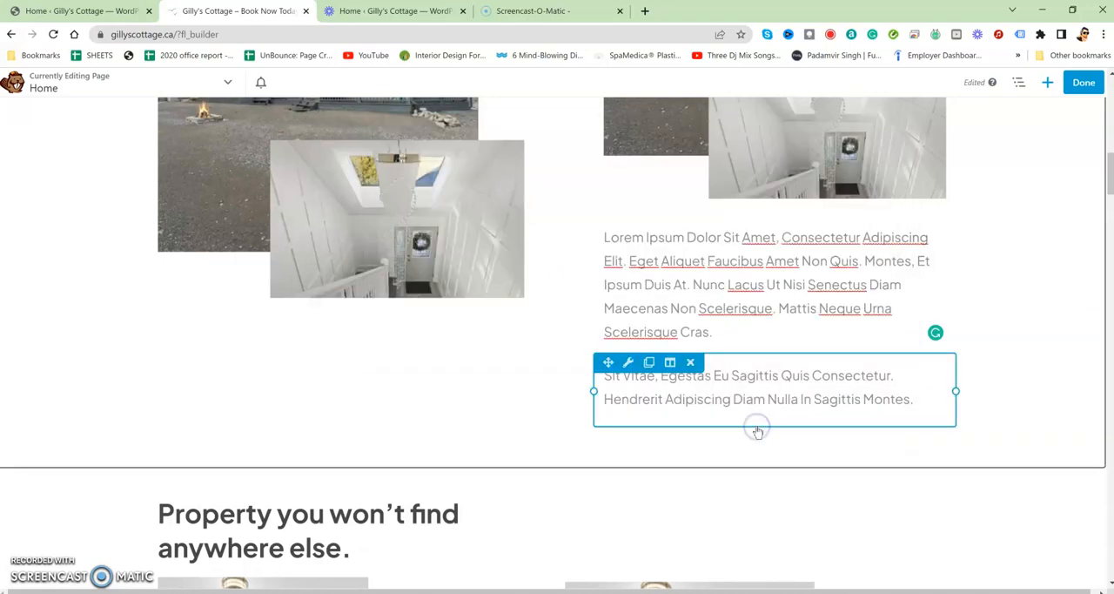
scroll("down", 3)
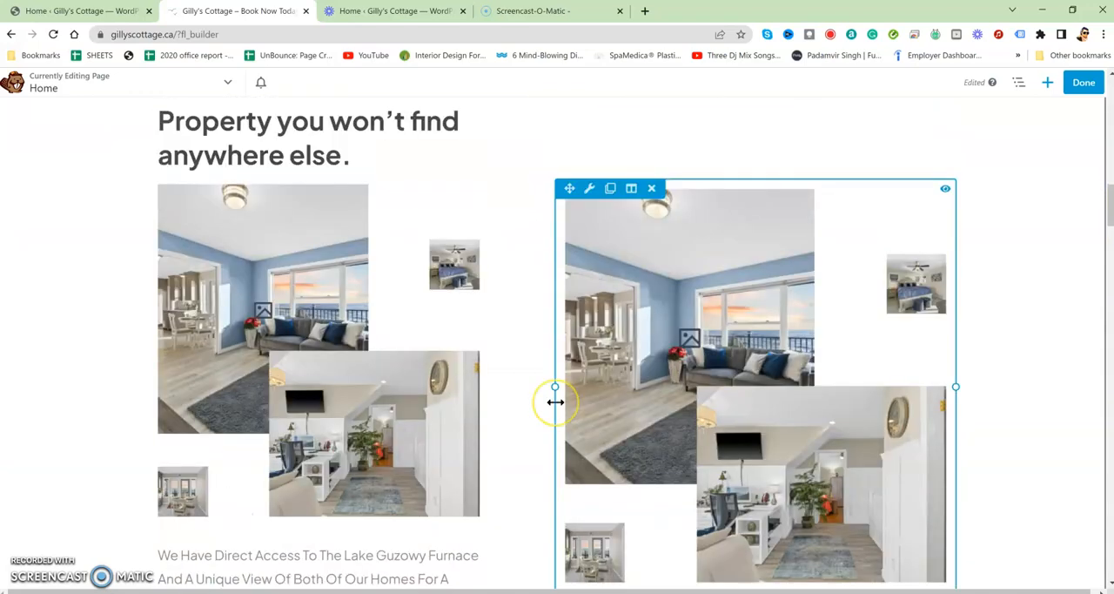
scroll("down", 3)
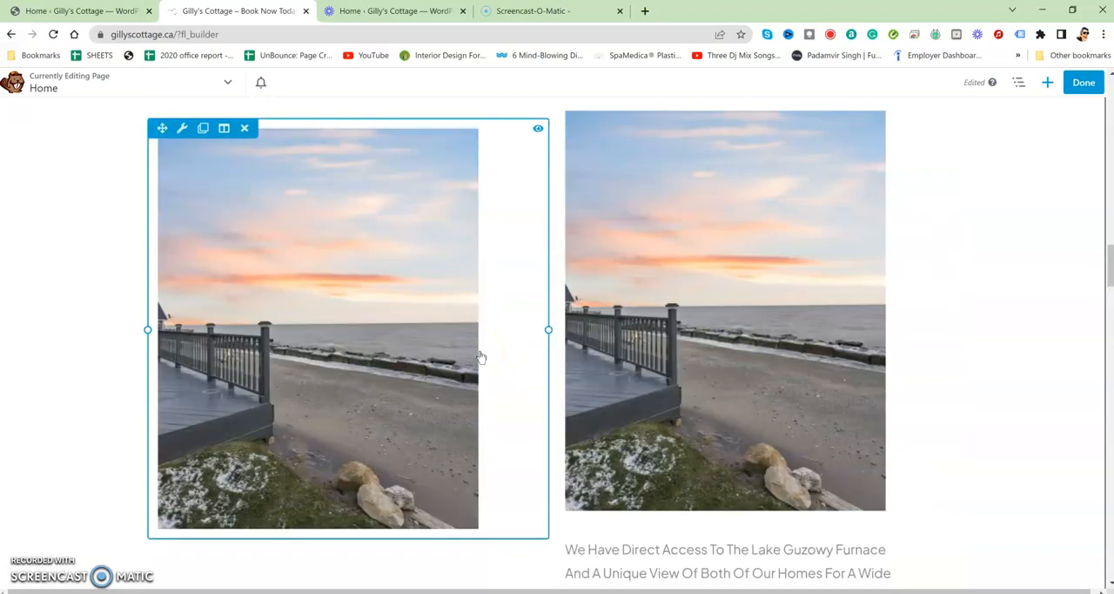
scroll("down", 3)
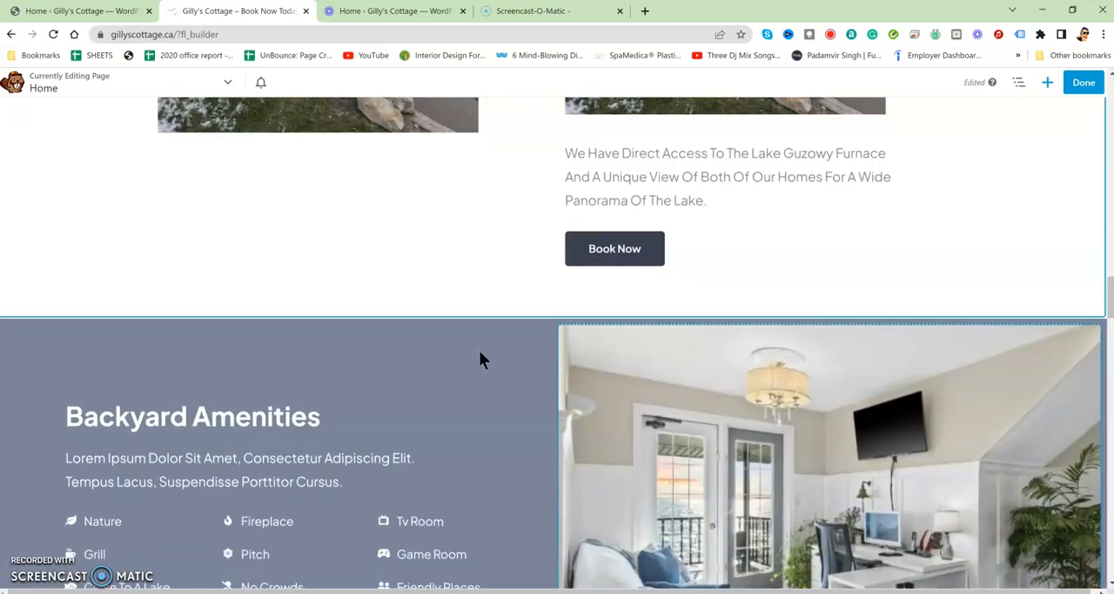
Review the Book Now button's text and booking-page link, then save it
left_click(614, 248)
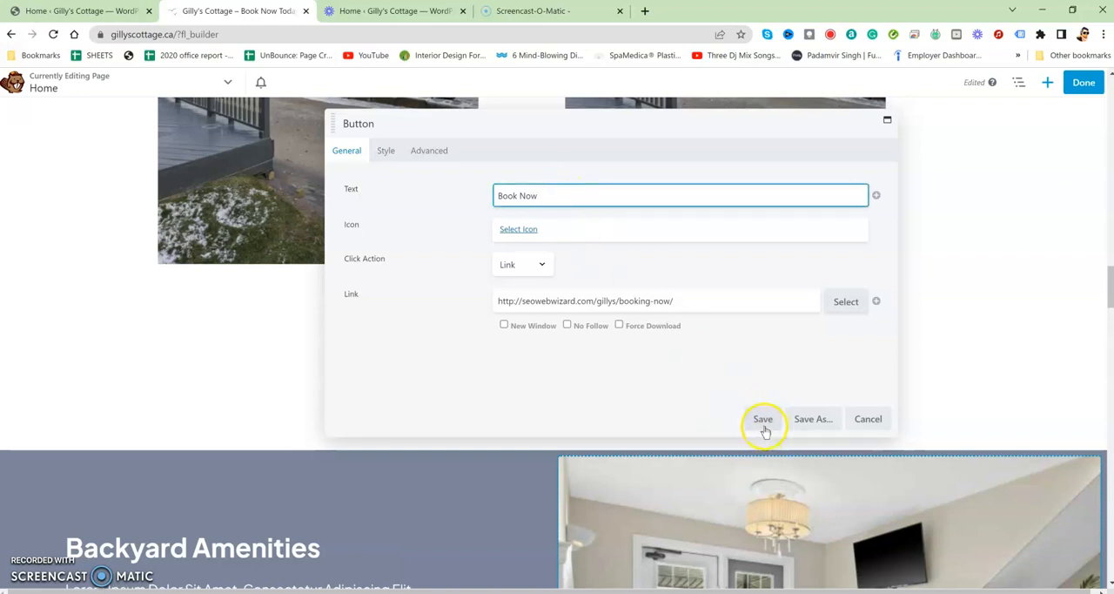
left_click(762, 419)
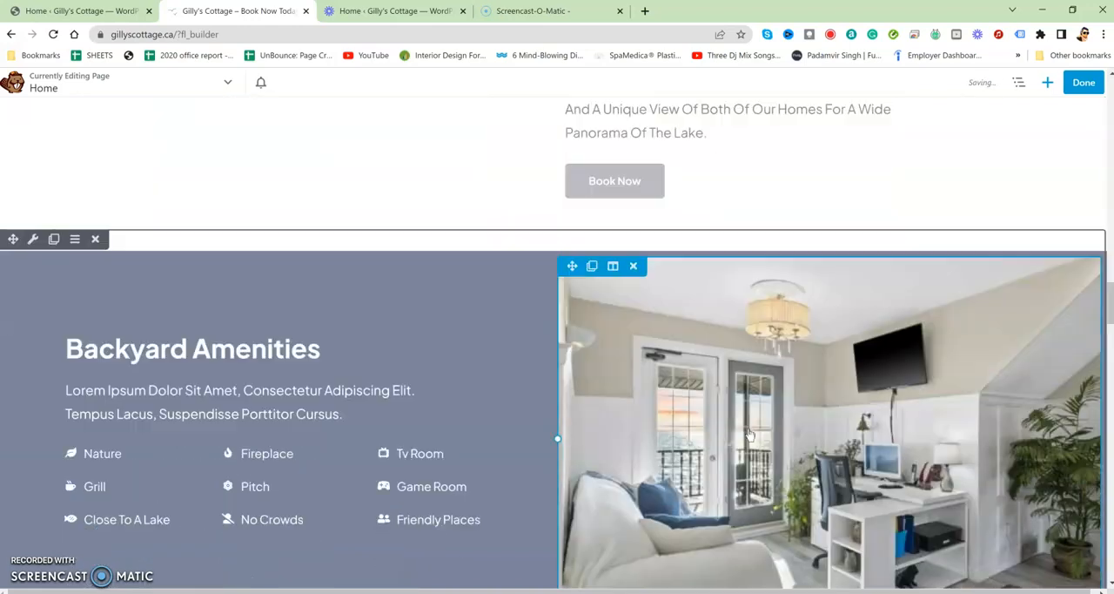
scroll("down", 3)
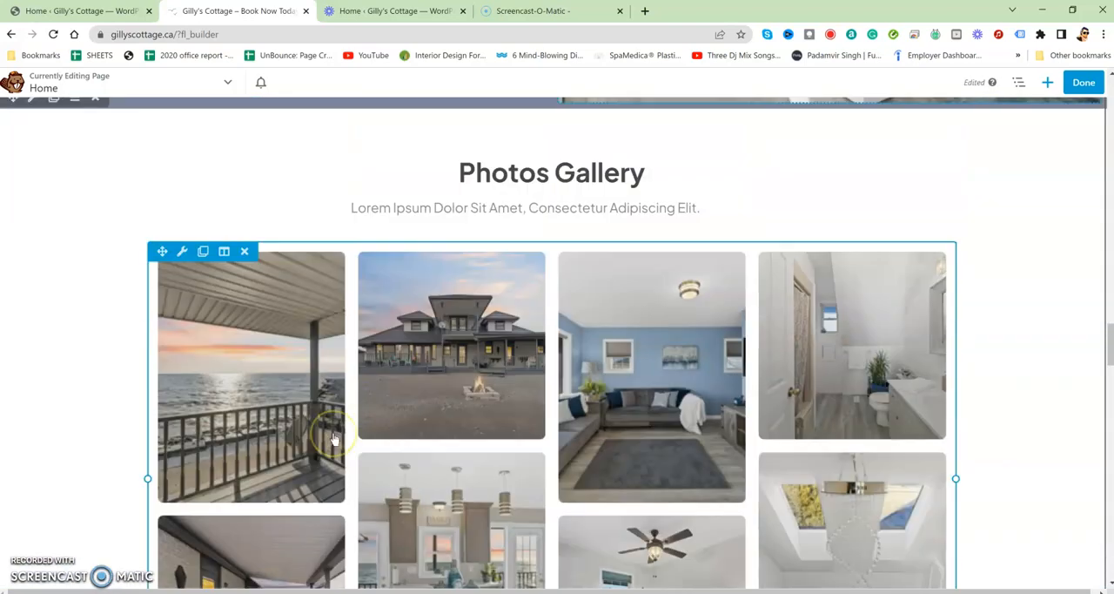
Review the Photos Gallery's eight photos and update the gallery unchanged
scroll("down", 3)
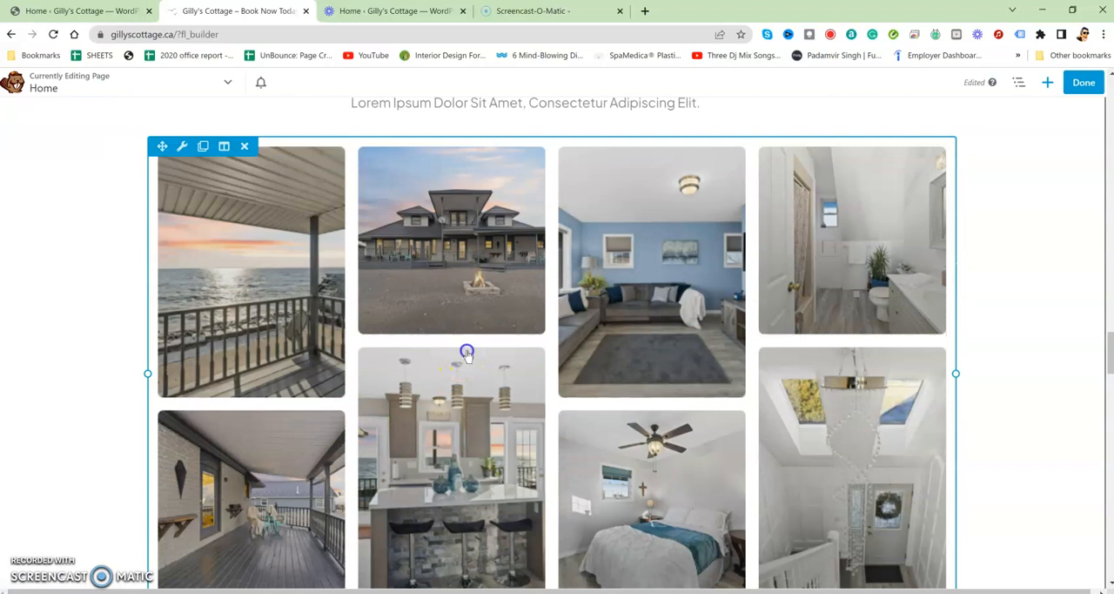
left_click(181, 145)
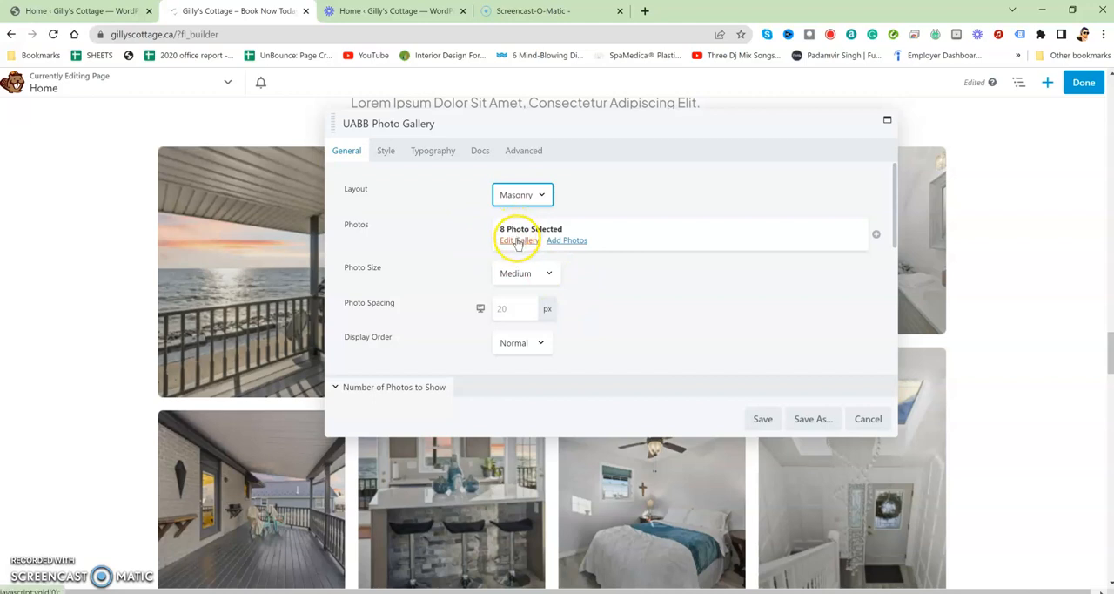
left_click(518, 241)
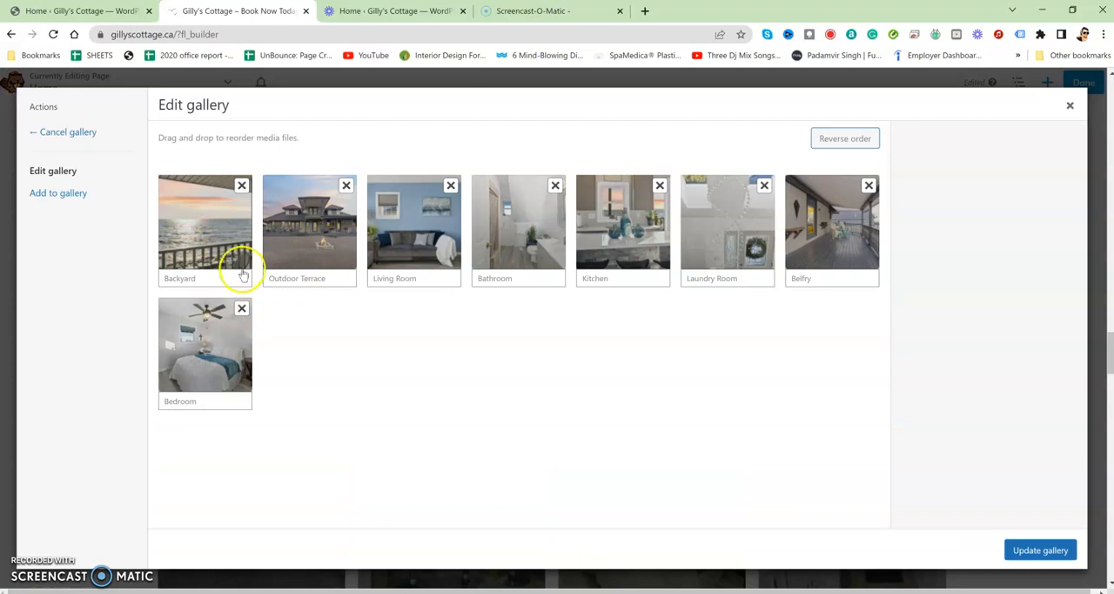
mouse_move(299, 302)
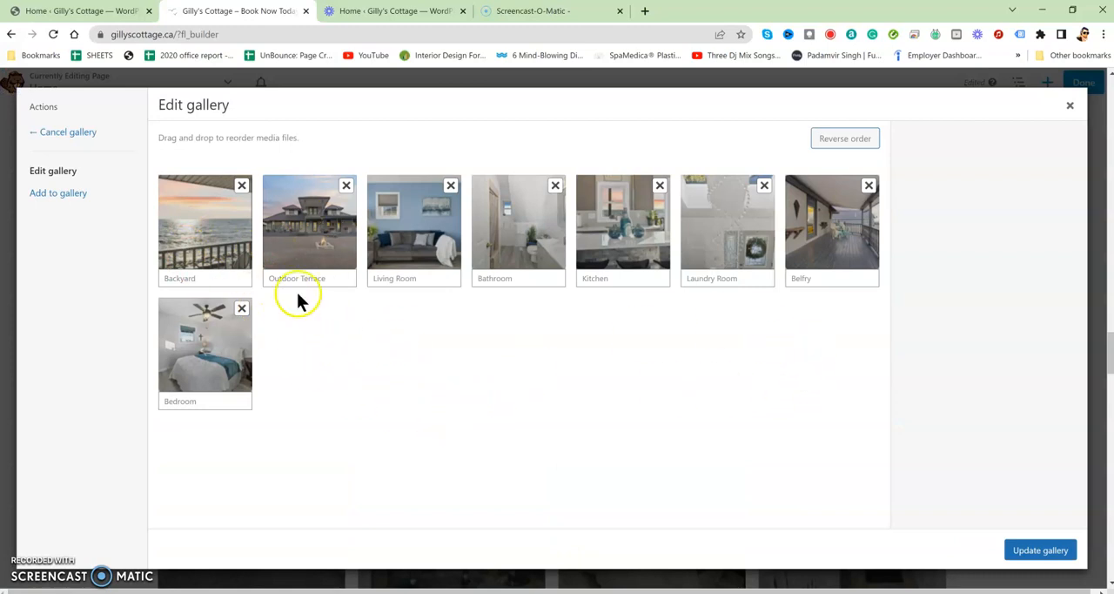
left_click(58, 193)
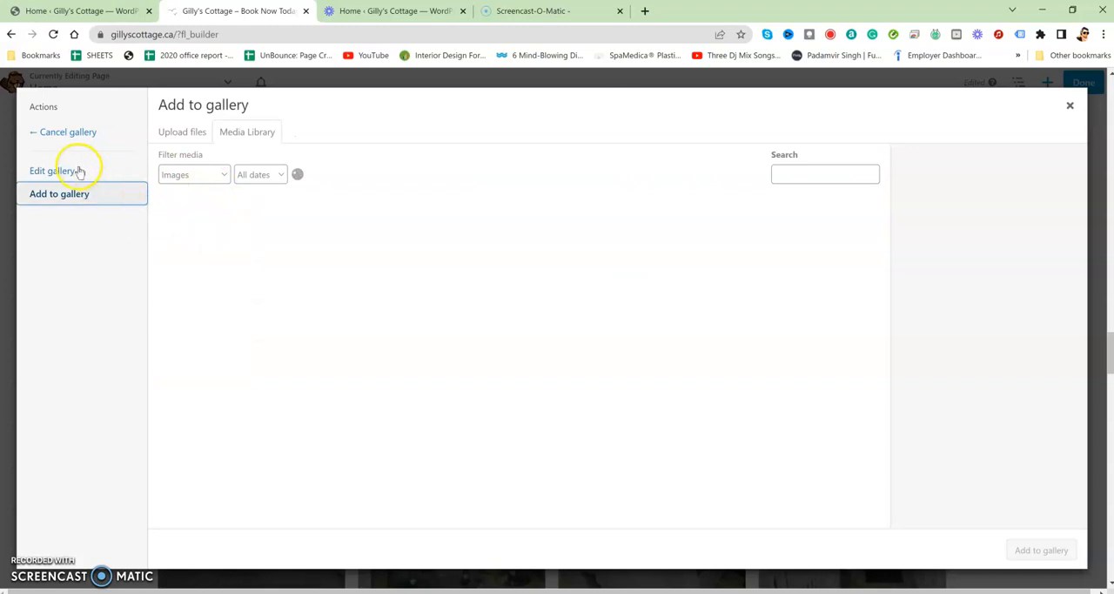
left_click(53, 171)
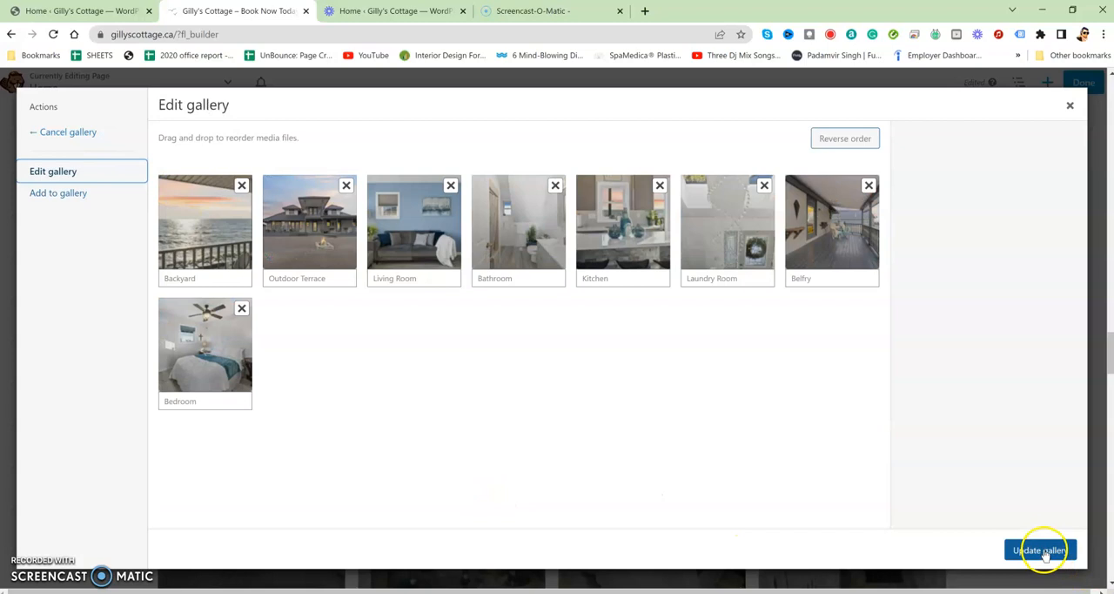
left_click(1040, 549)
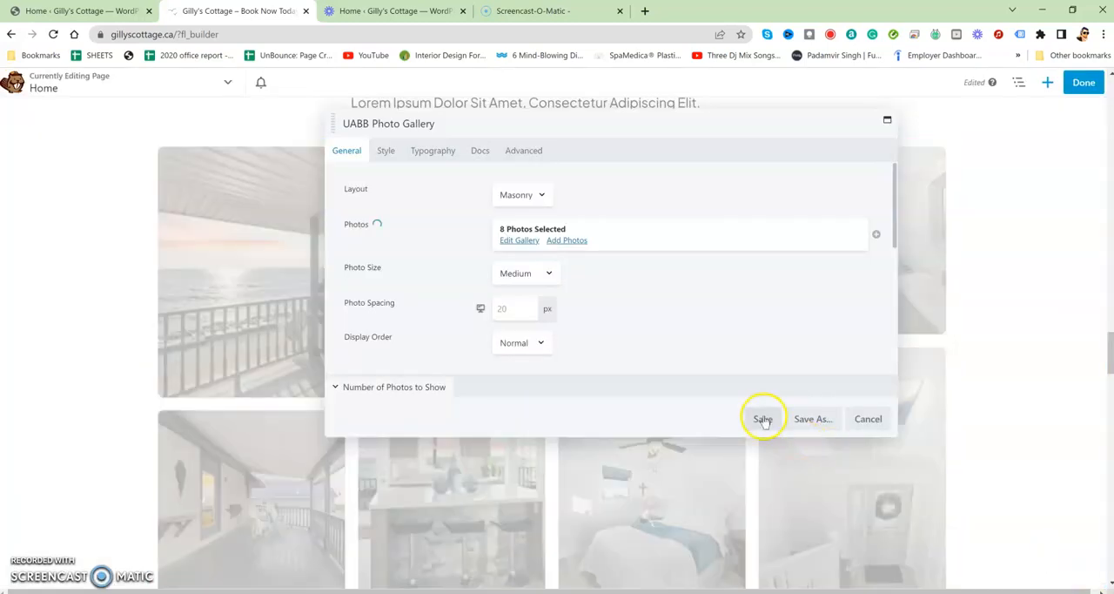
Save the UABB Photo Gallery settings and scroll to House Rules And Regulations
left_click(763, 419)
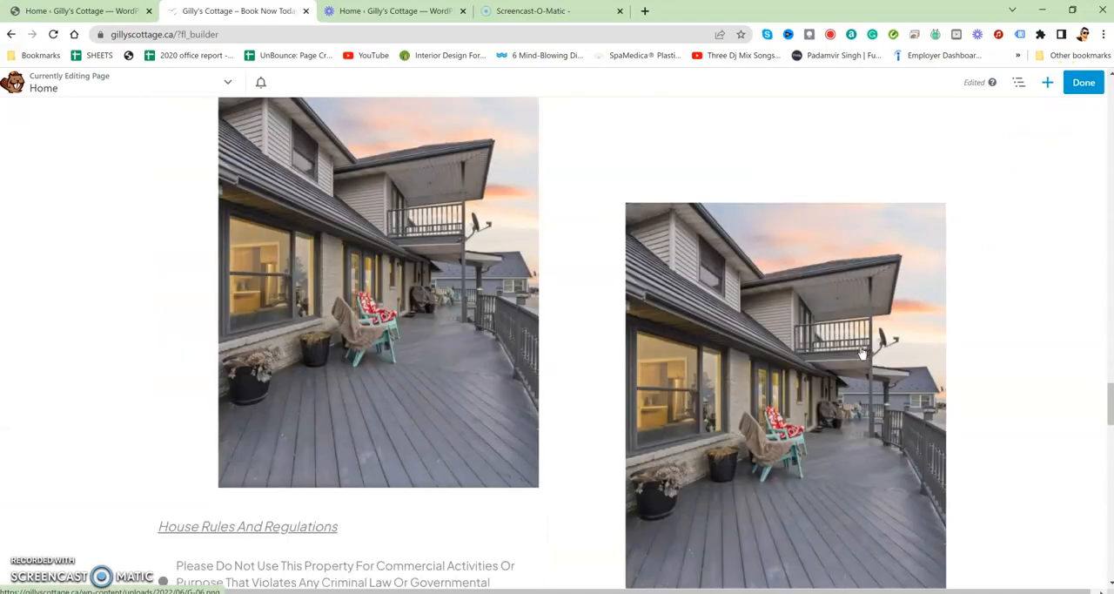
scroll("down", 3)
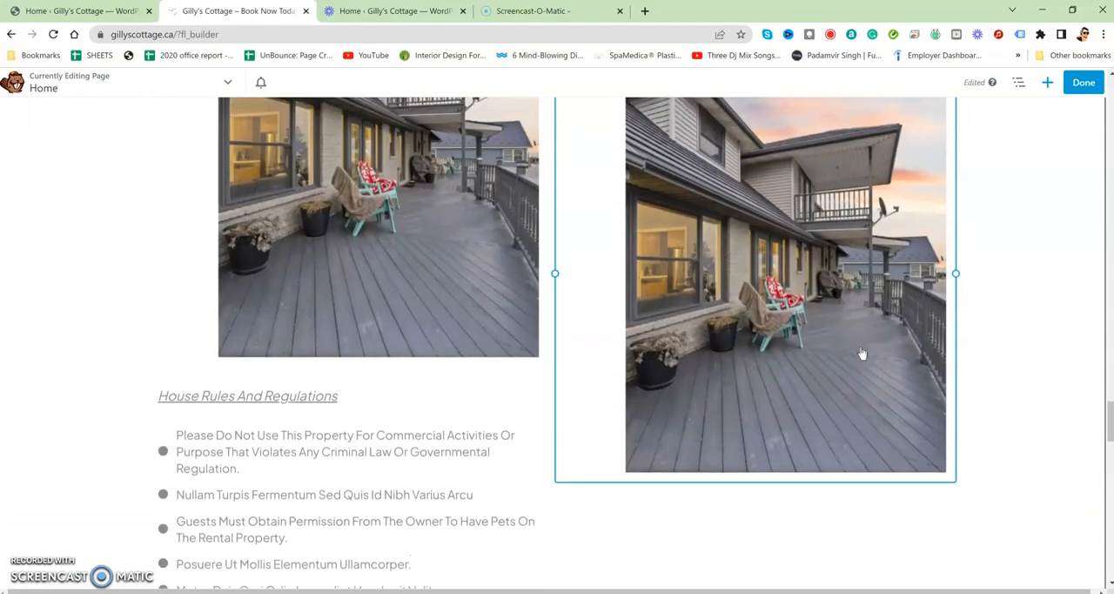
scroll("down", 3)
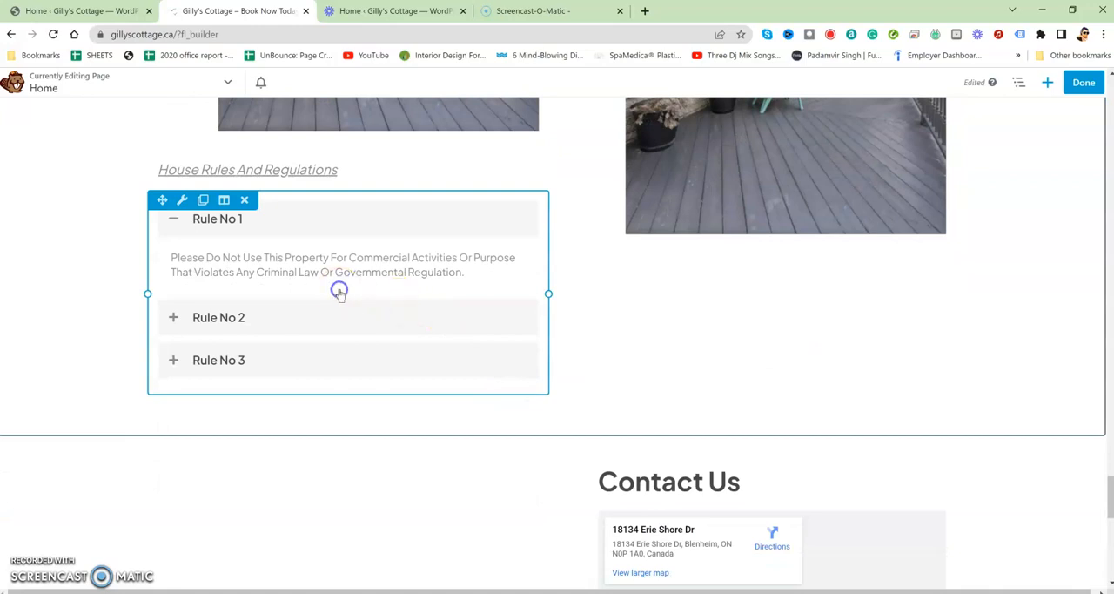
left_click(182, 201)
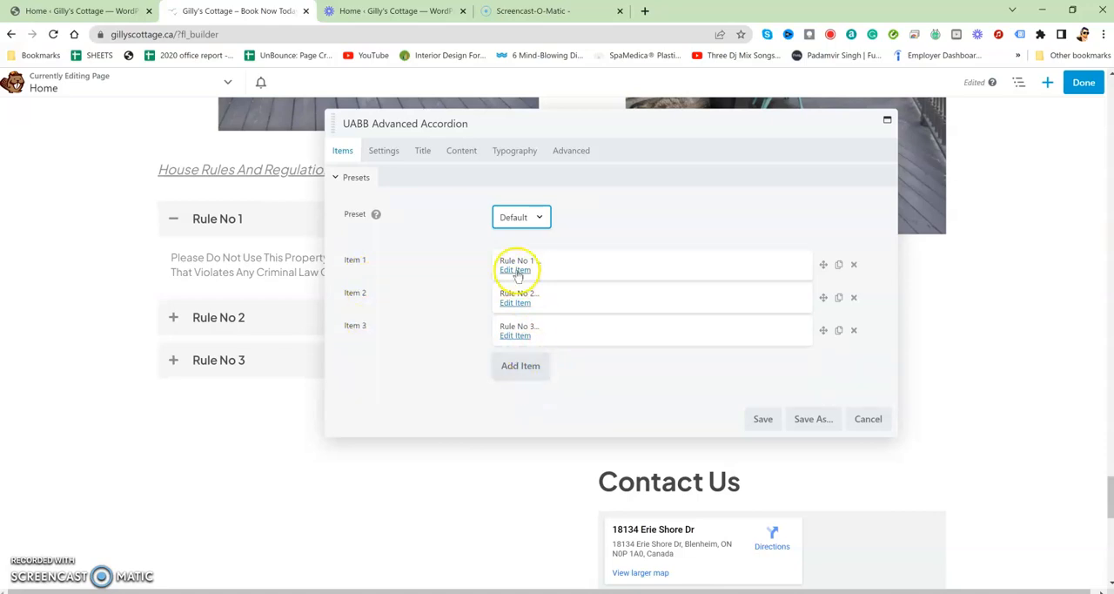
left_click(515, 270)
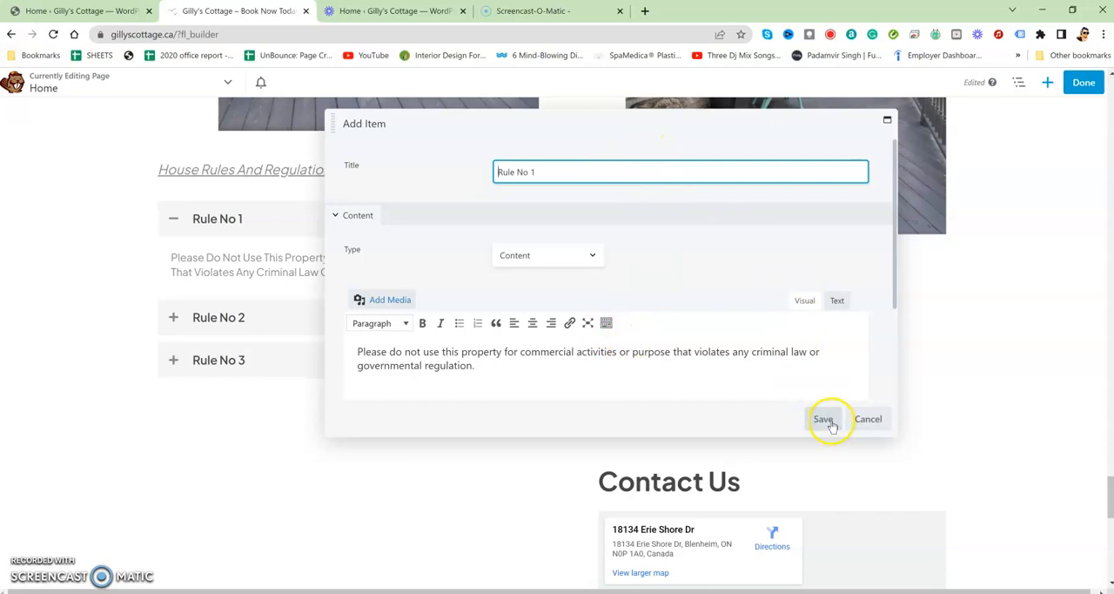
left_click(823, 419)
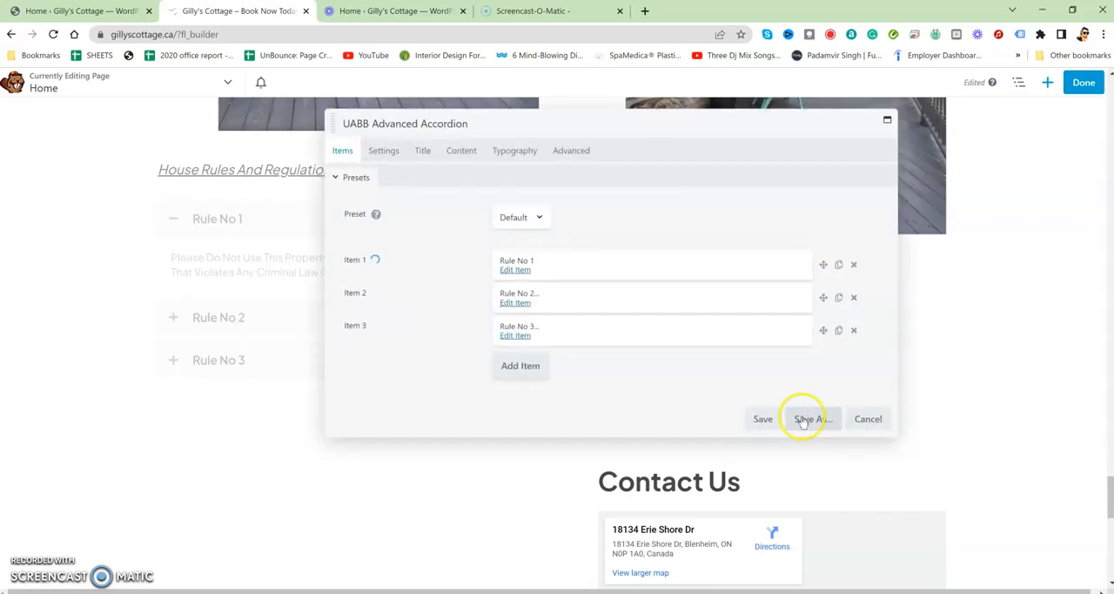
left_click(763, 419)
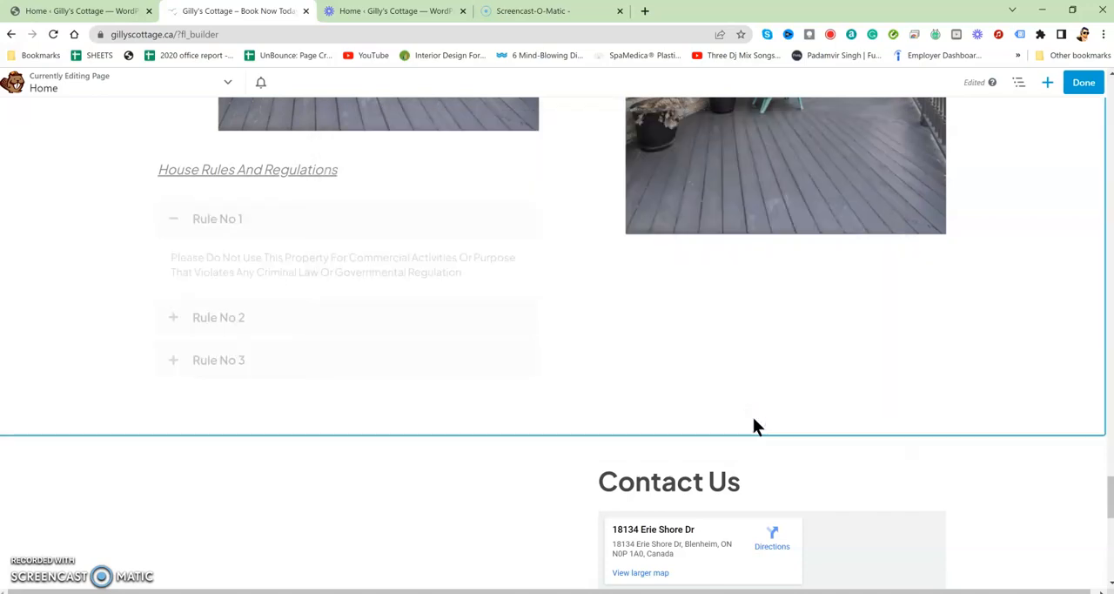
scroll("down", 3)
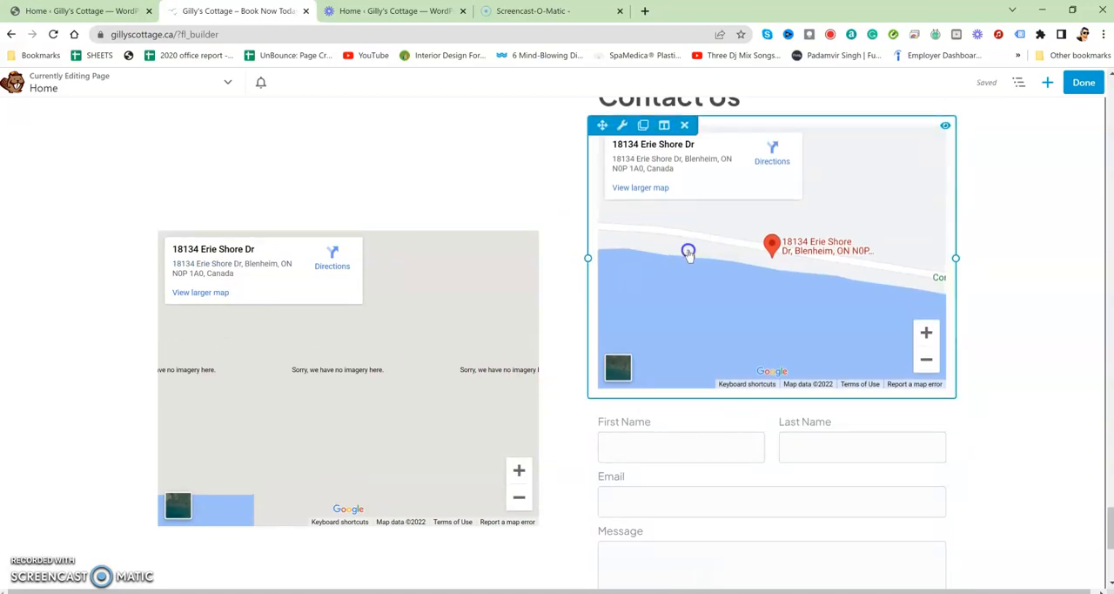
left_click(621, 125)
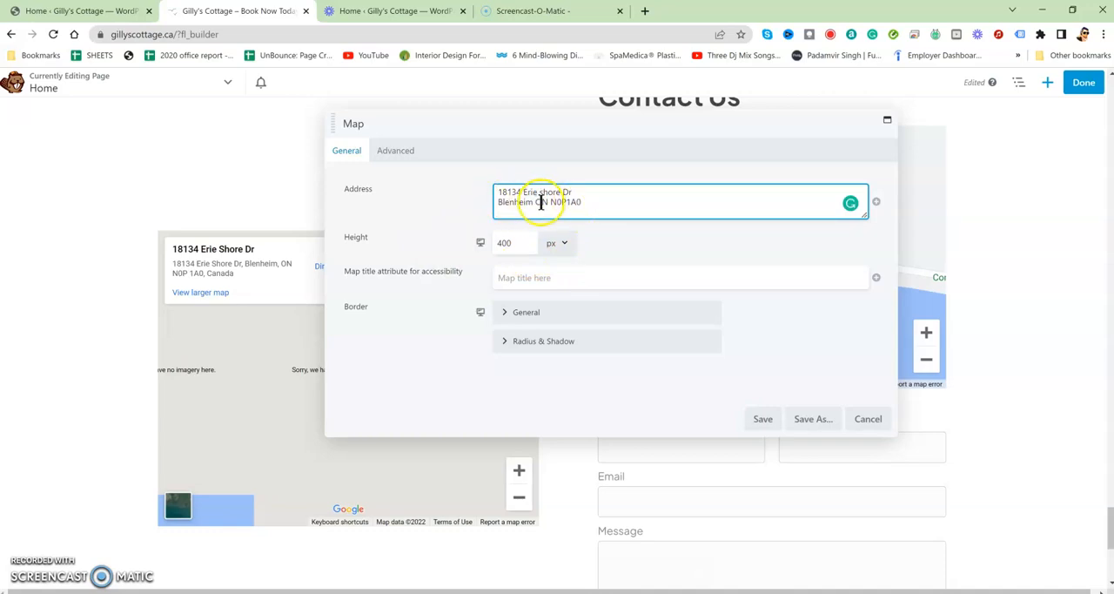
mouse_move(640, 379)
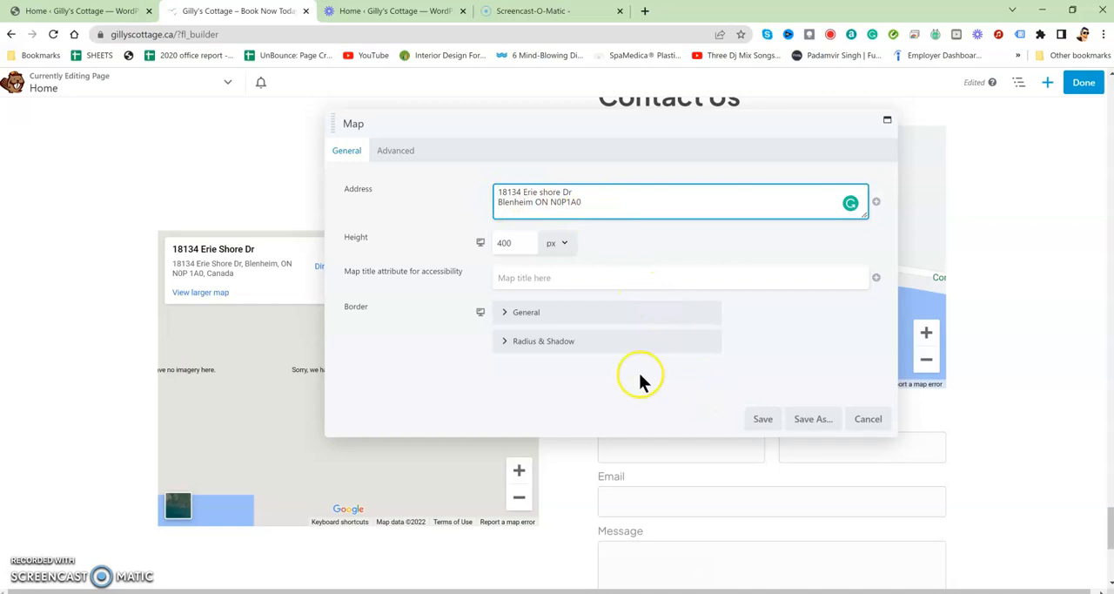
left_click(763, 418)
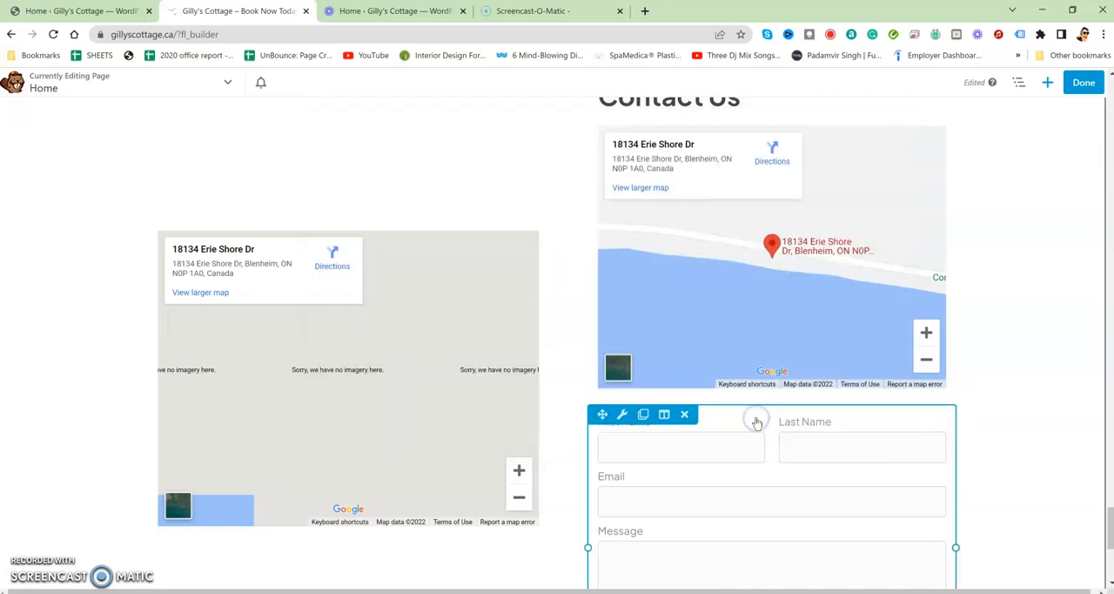
Choose Home Form in the contact form's UABB CF7 Styler settings and save
scroll("down", 3)
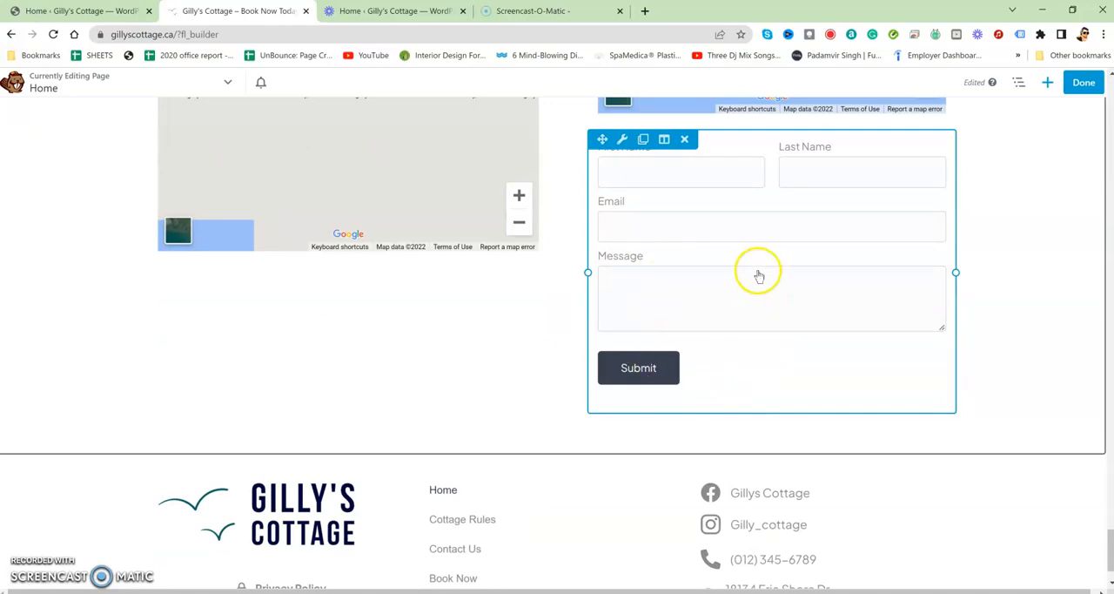
mouse_move(756, 275)
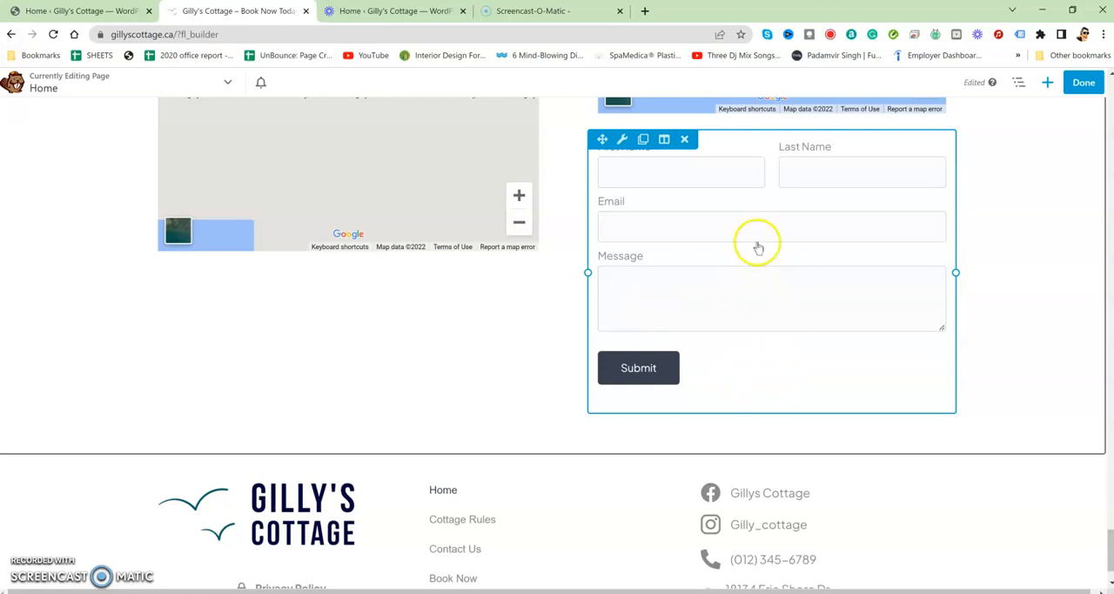
left_click(622, 139)
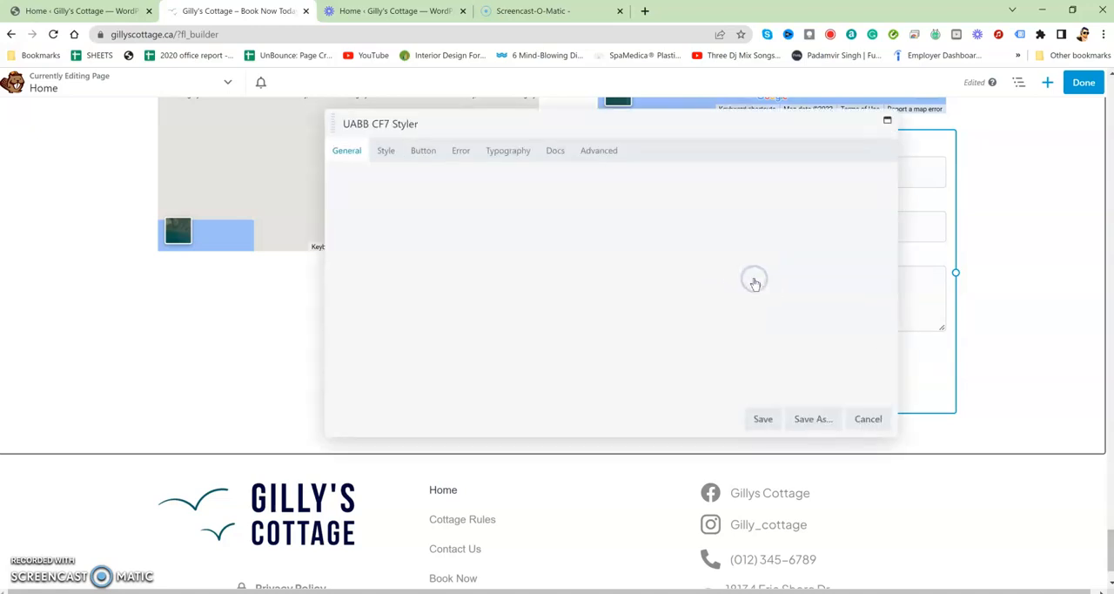
left_click(346, 150)
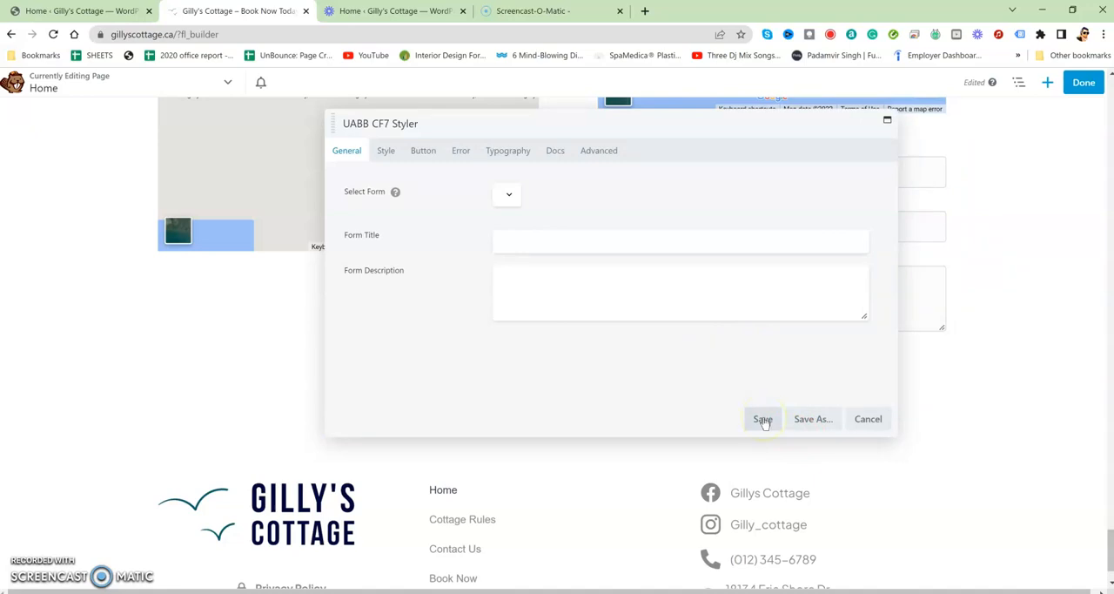
left_click(535, 194)
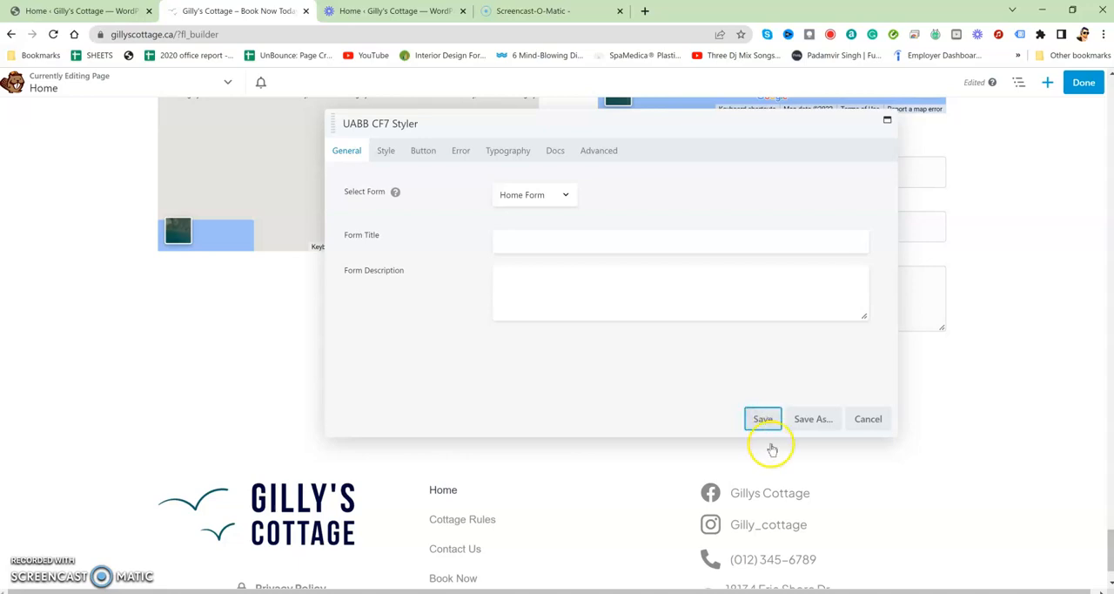
left_click(763, 419)
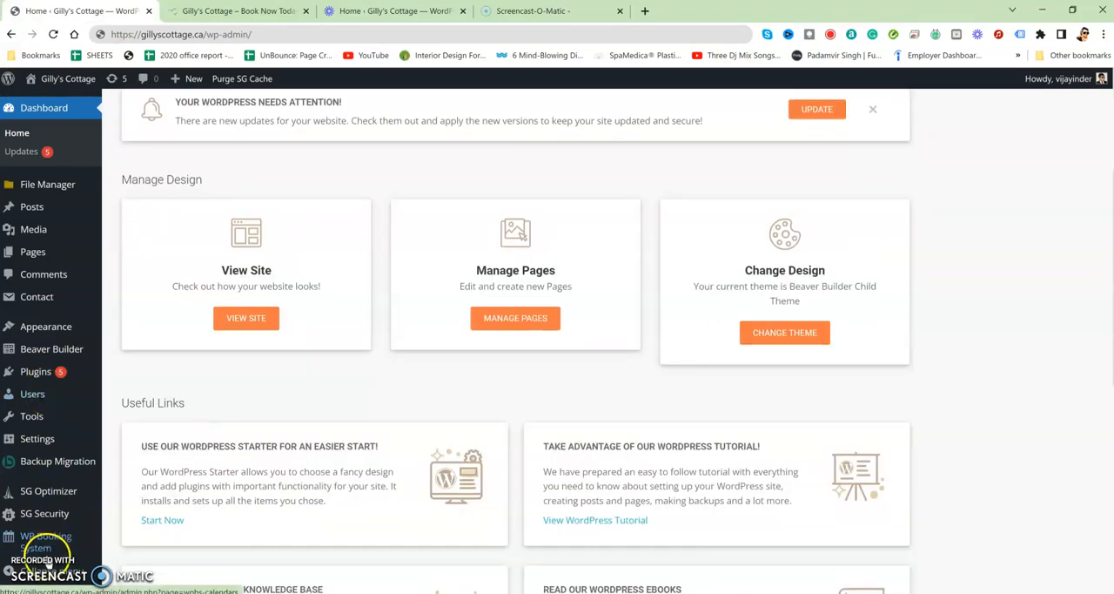
Open WP Booking System's Calendars list showing Booking Gillys cottage
left_click(43, 537)
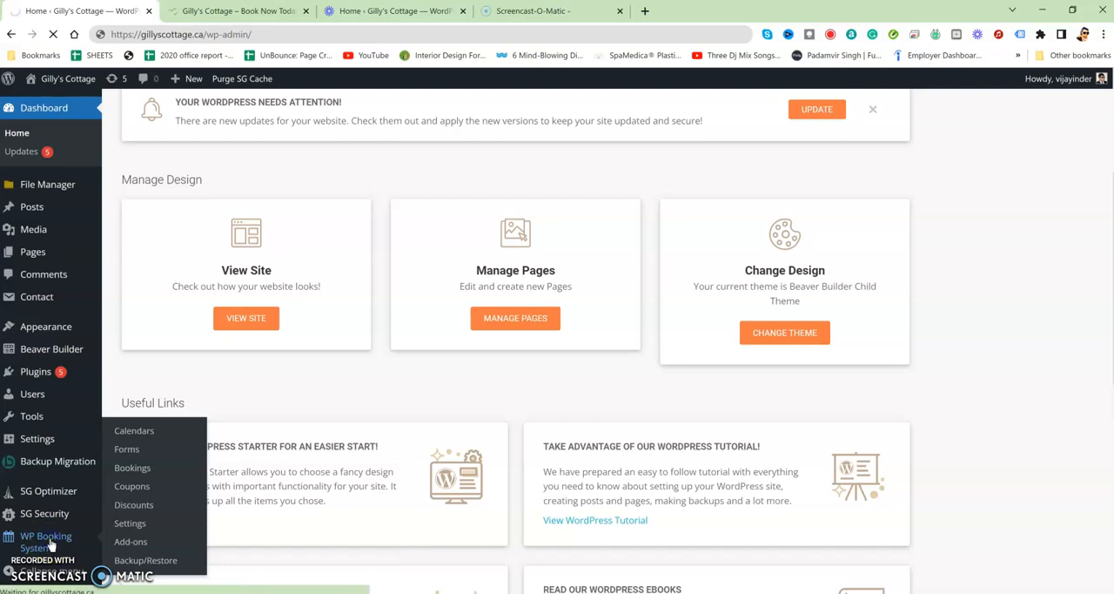
left_click(135, 430)
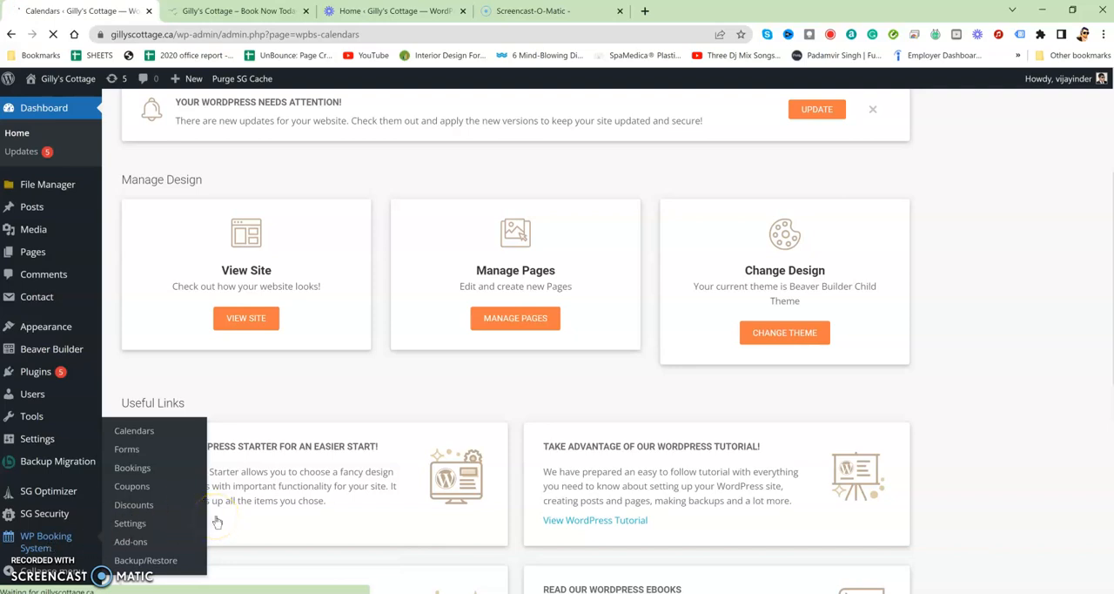
left_click(134, 430)
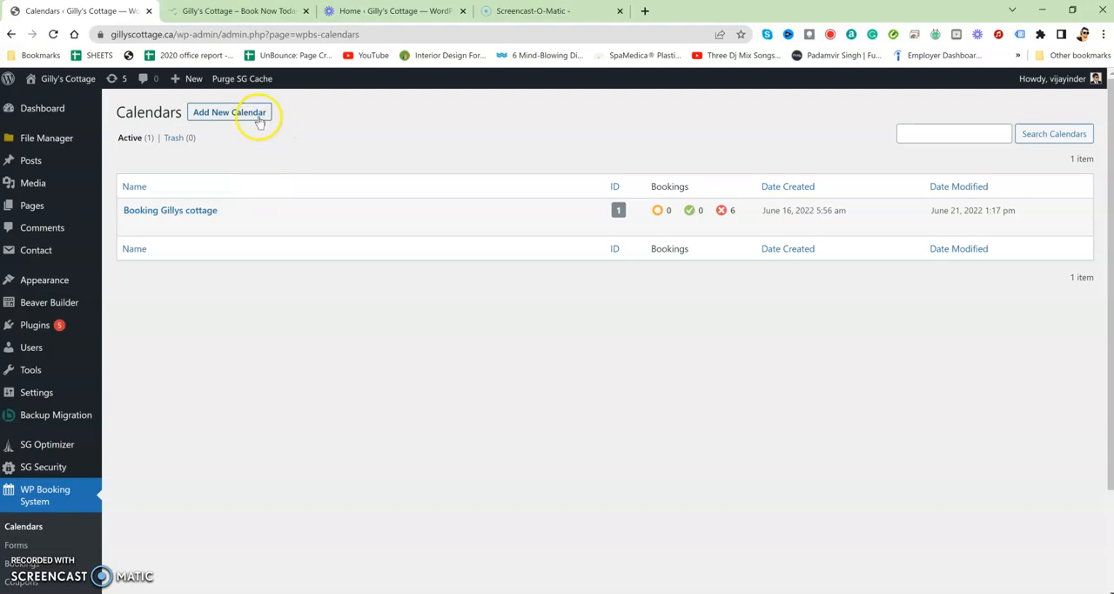
mouse_move(247, 145)
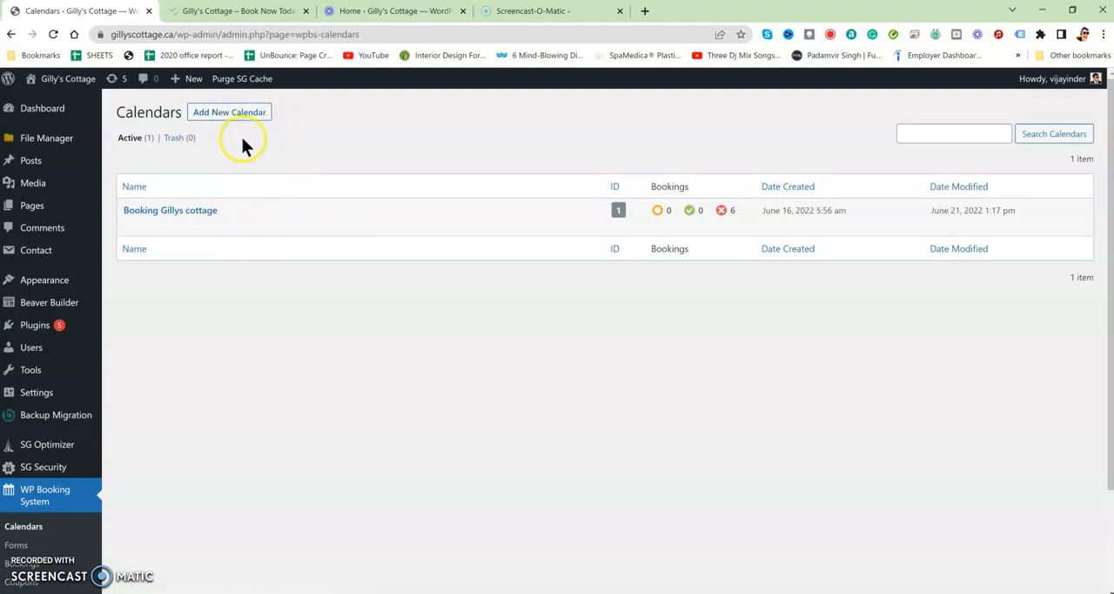
mouse_move(170, 210)
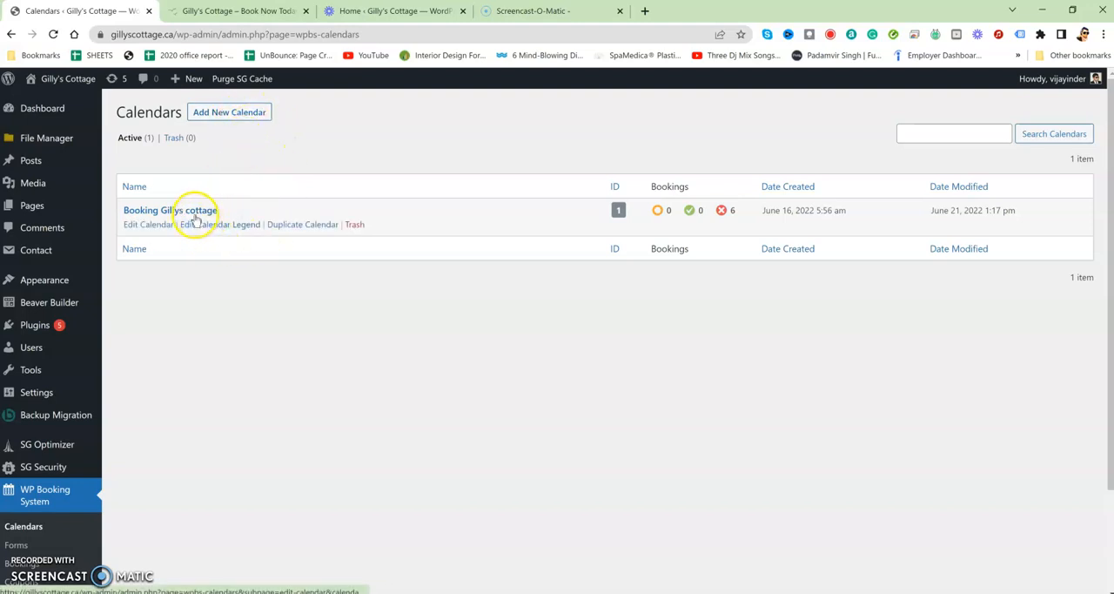
Open the Booking Gillys cottage calendar for editing and scroll to its dates
left_click(148, 224)
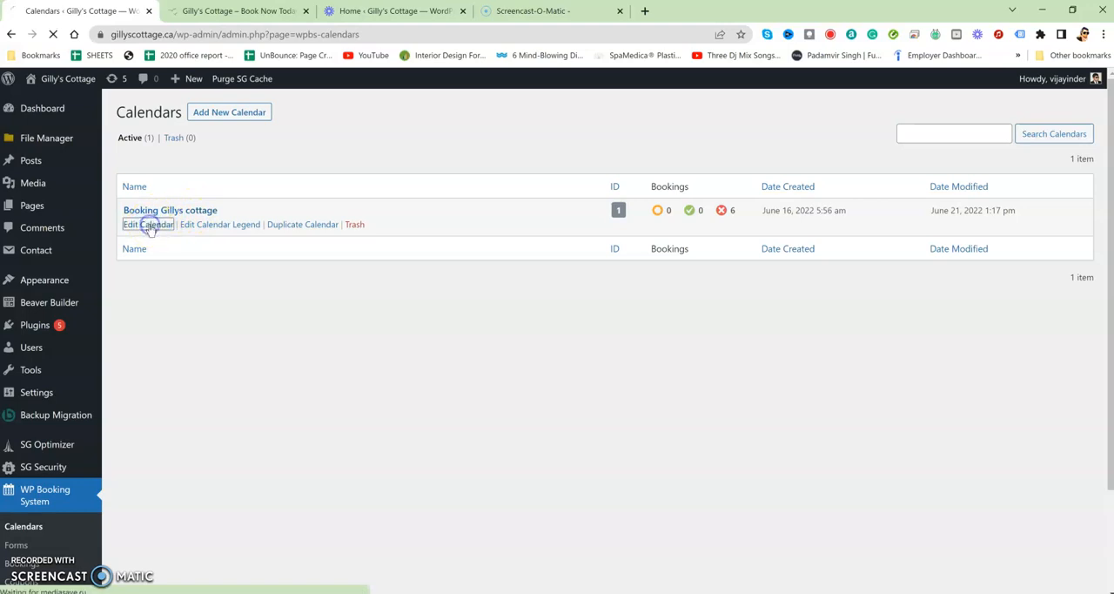
left_click(148, 224)
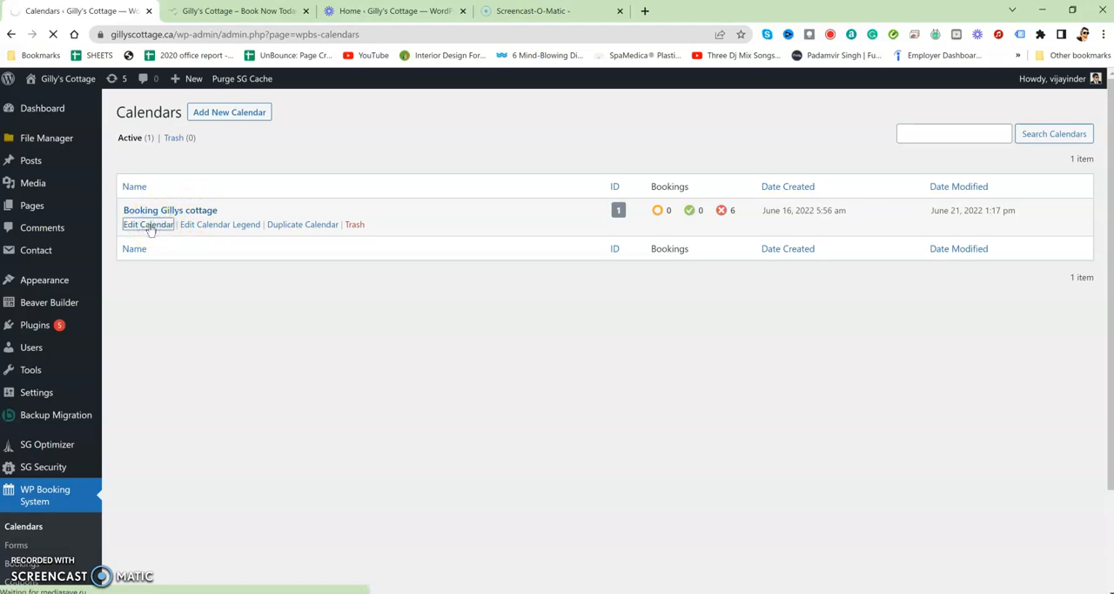
left_click(148, 223)
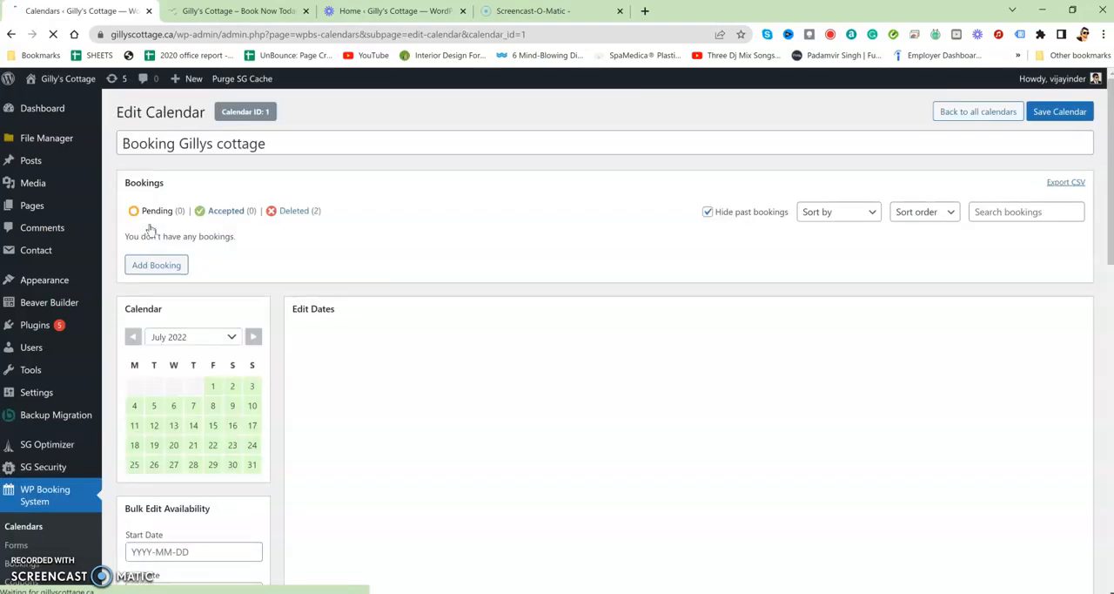
scroll("down", 3)
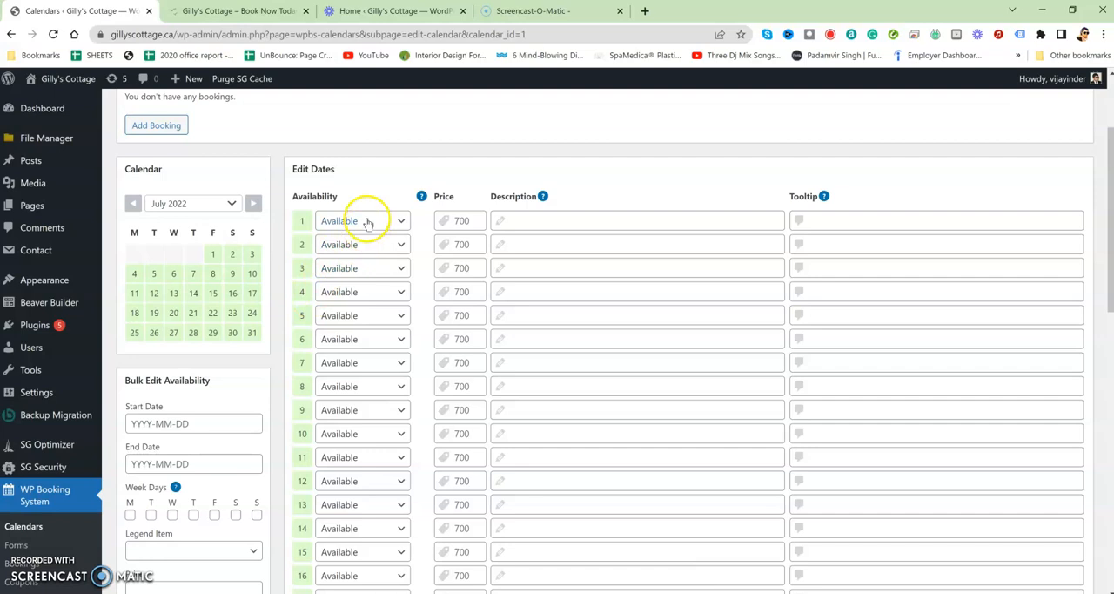
scroll("down", 3)
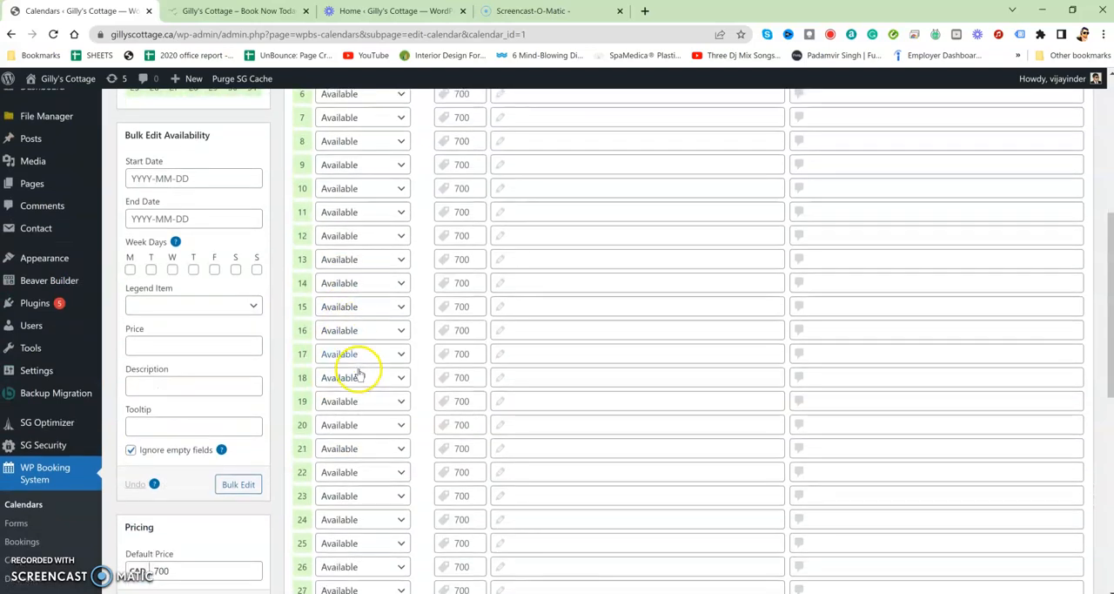
Keep day 15 Available and review July 2022 dates, all Available at 700
left_click(361, 265)
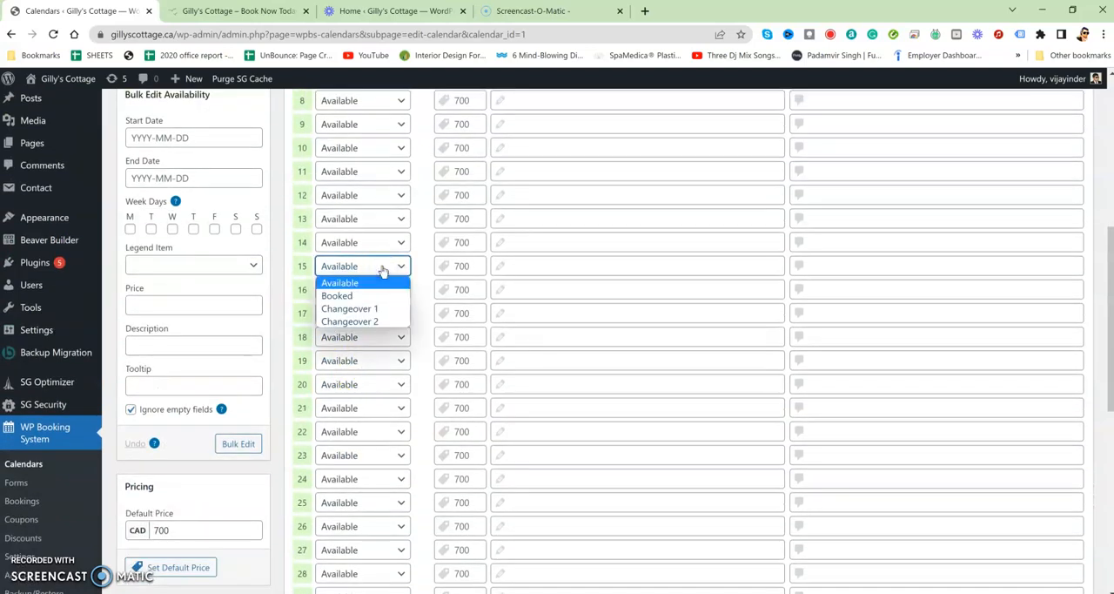
left_click(361, 282)
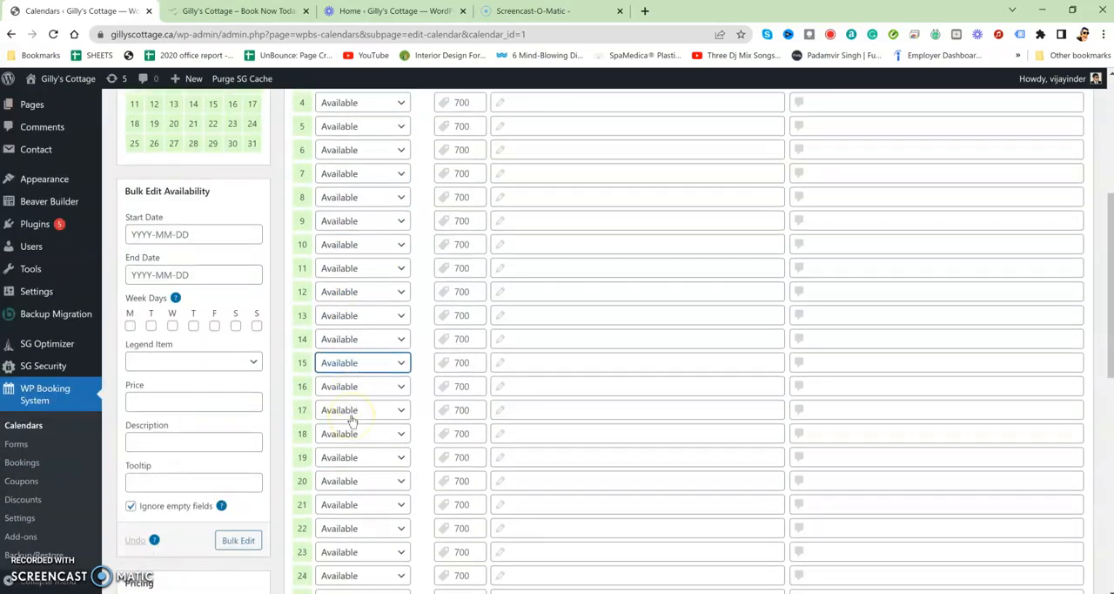
scroll("down", 3)
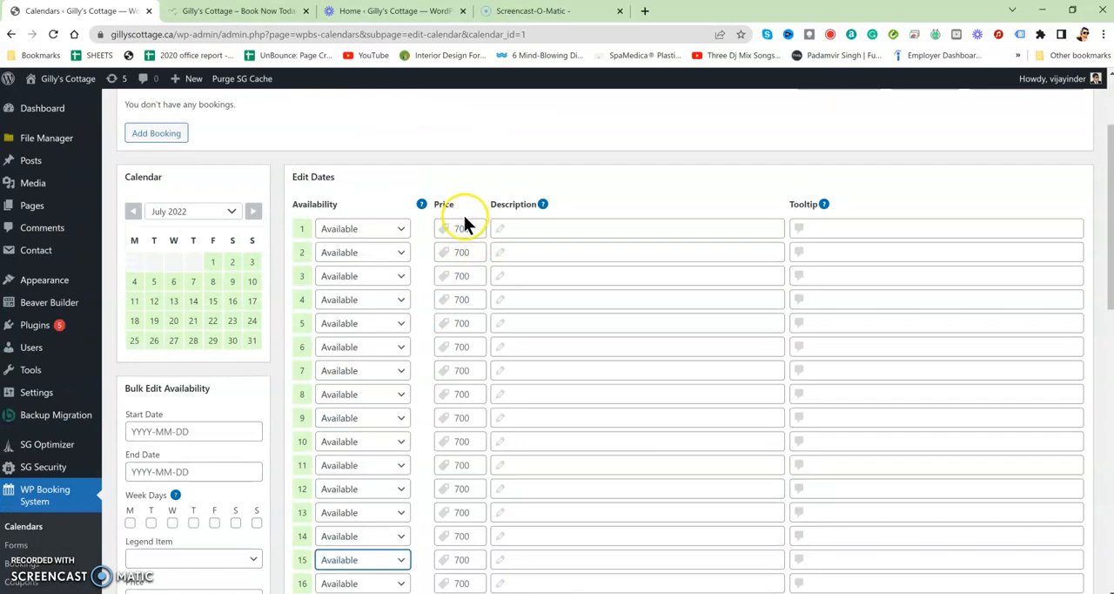
scroll("down", 3)
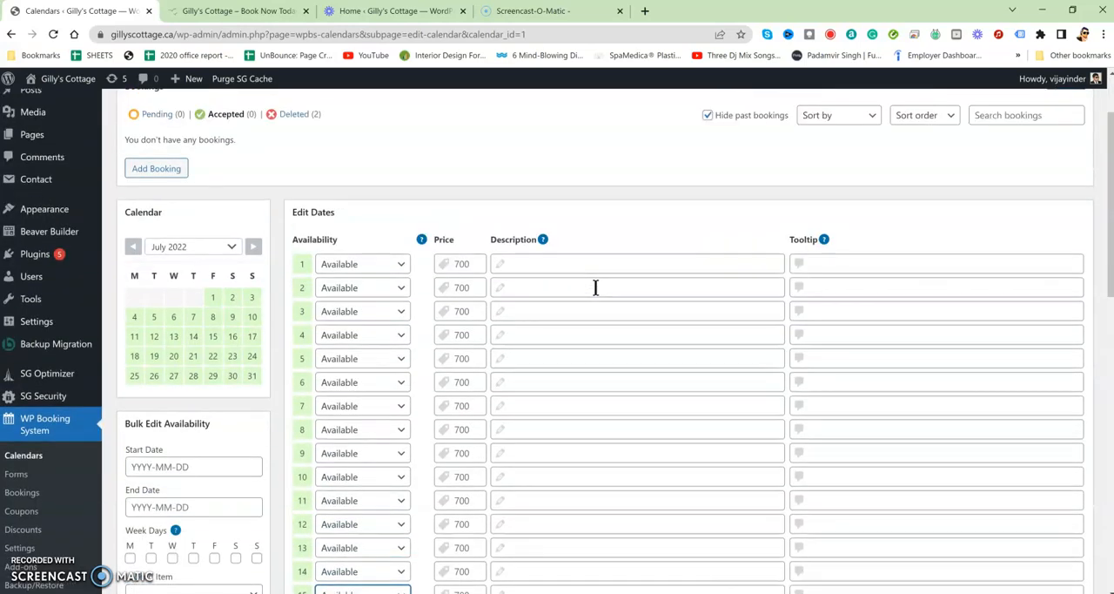
scroll("down", 3)
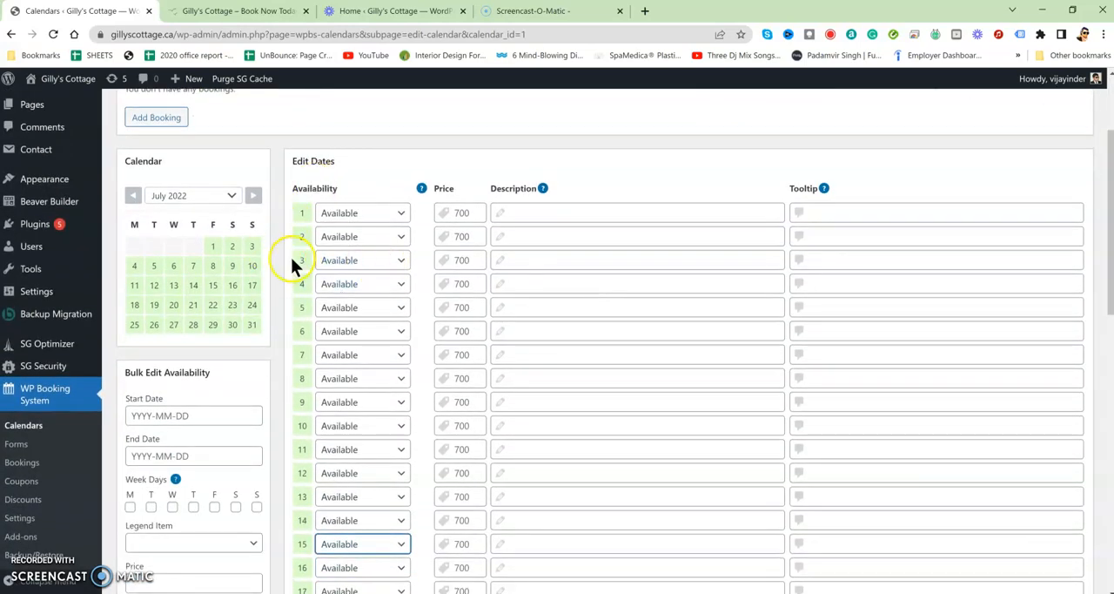
Switch the Booking Gillys cottage calendar to display July 2023
left_click(191, 195)
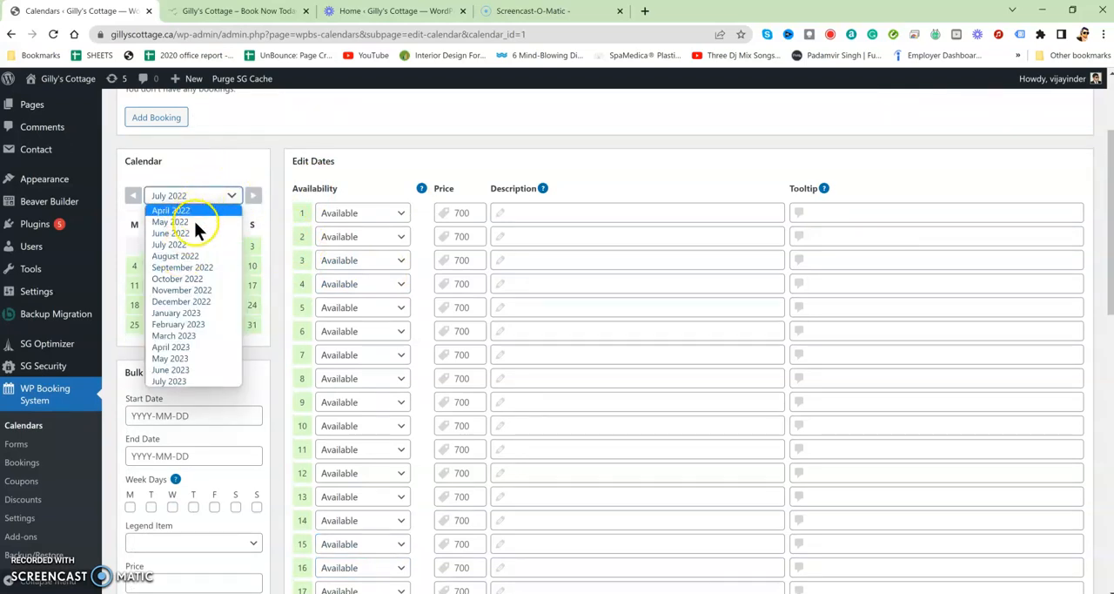
mouse_move(170, 221)
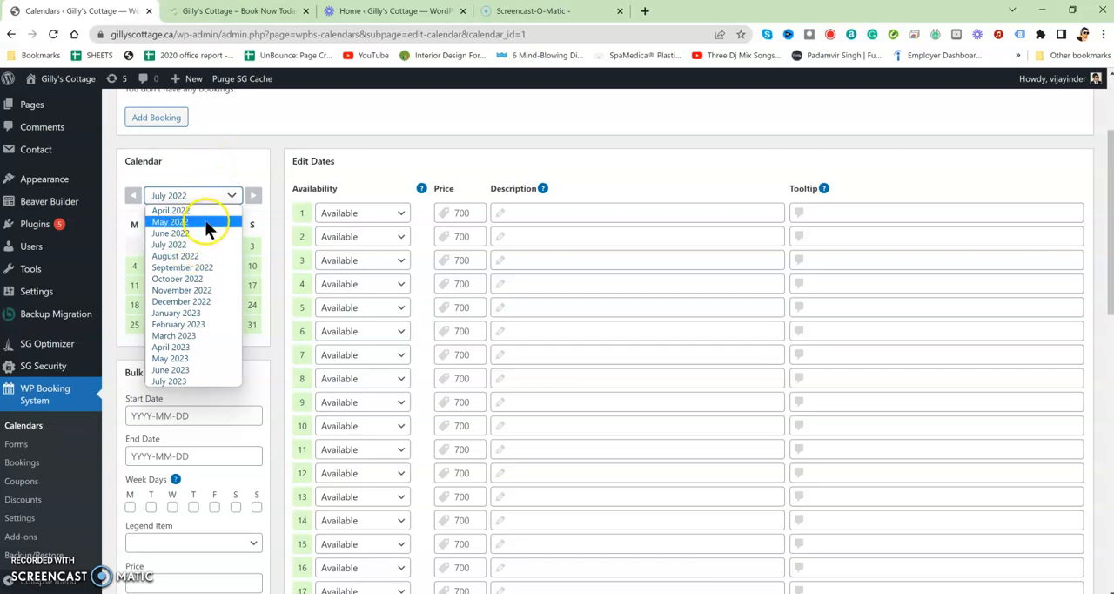
left_click(170, 222)
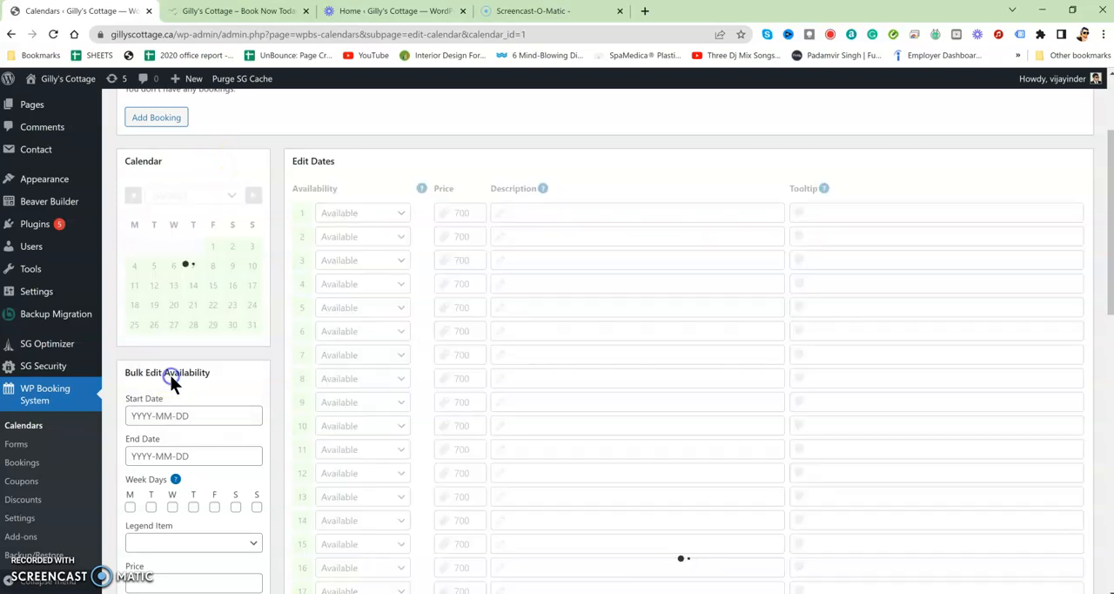
mouse_move(219, 198)
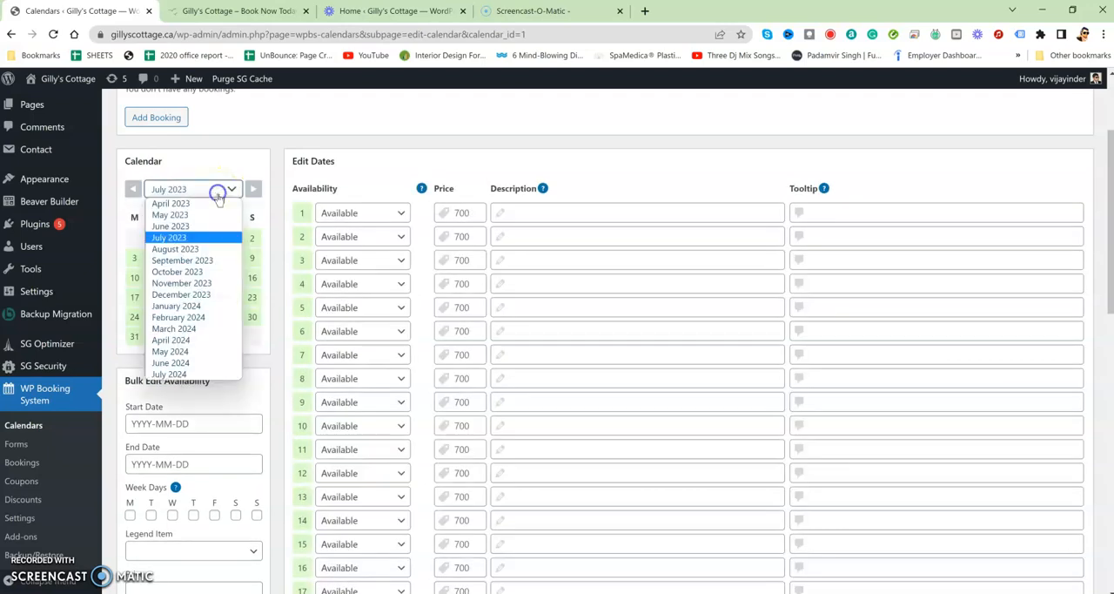
left_click(192, 189)
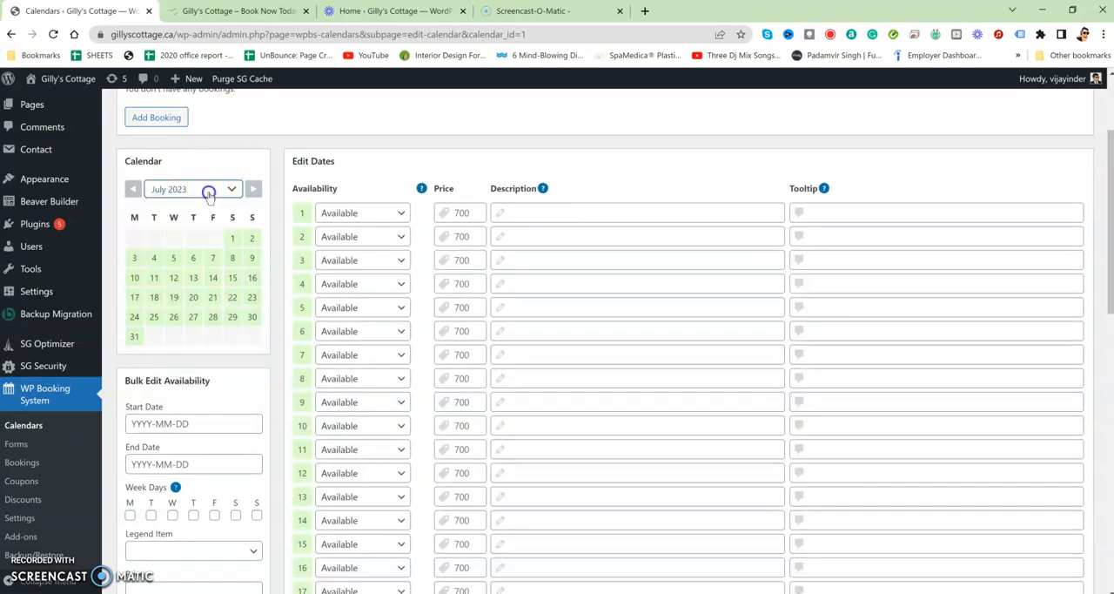
Scroll through the calendar's Edit Dates, Pricing, Legend and Notes sections
scroll("down", 3)
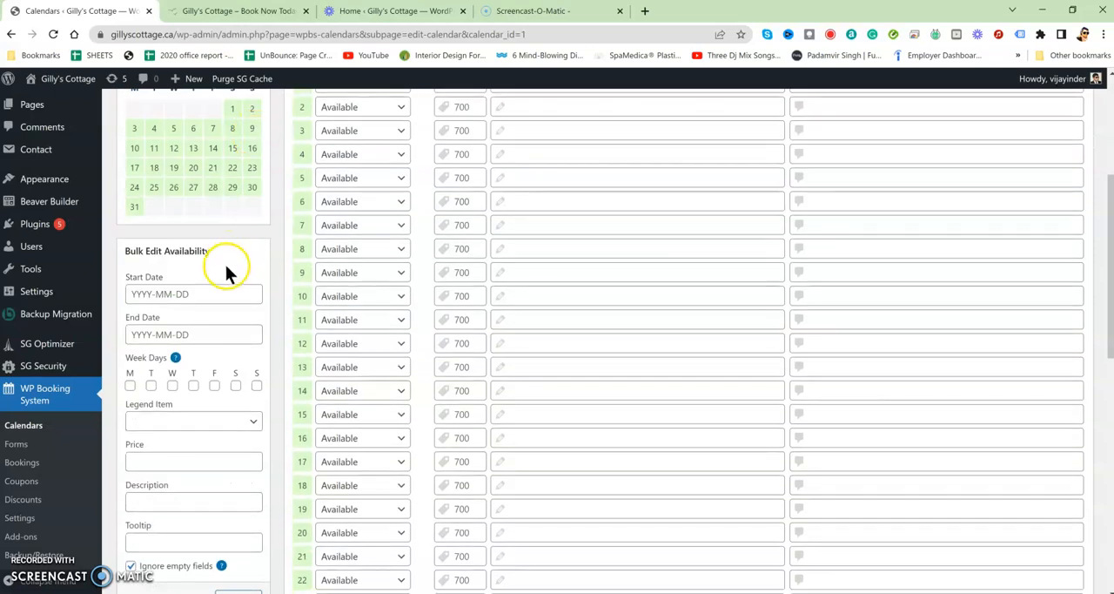
mouse_move(189, 277)
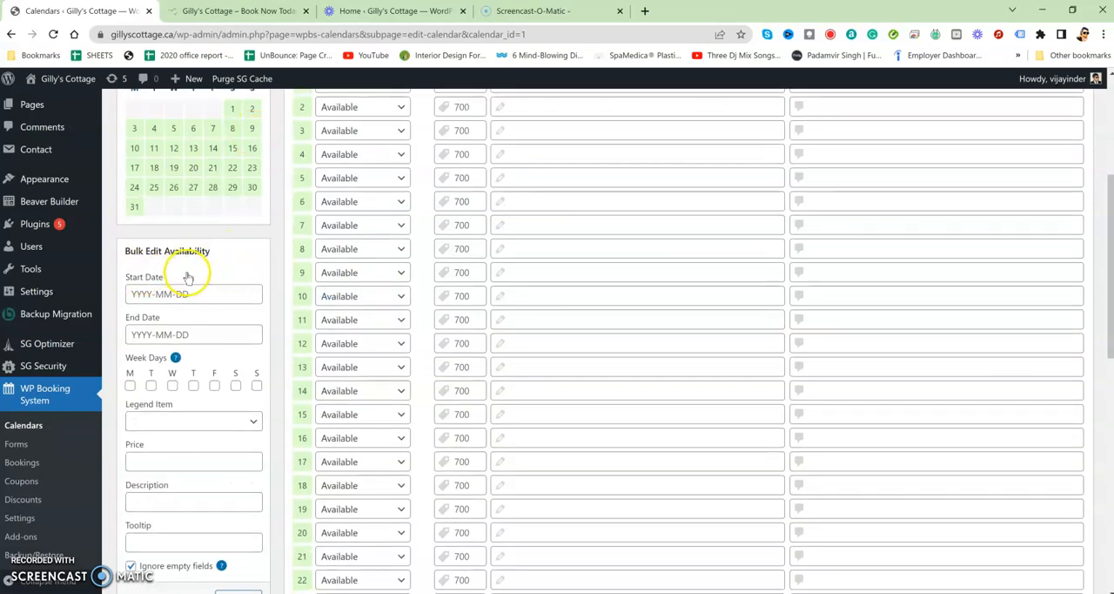
mouse_move(148, 281)
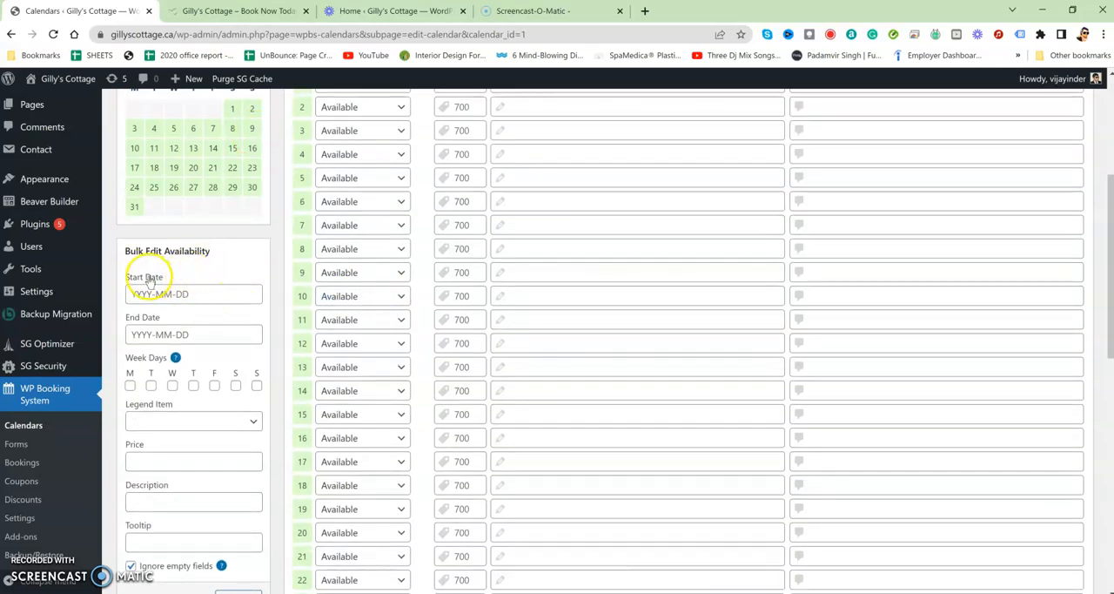
scroll("down", 3)
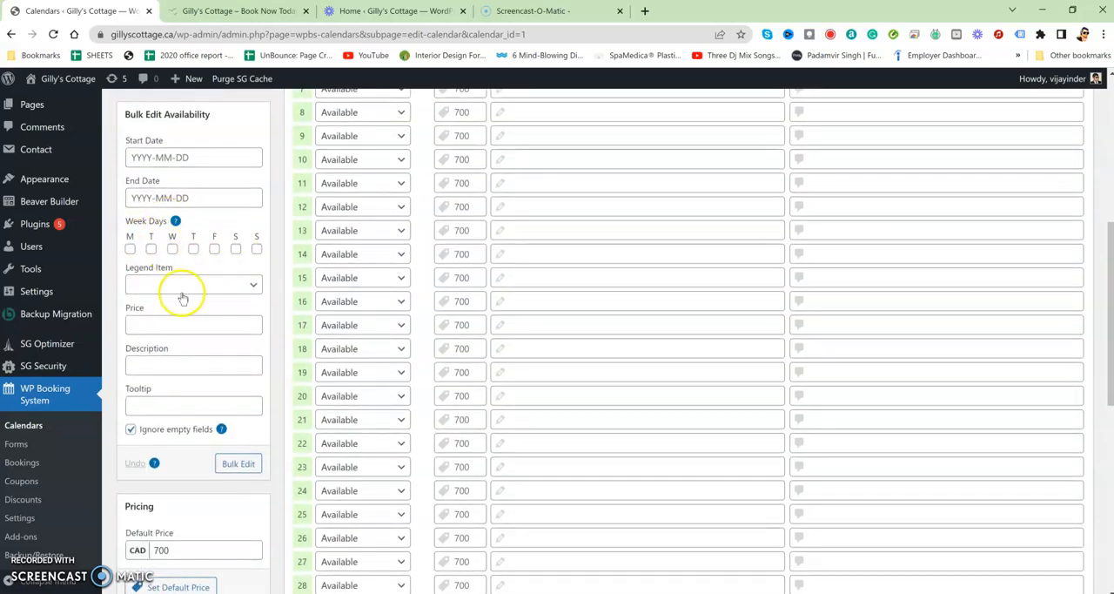
scroll("down", 3)
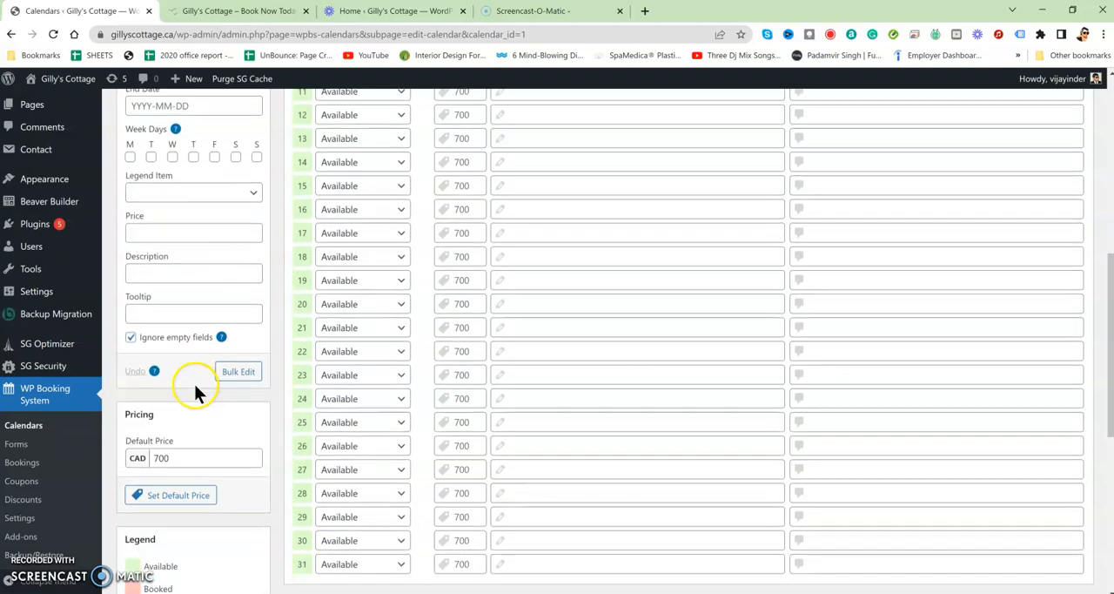
scroll("down", 3)
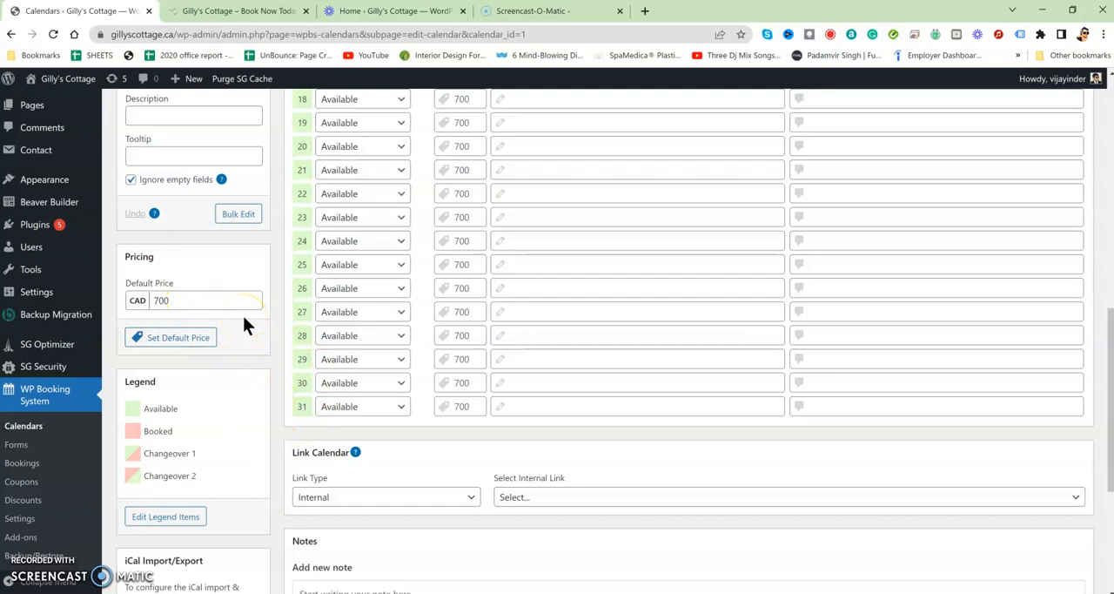
scroll("down", 3)
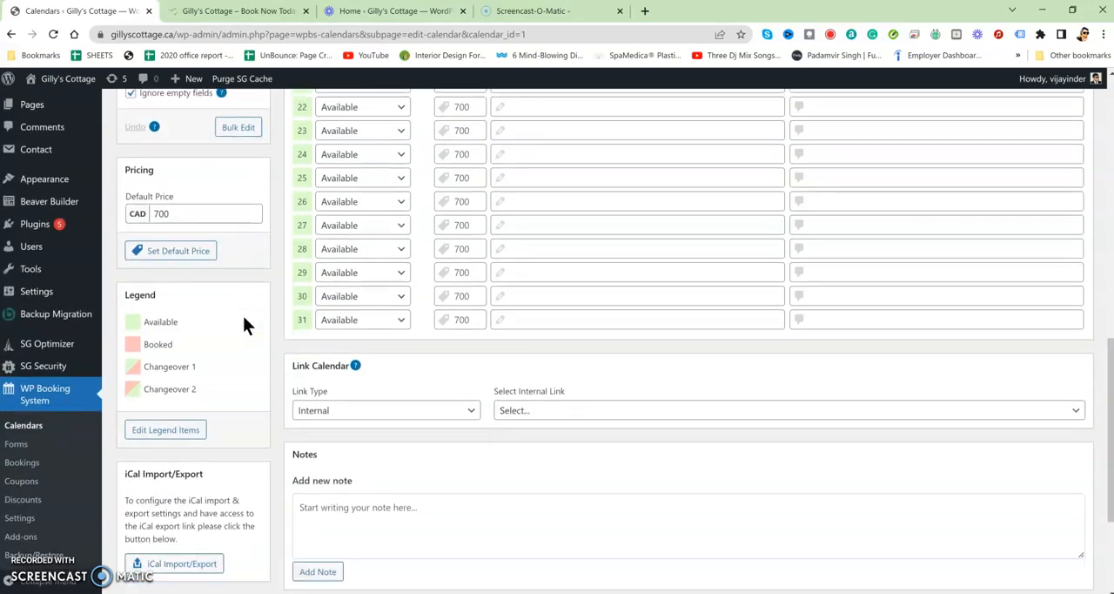
scroll("down", 3)
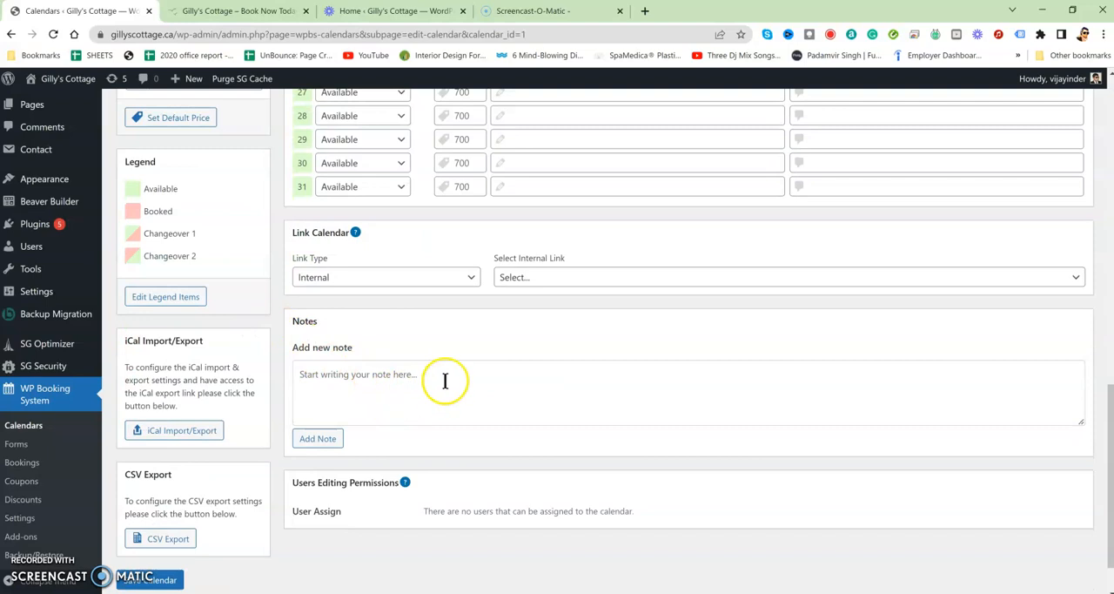
scroll("down", 3)
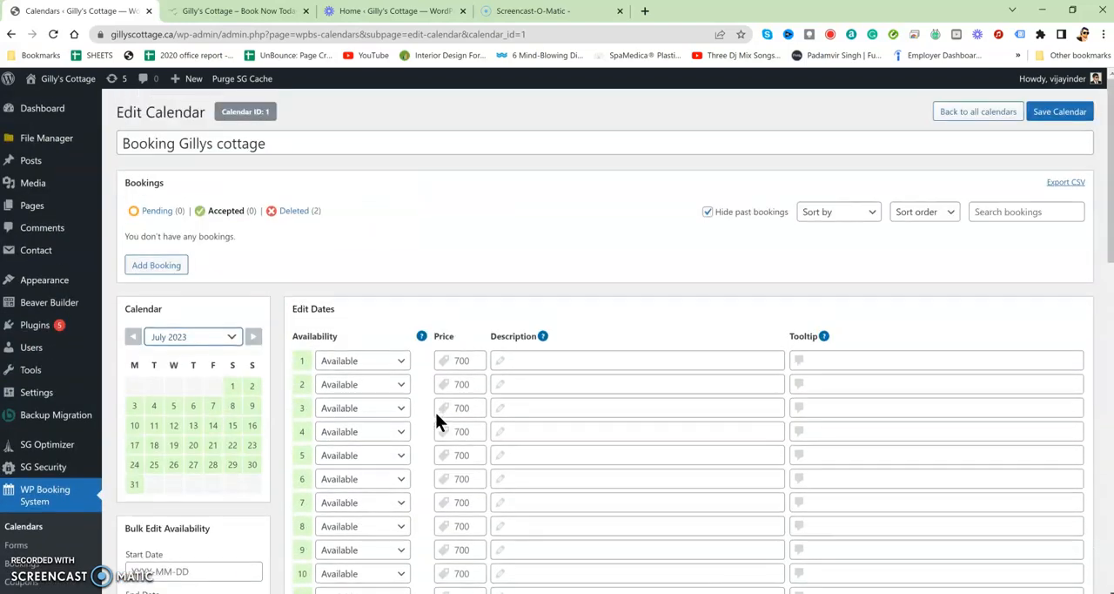
scroll("down", 3)
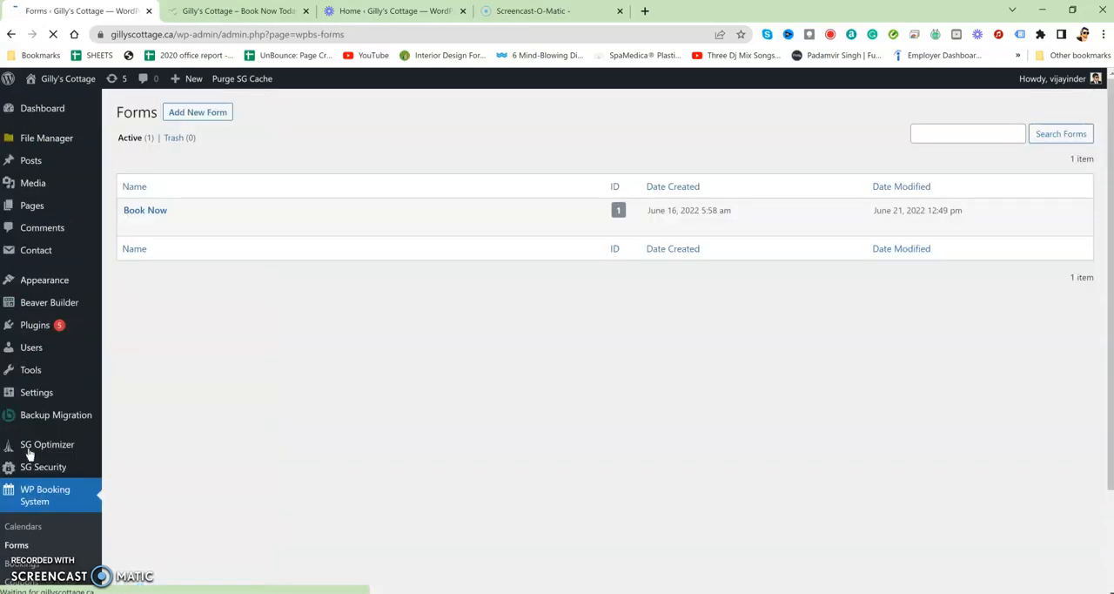
mouse_move(144, 210)
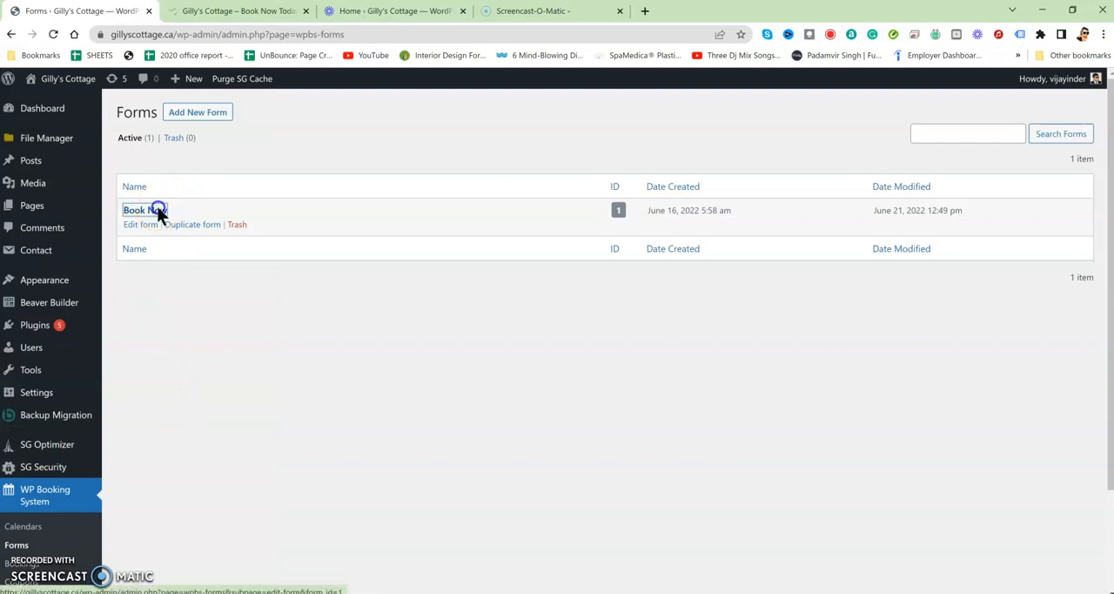
Open the Book Now form in the Form Builder and scroll through its fields
left_click(144, 210)
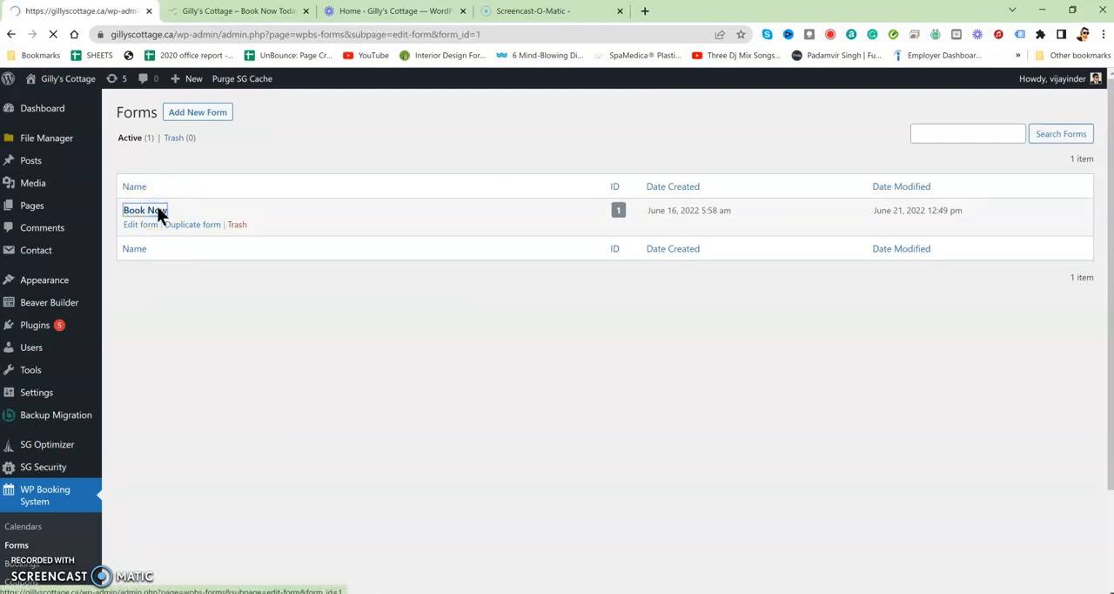
left_click(139, 224)
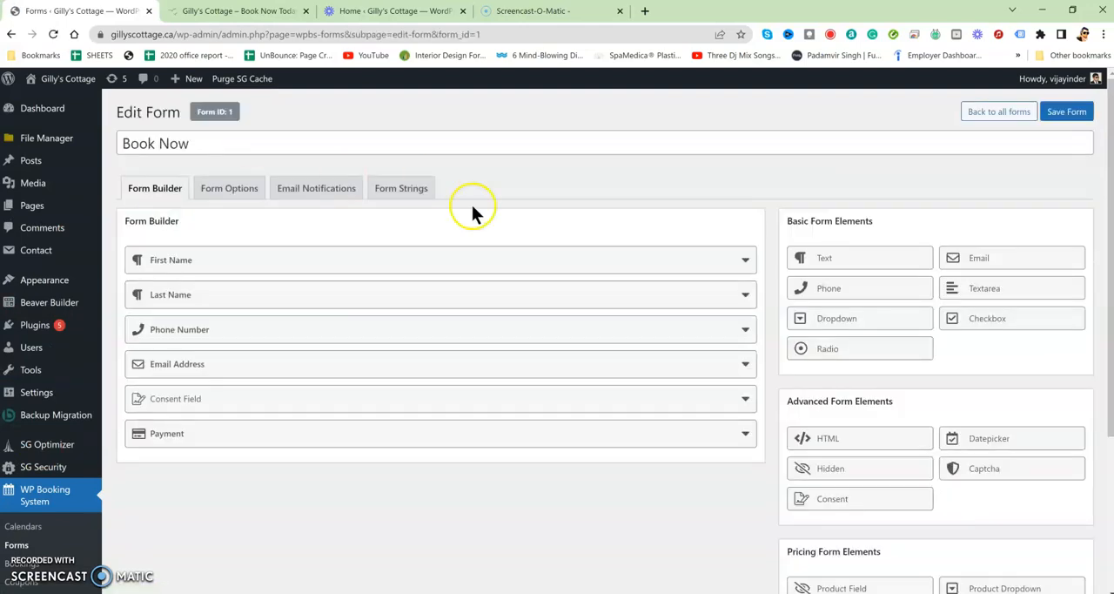
scroll("down", 3)
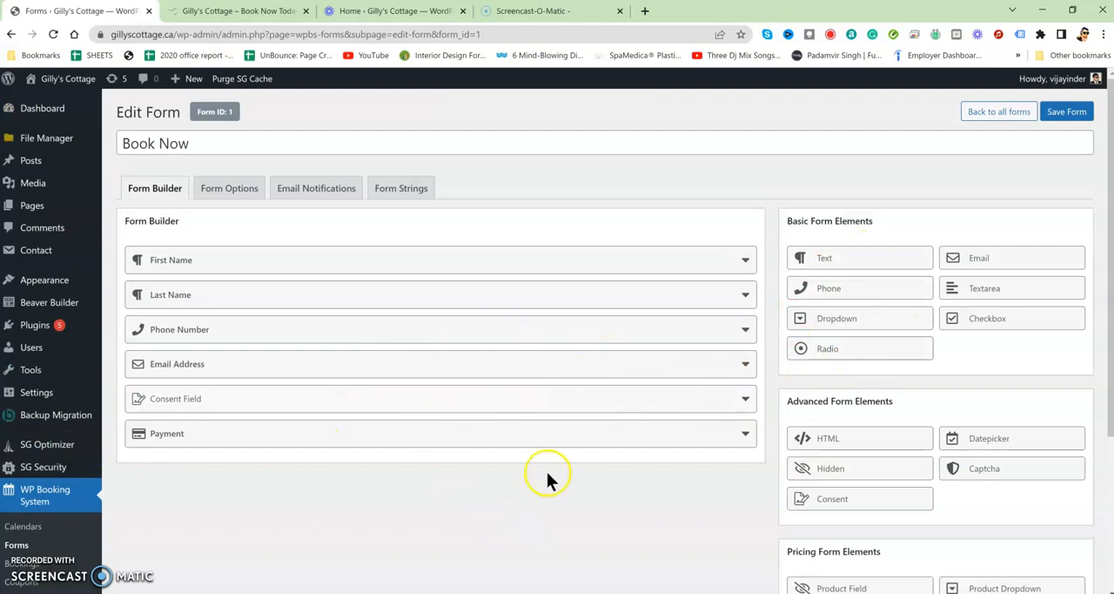
mouse_move(231, 398)
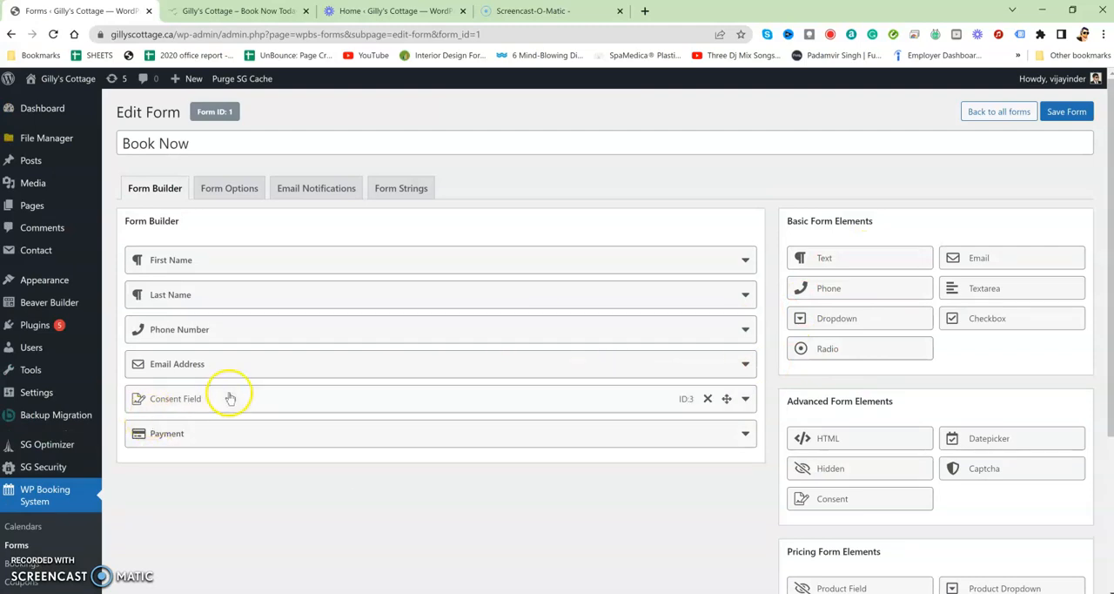
mouse_move(378, 453)
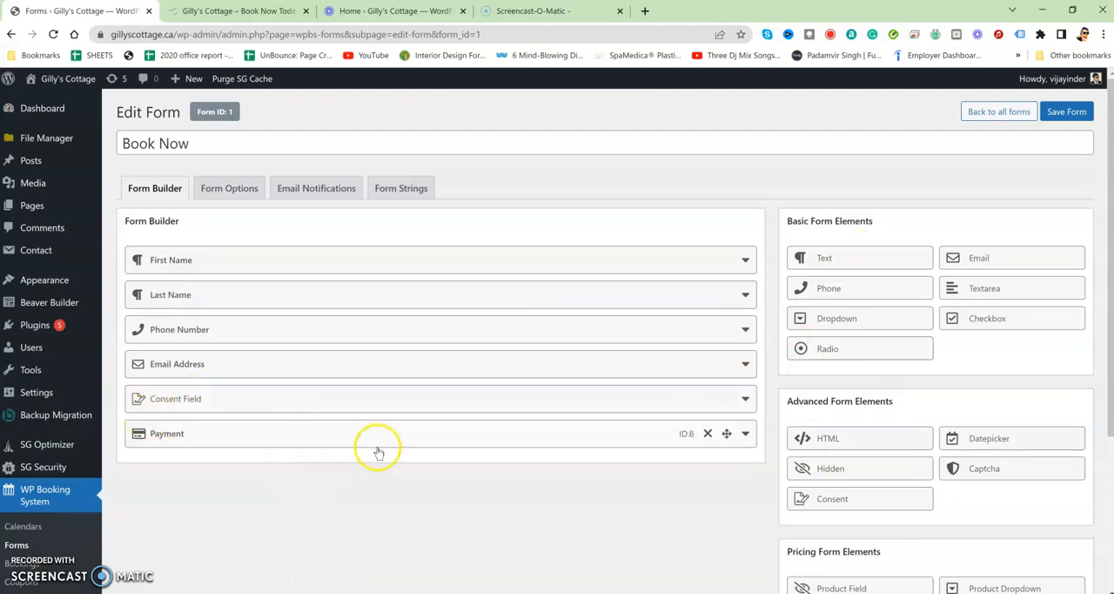
scroll("down", 3)
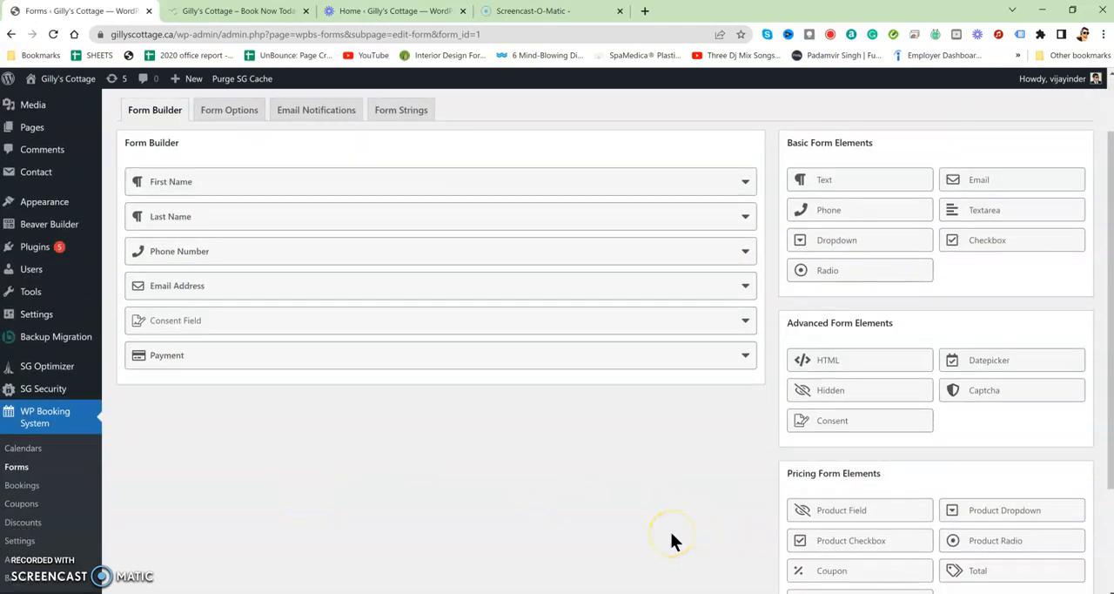
scroll("down", 3)
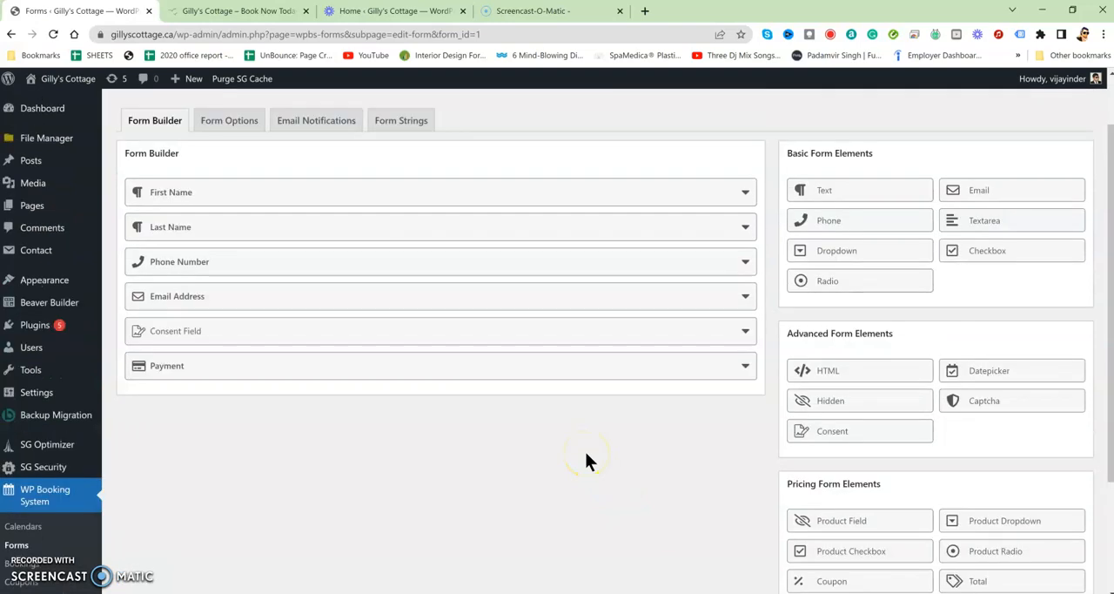
Finish reviewing the Book Now form fields and go to the Bookings list
scroll("down", 3)
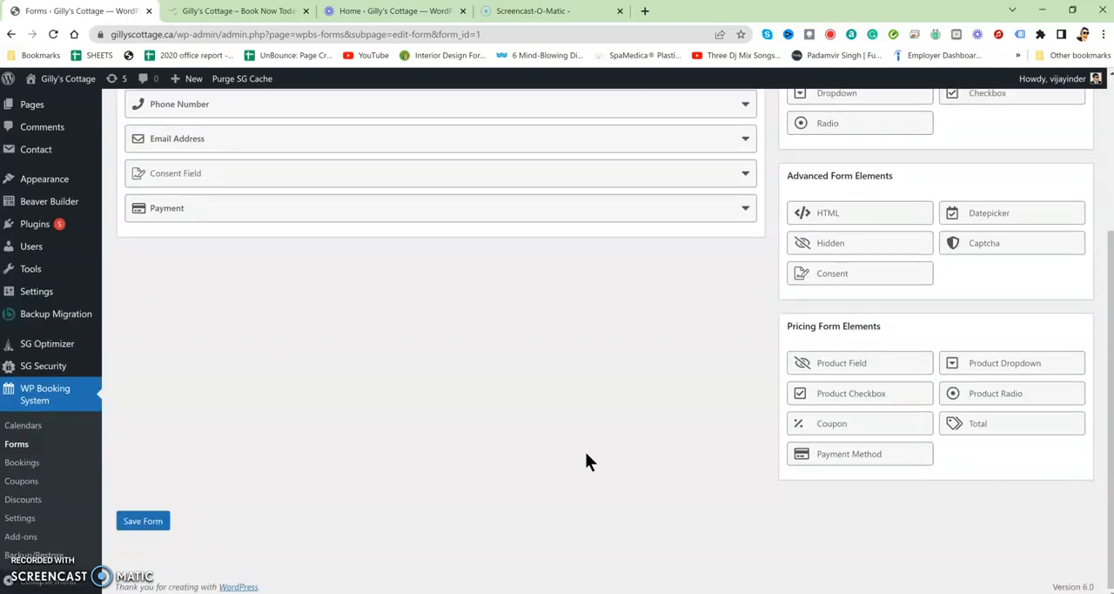
scroll("up", 3)
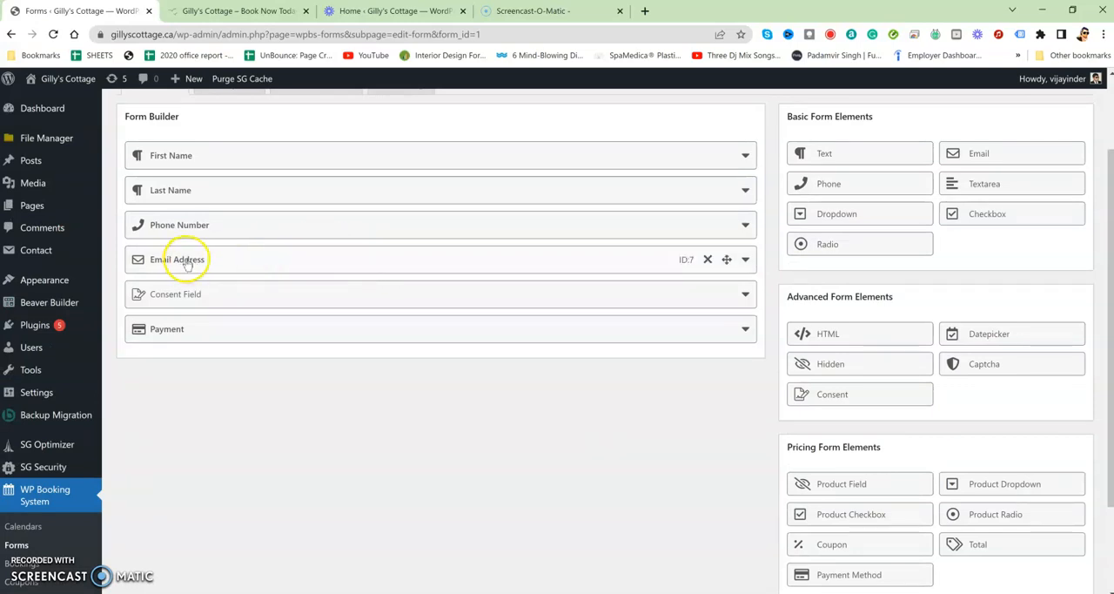
scroll("down", 3)
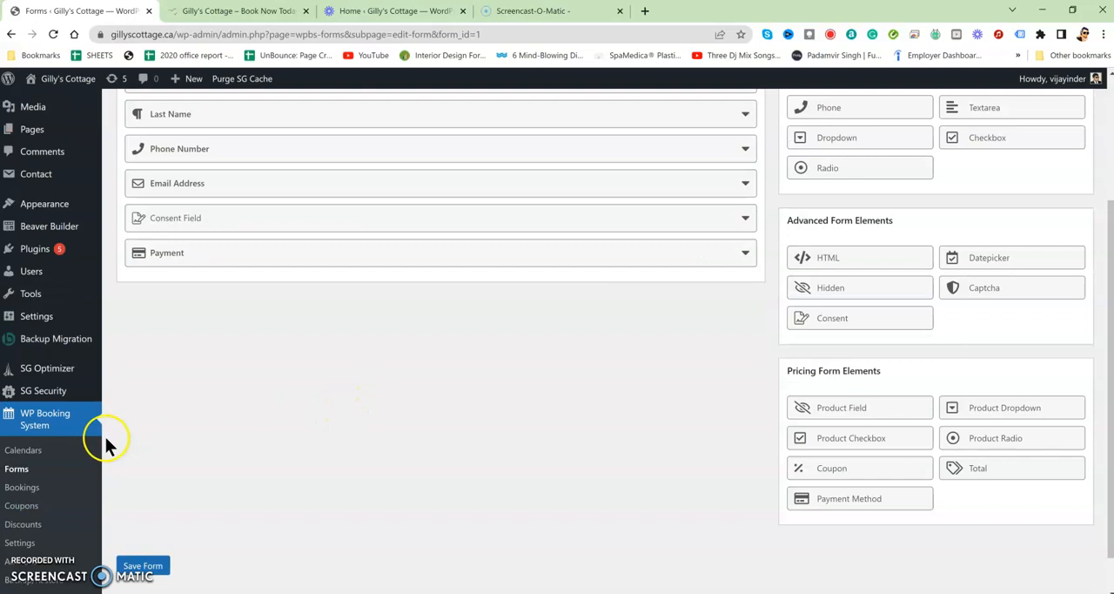
scroll("down", 3)
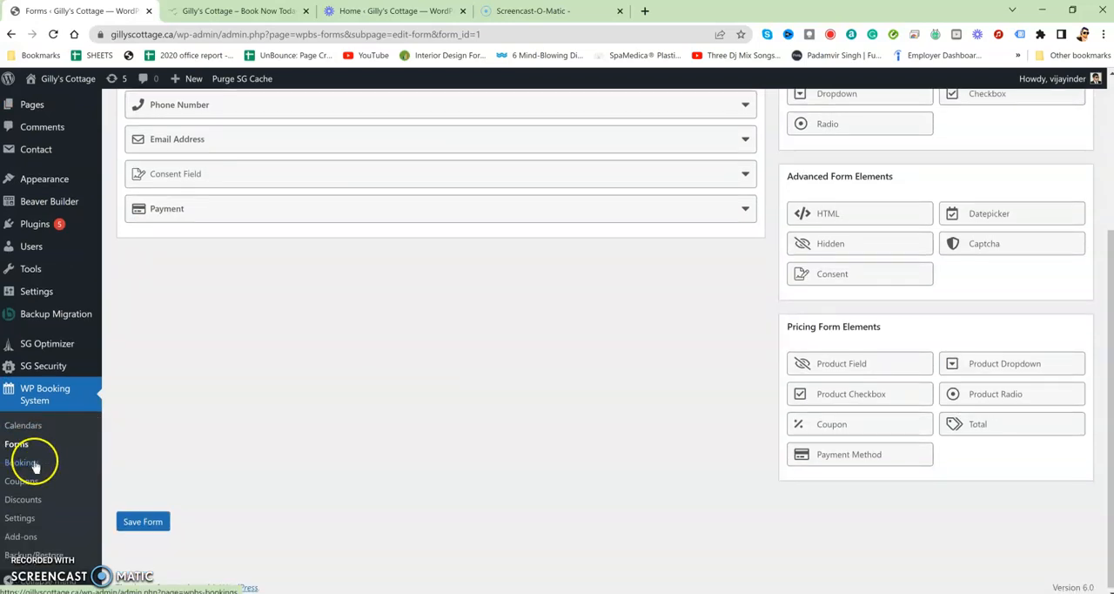
left_click(22, 463)
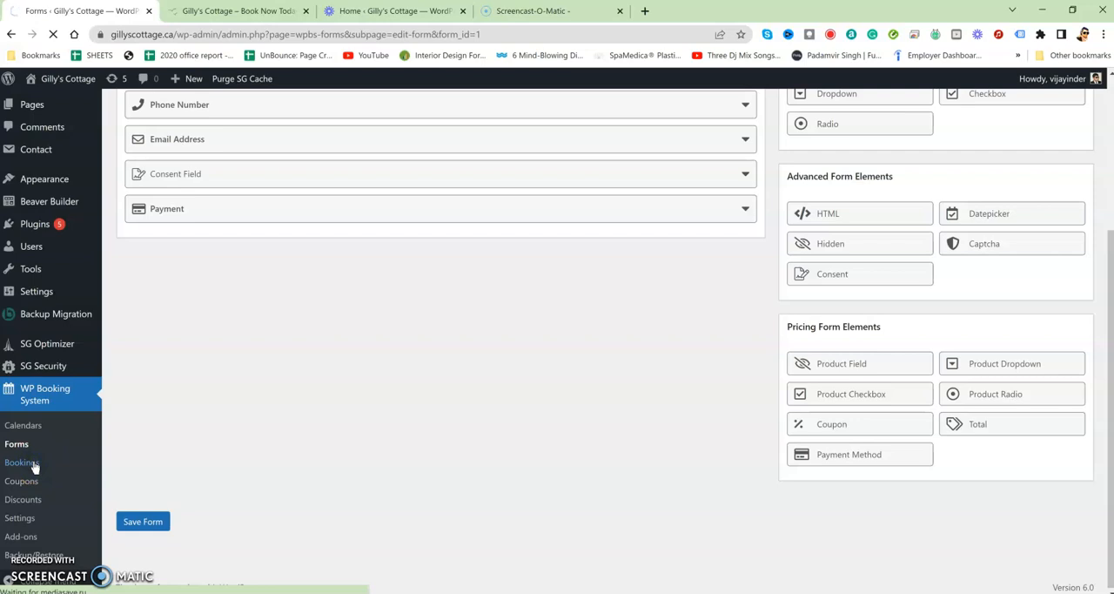
left_click(22, 463)
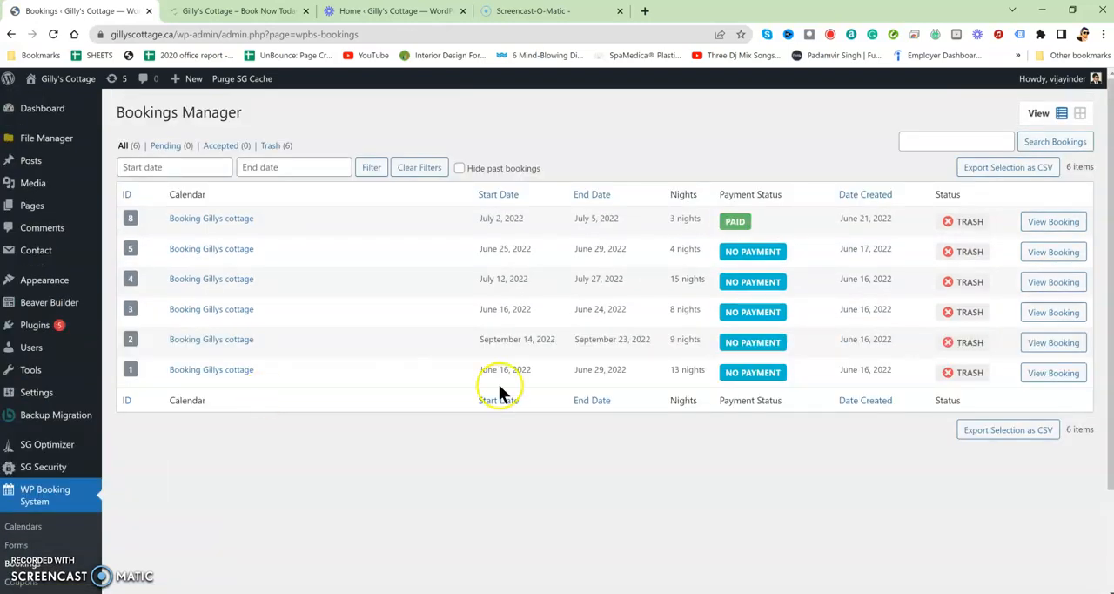
mouse_move(570, 419)
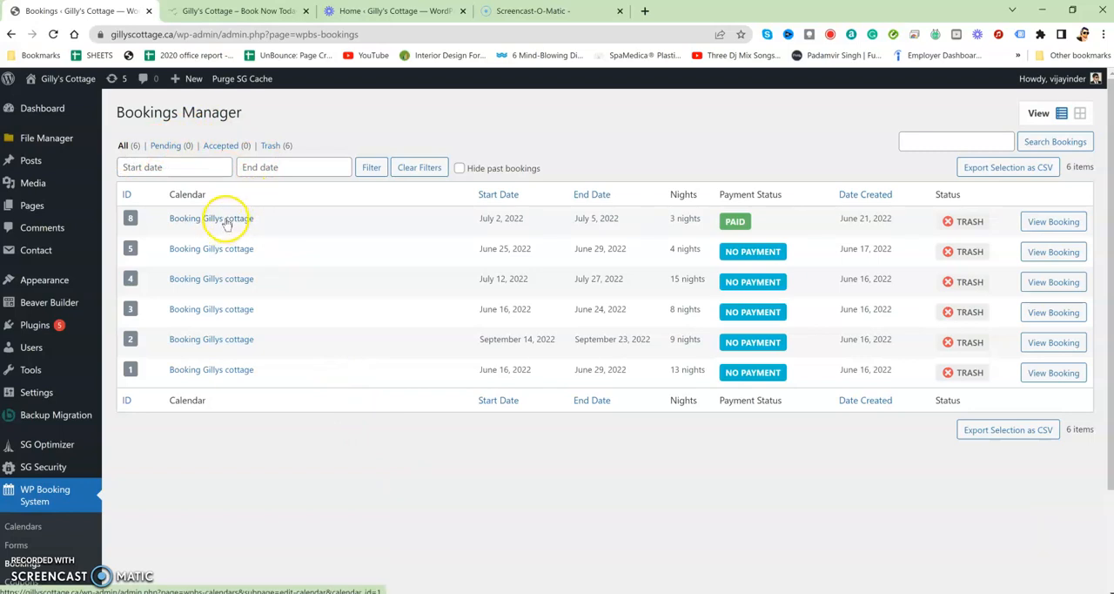
Revisit the Booking Gillys cottage calendar's Edit Dates, then go to the Coupons page
left_click(211, 218)
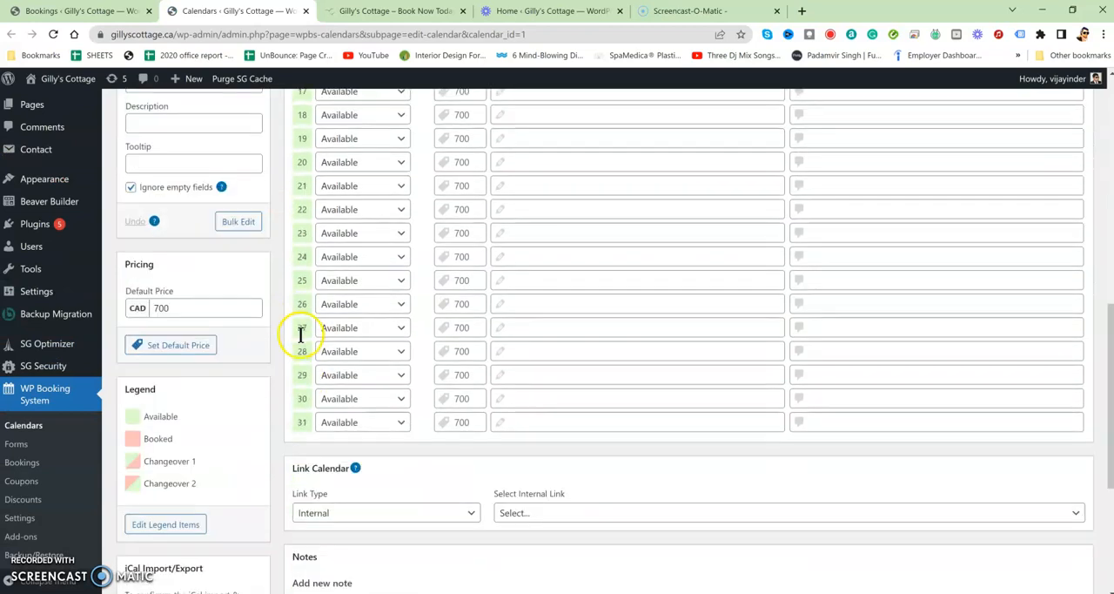
scroll("down", 3)
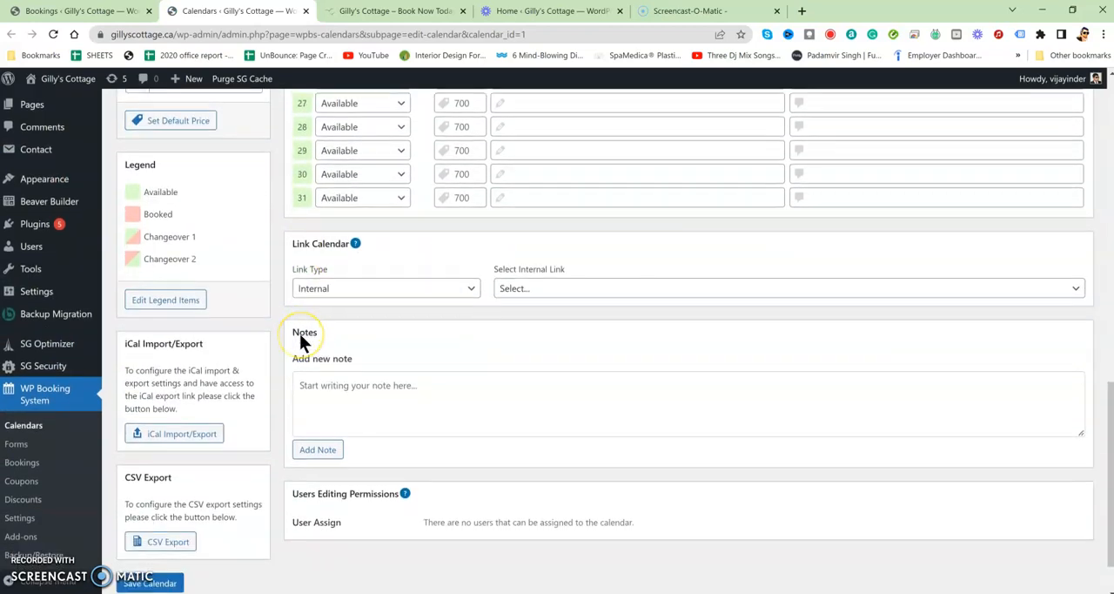
scroll("up", 3)
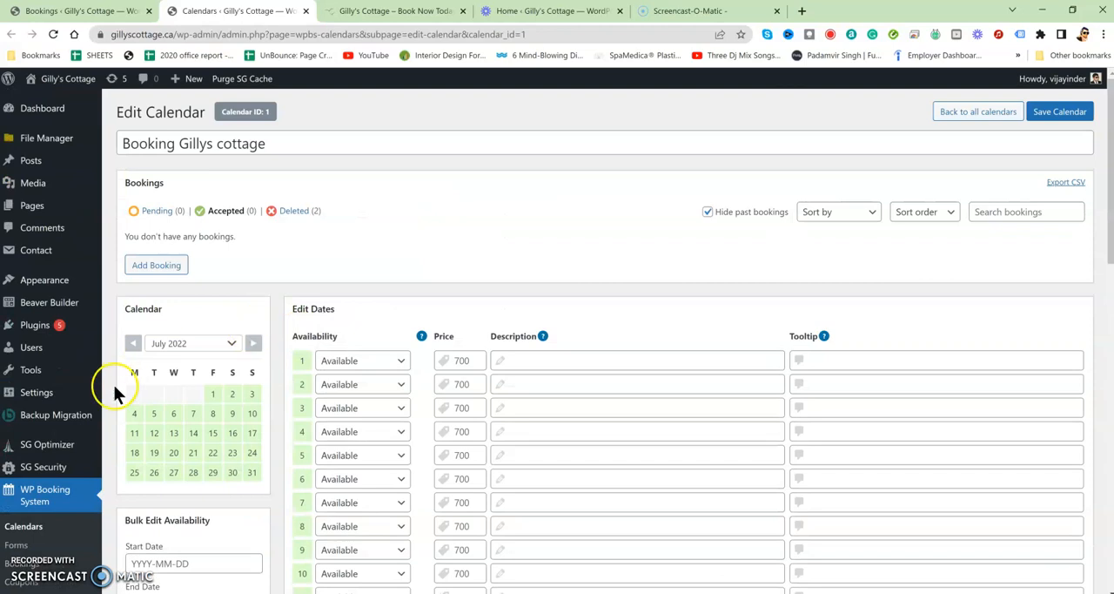
scroll("down", 3)
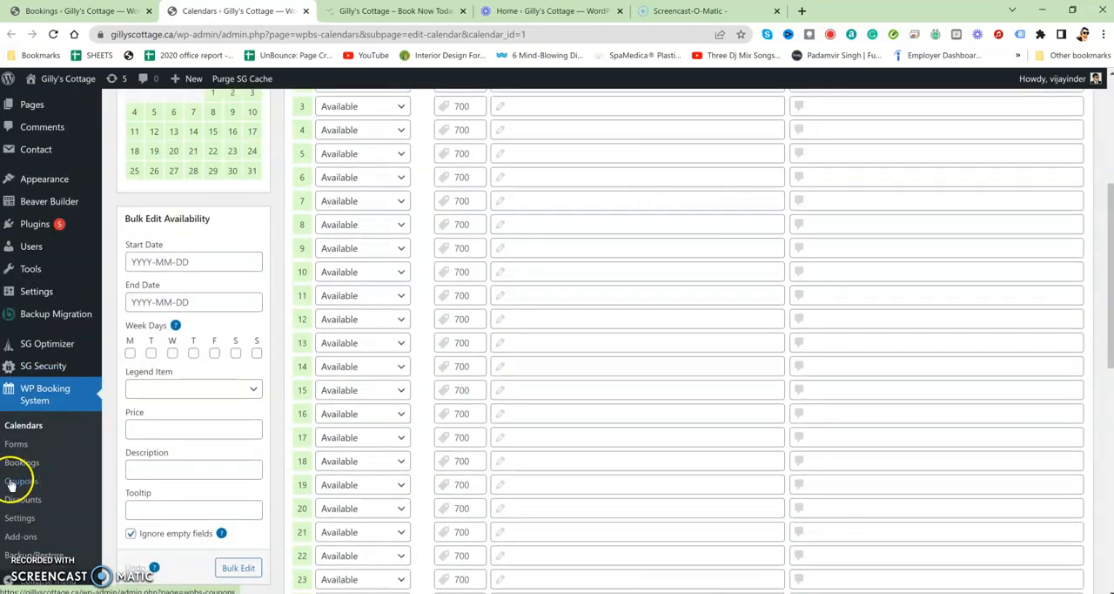
left_click(21, 481)
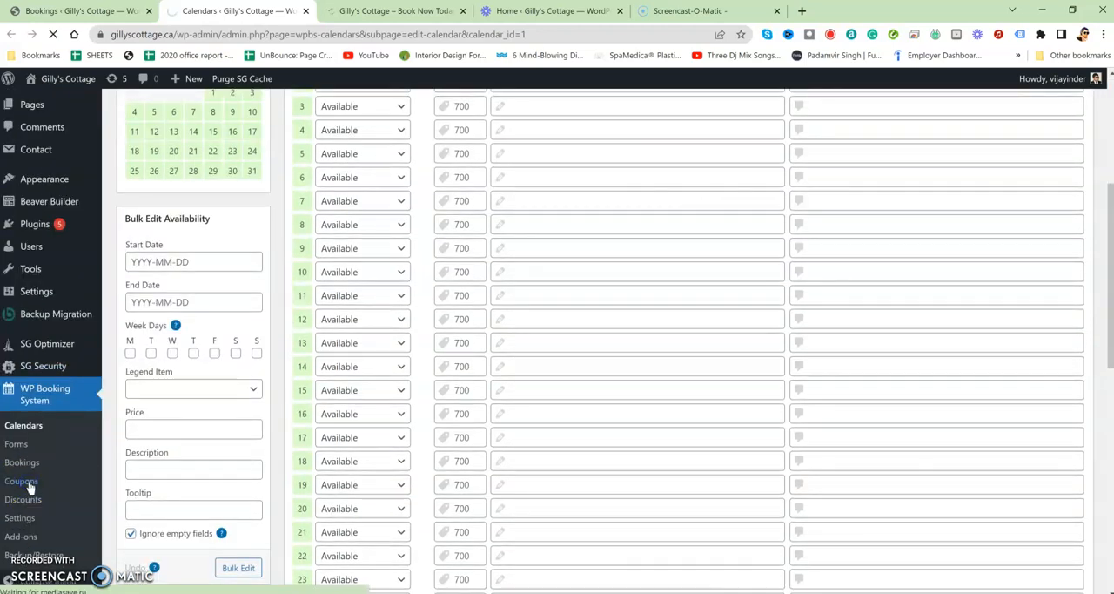
left_click(23, 499)
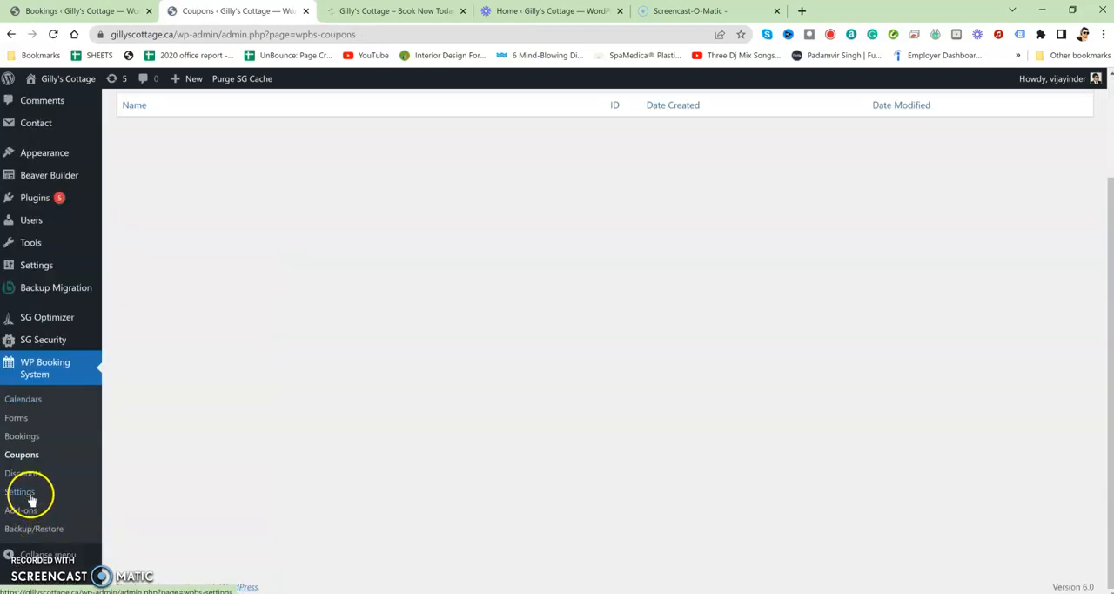
Go from the empty Coupons page to WP Booking System Settings
left_click(20, 491)
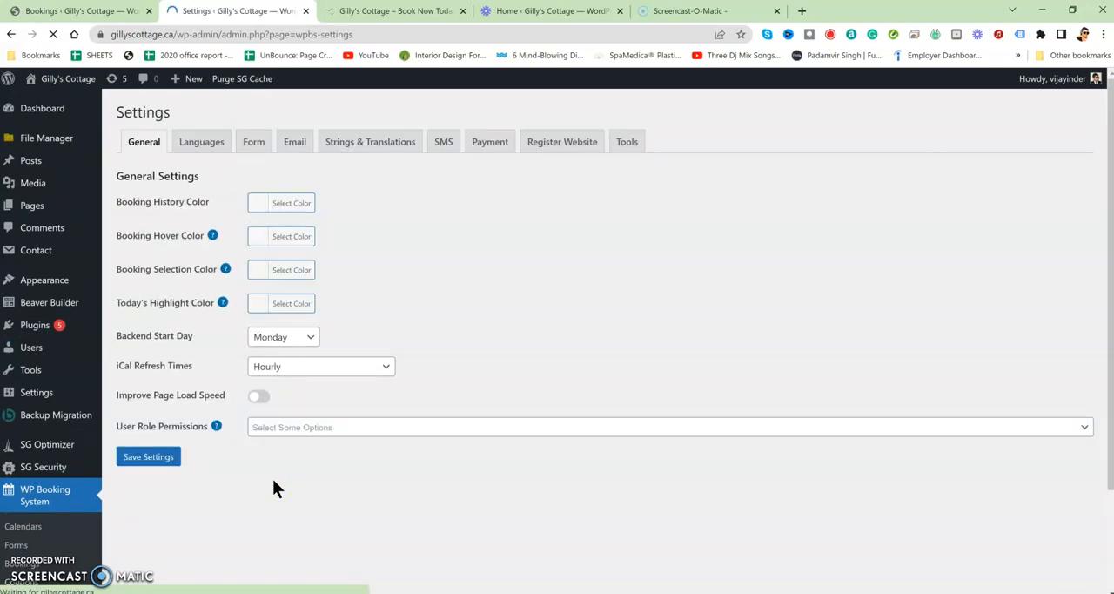
mouse_move(415, 400)
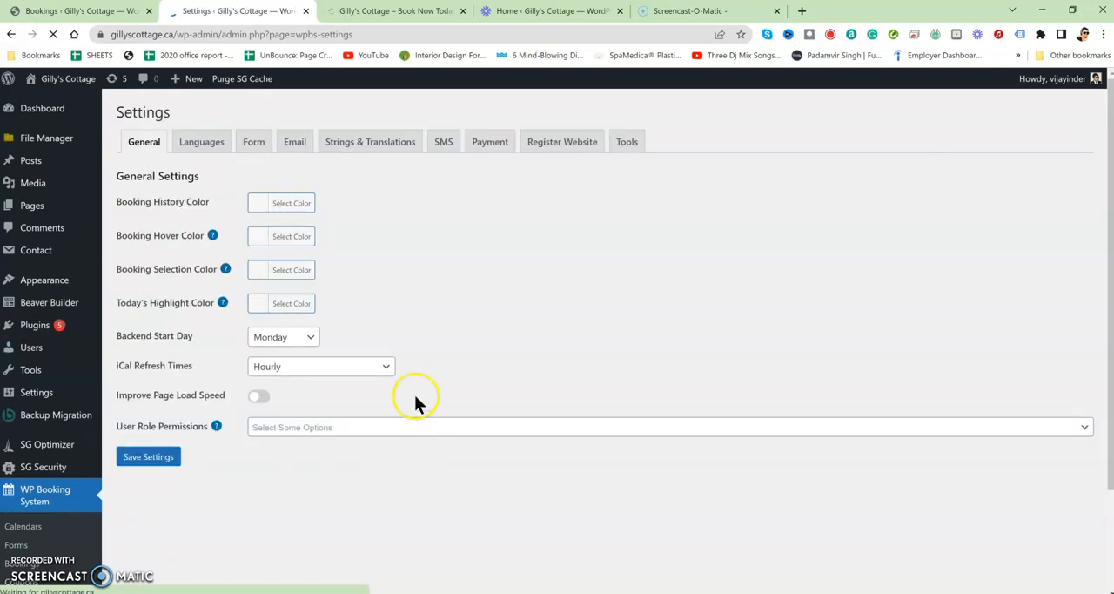
Browse the Form, Email, Strings & Translations and Payment settings tabs, returning to General
left_click(254, 141)
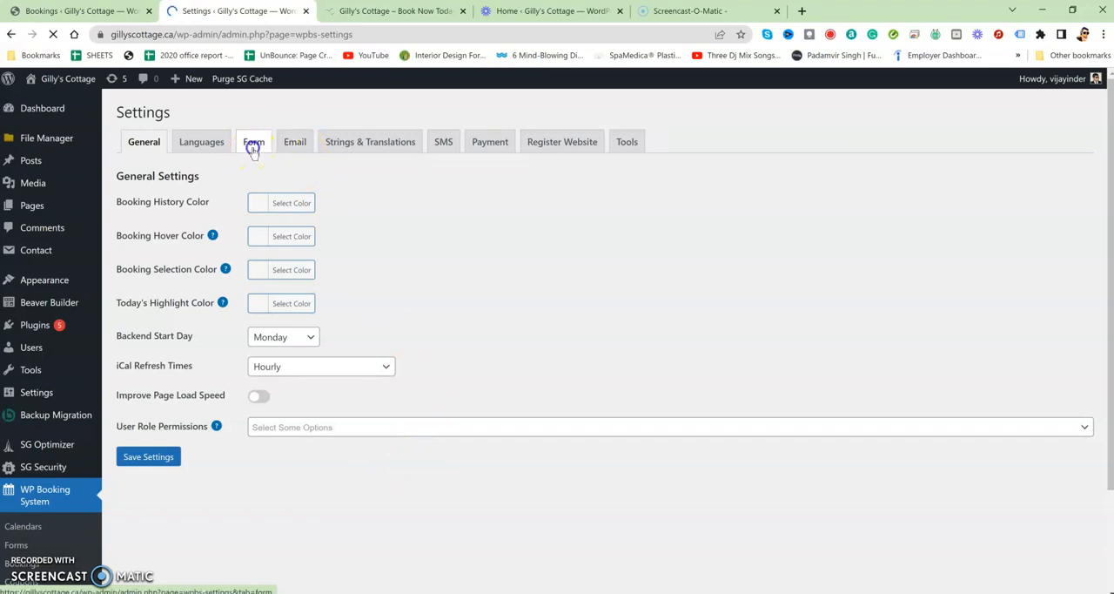
left_click(294, 141)
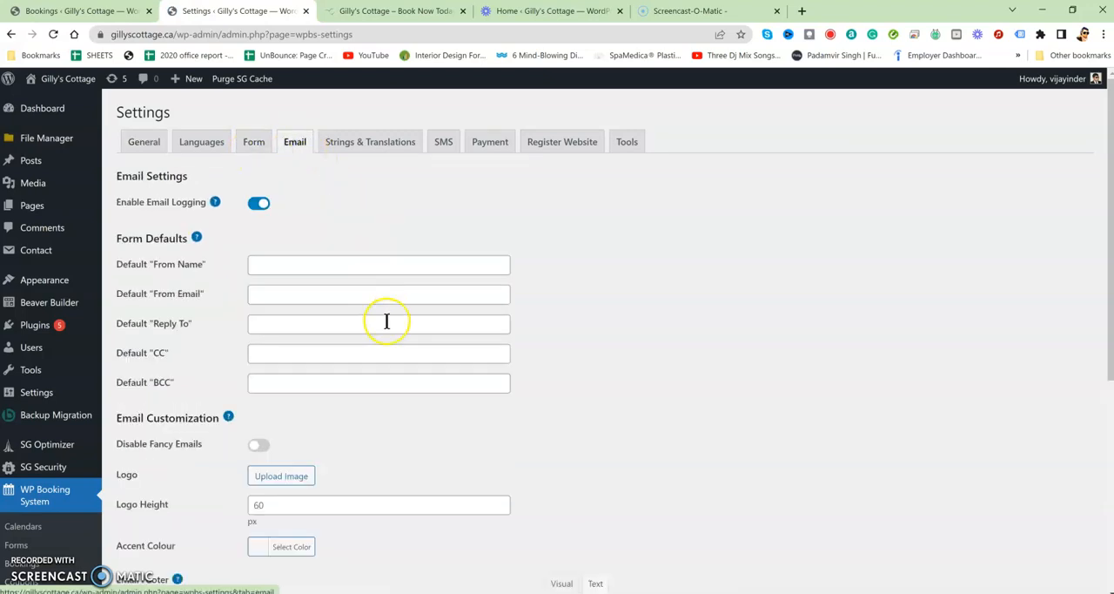
mouse_move(379, 265)
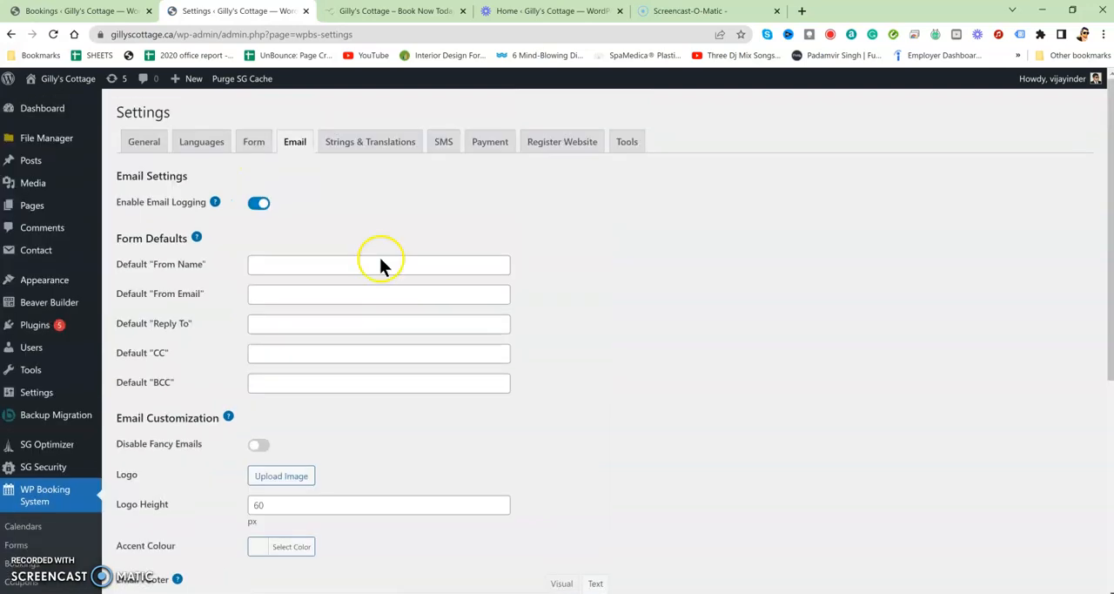
left_click(370, 141)
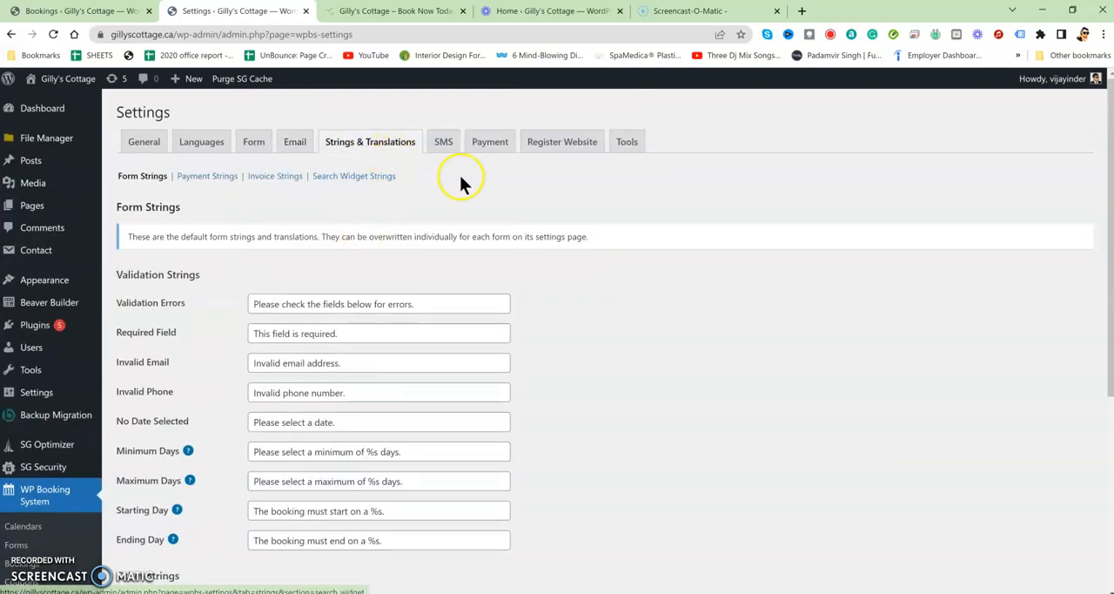
left_click(490, 141)
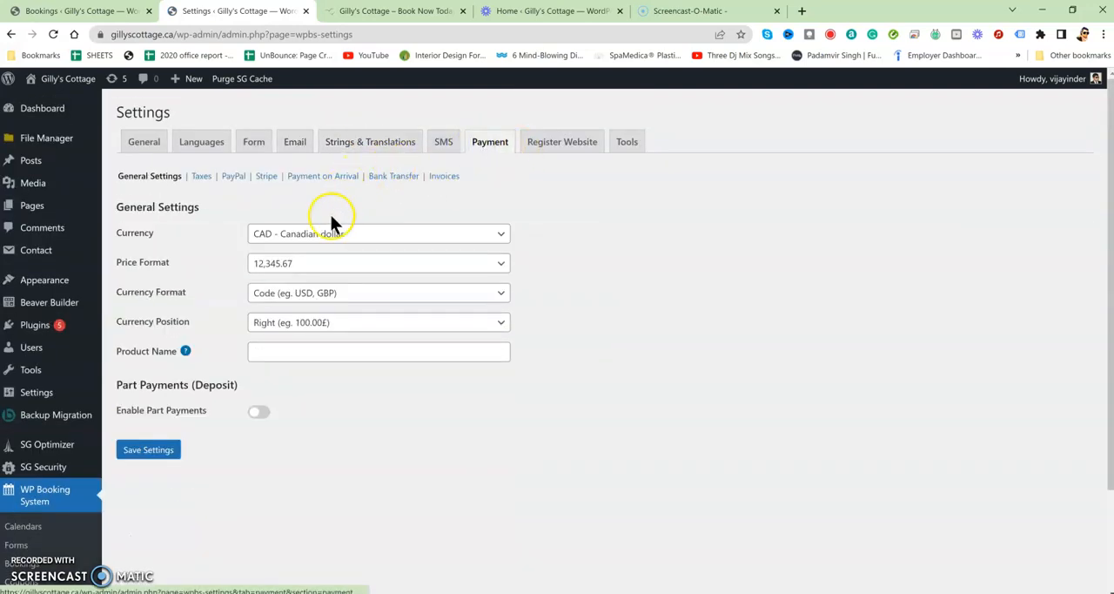
left_click(144, 141)
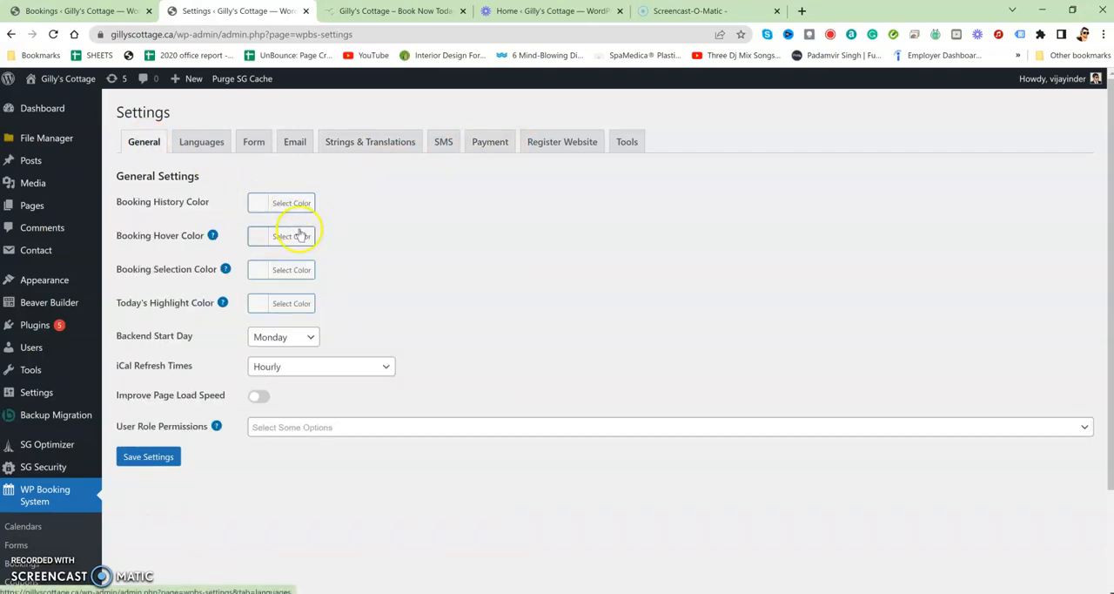
mouse_move(498, 193)
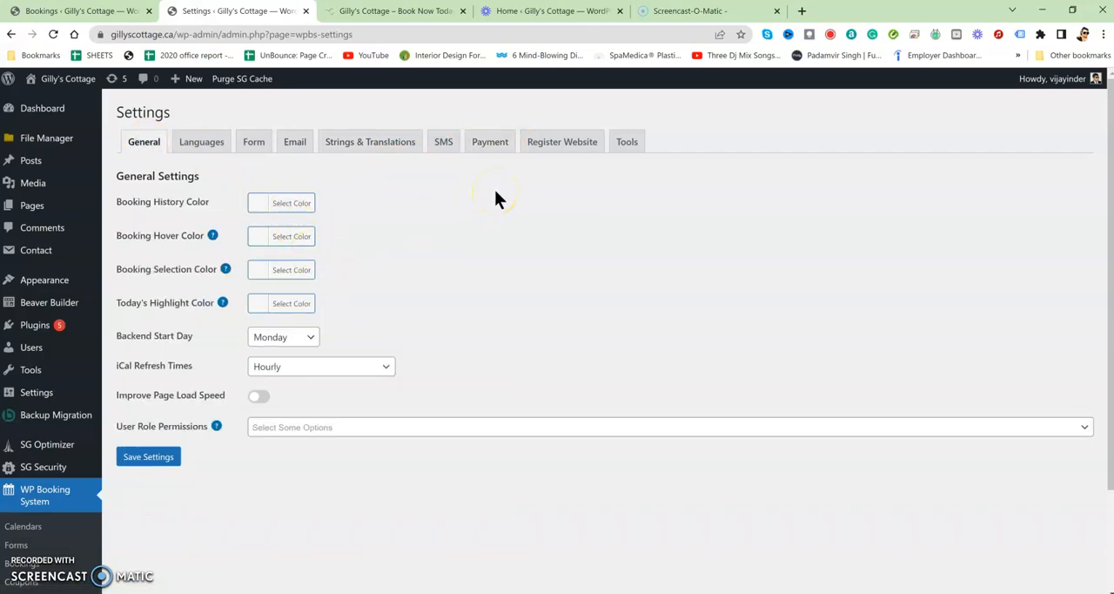
Check the Languages, Email and Strings tabs, then save the General settings
left_click(201, 141)
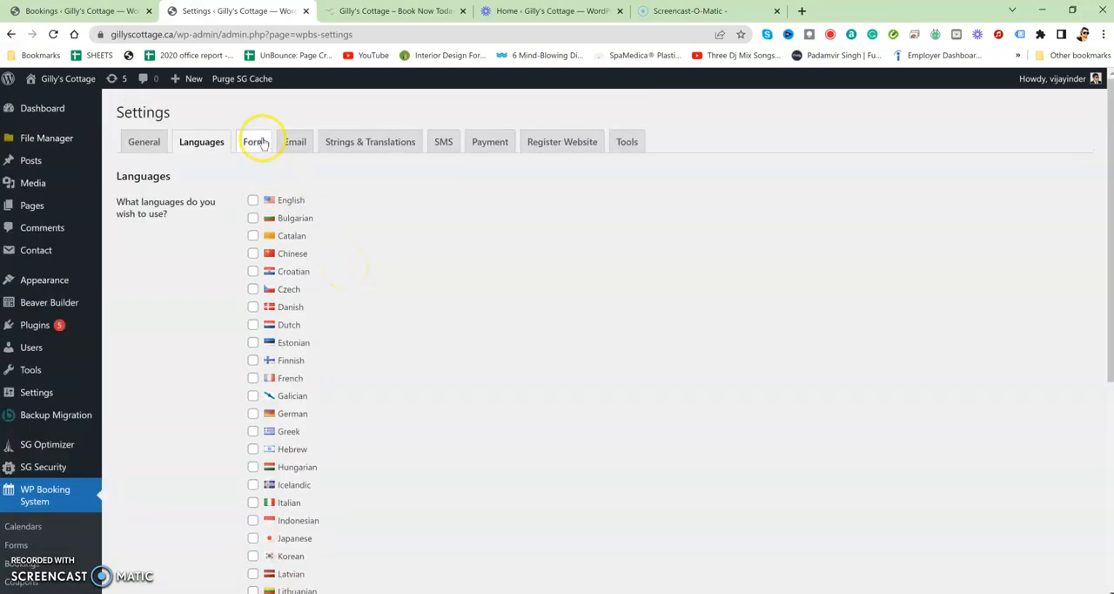
left_click(295, 141)
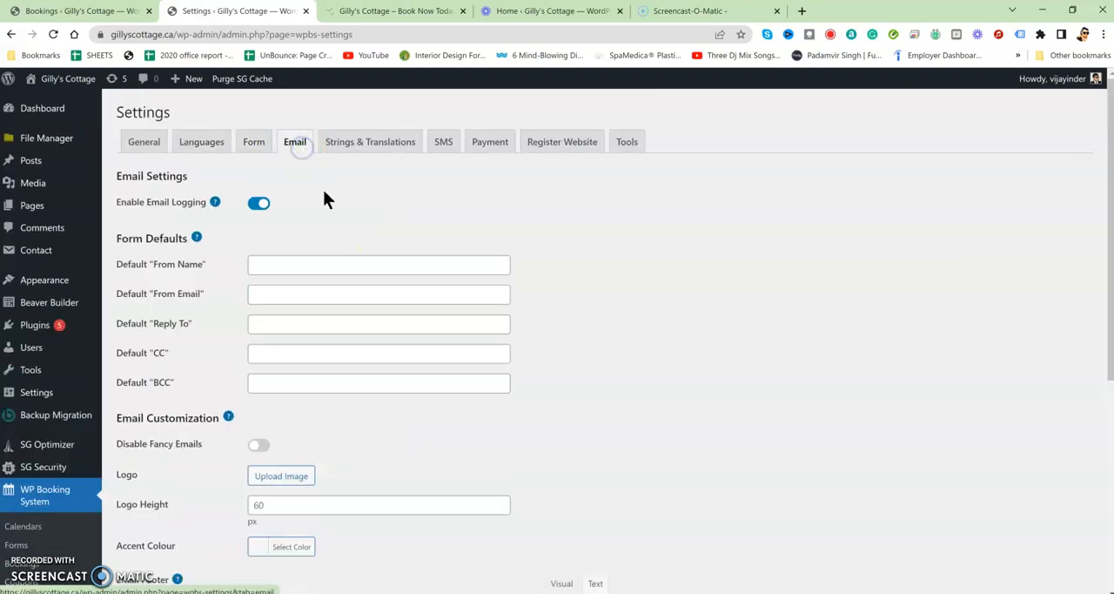
scroll("down", 3)
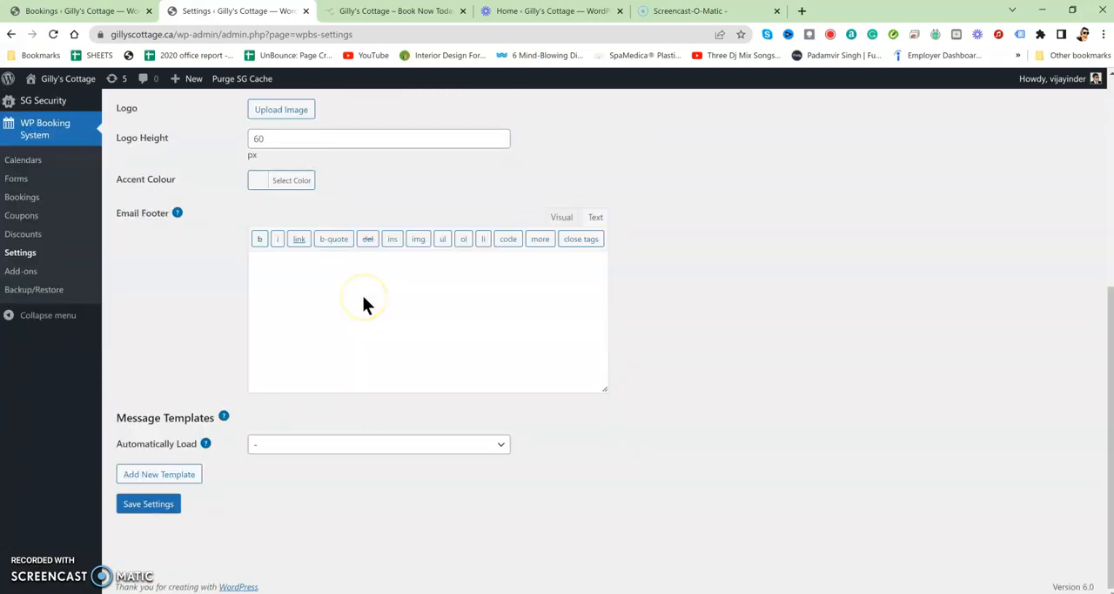
left_click(369, 141)
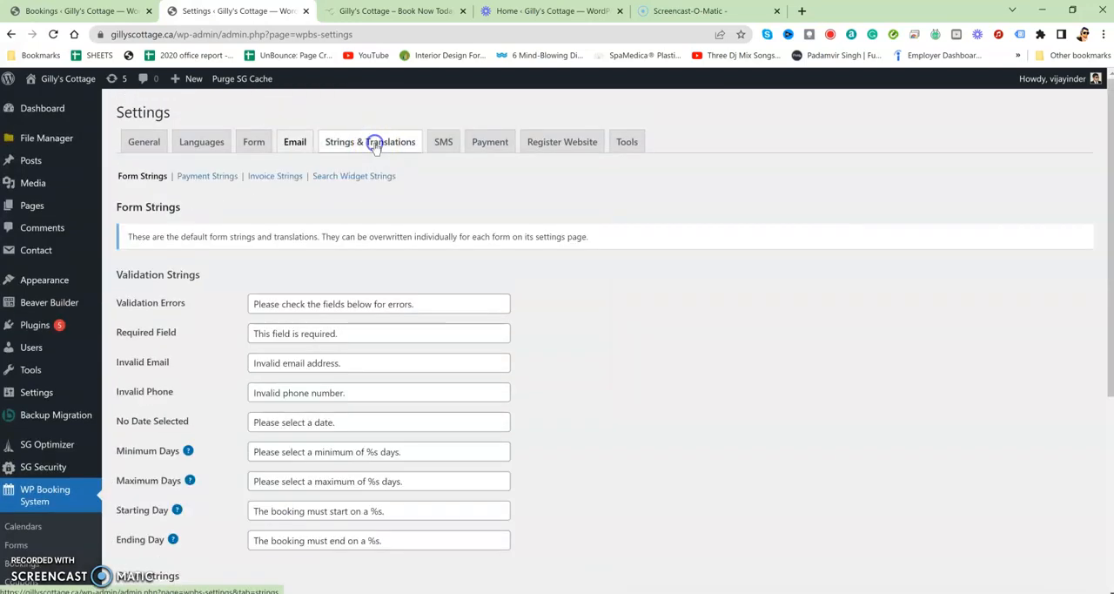
left_click(143, 141)
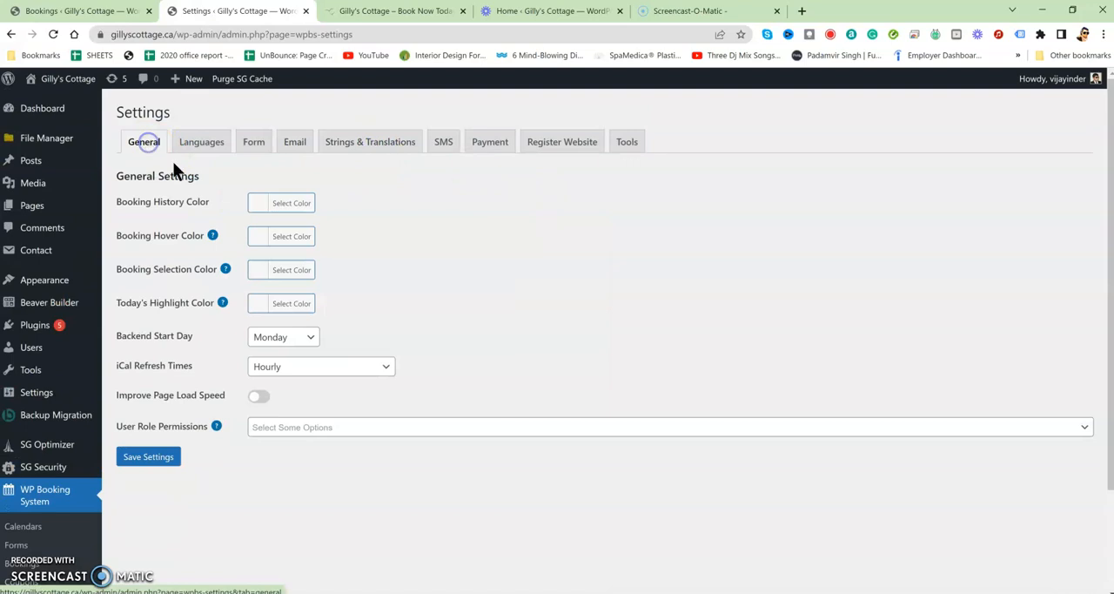
mouse_move(535, 302)
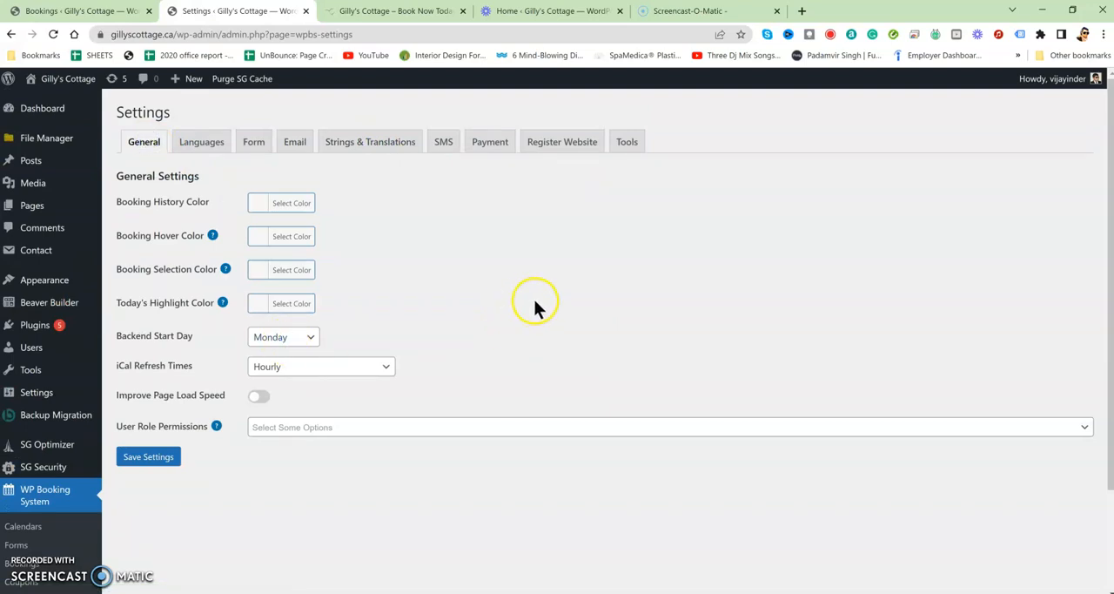
mouse_move(486, 385)
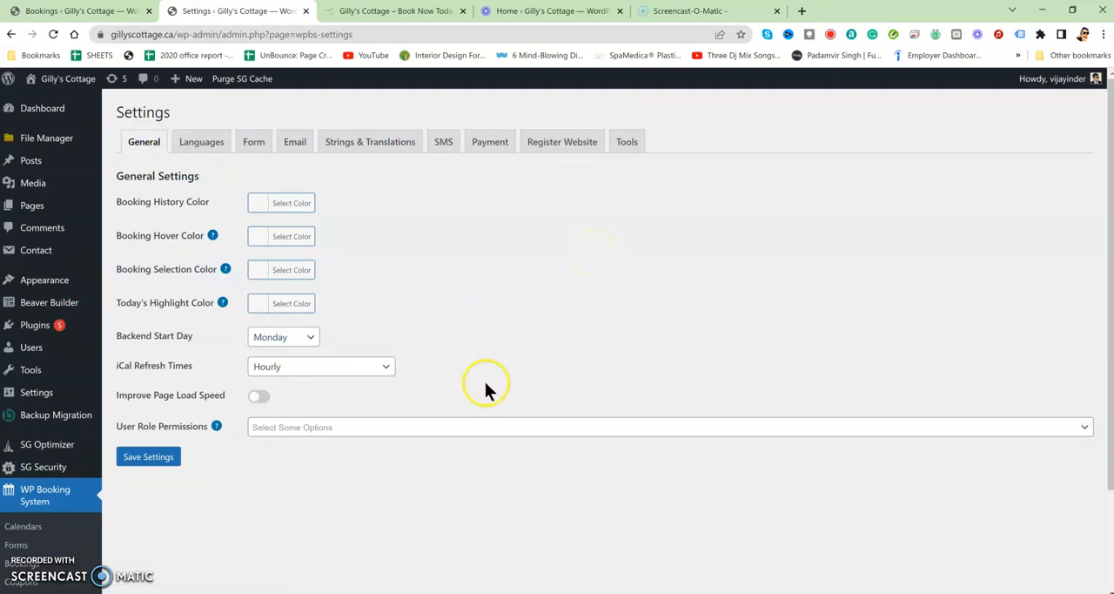
left_click(148, 456)
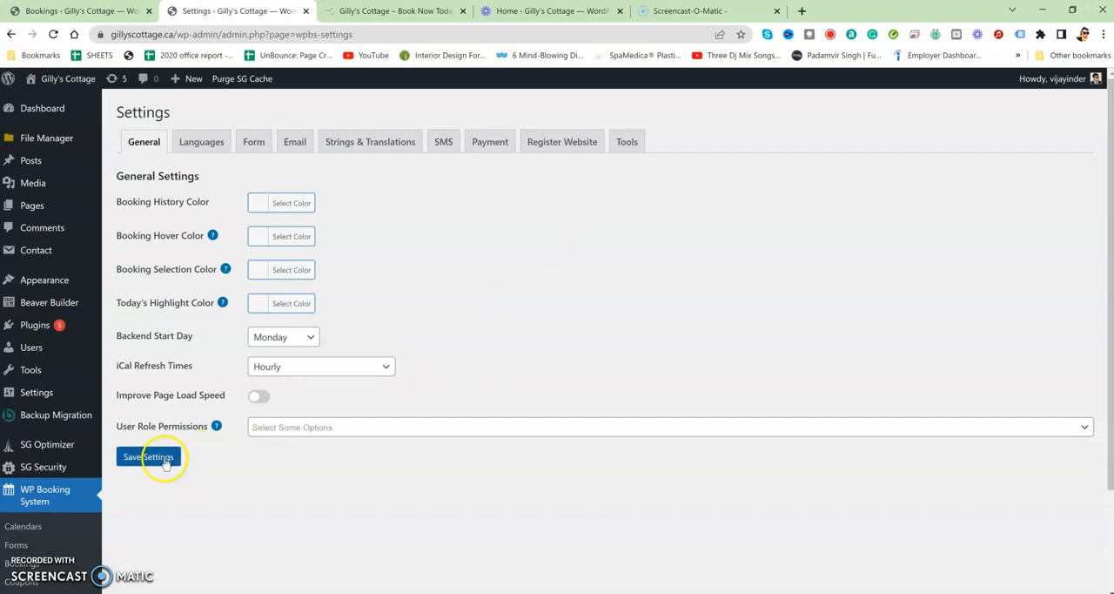